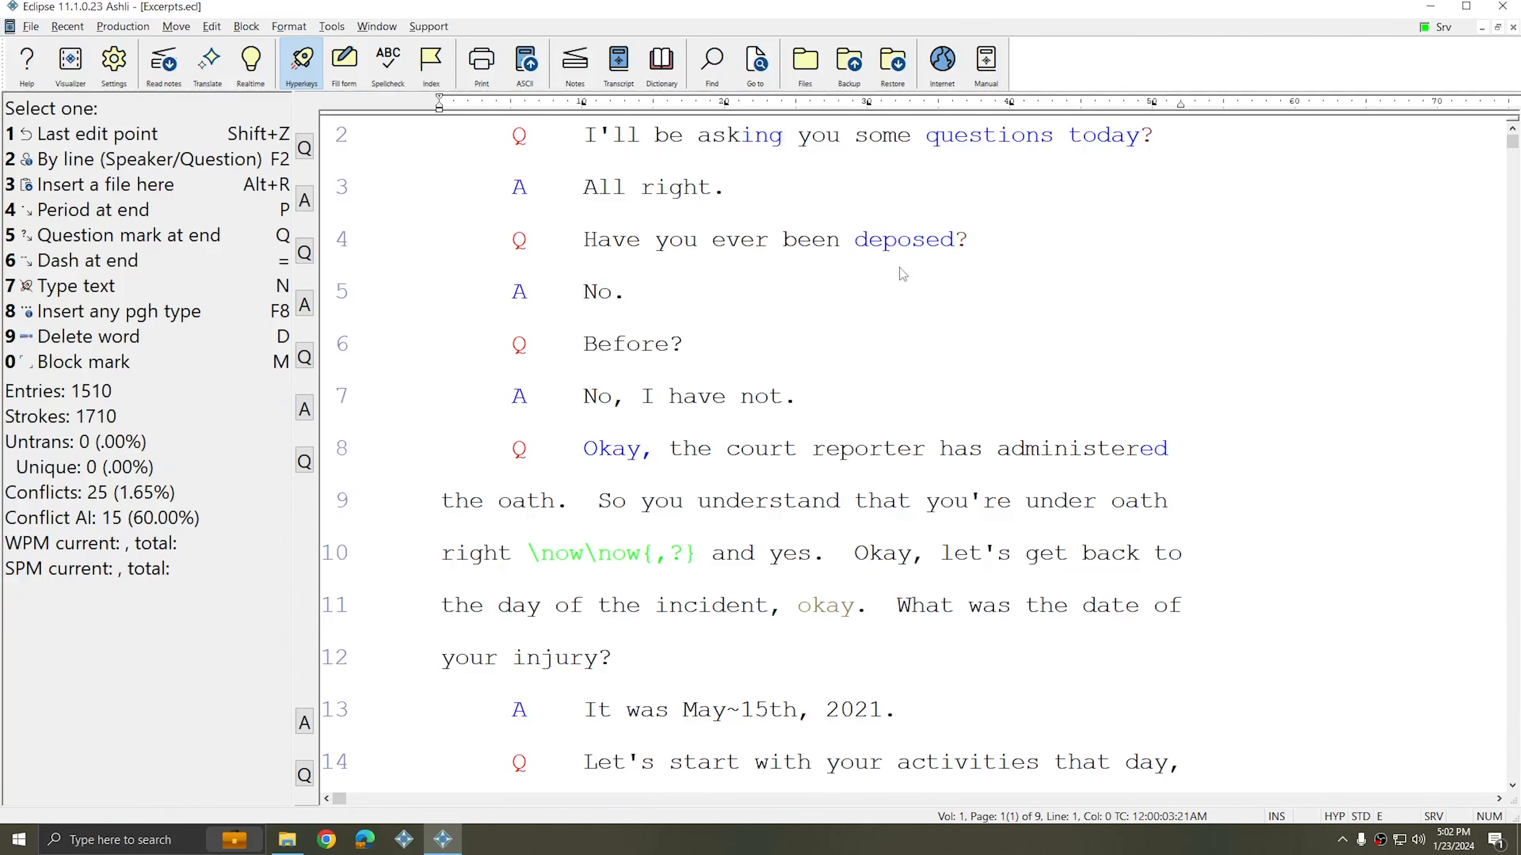
pyautogui.moveTo(886, 306)
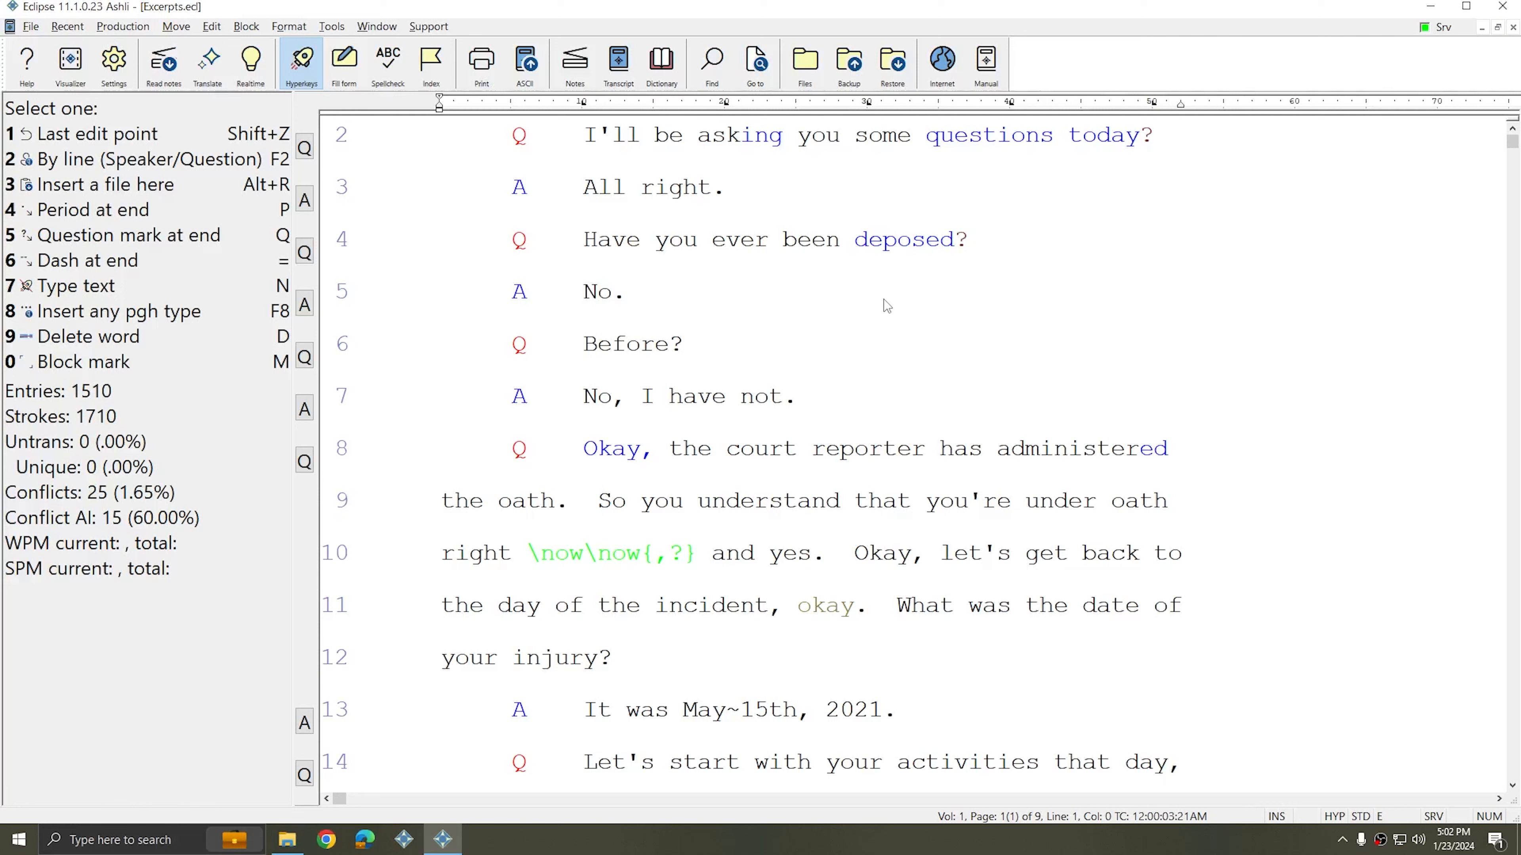
# Step: Place the caret just before the May 15th, 2021 injury-date answer on line 13
pyautogui.scroll(-3)
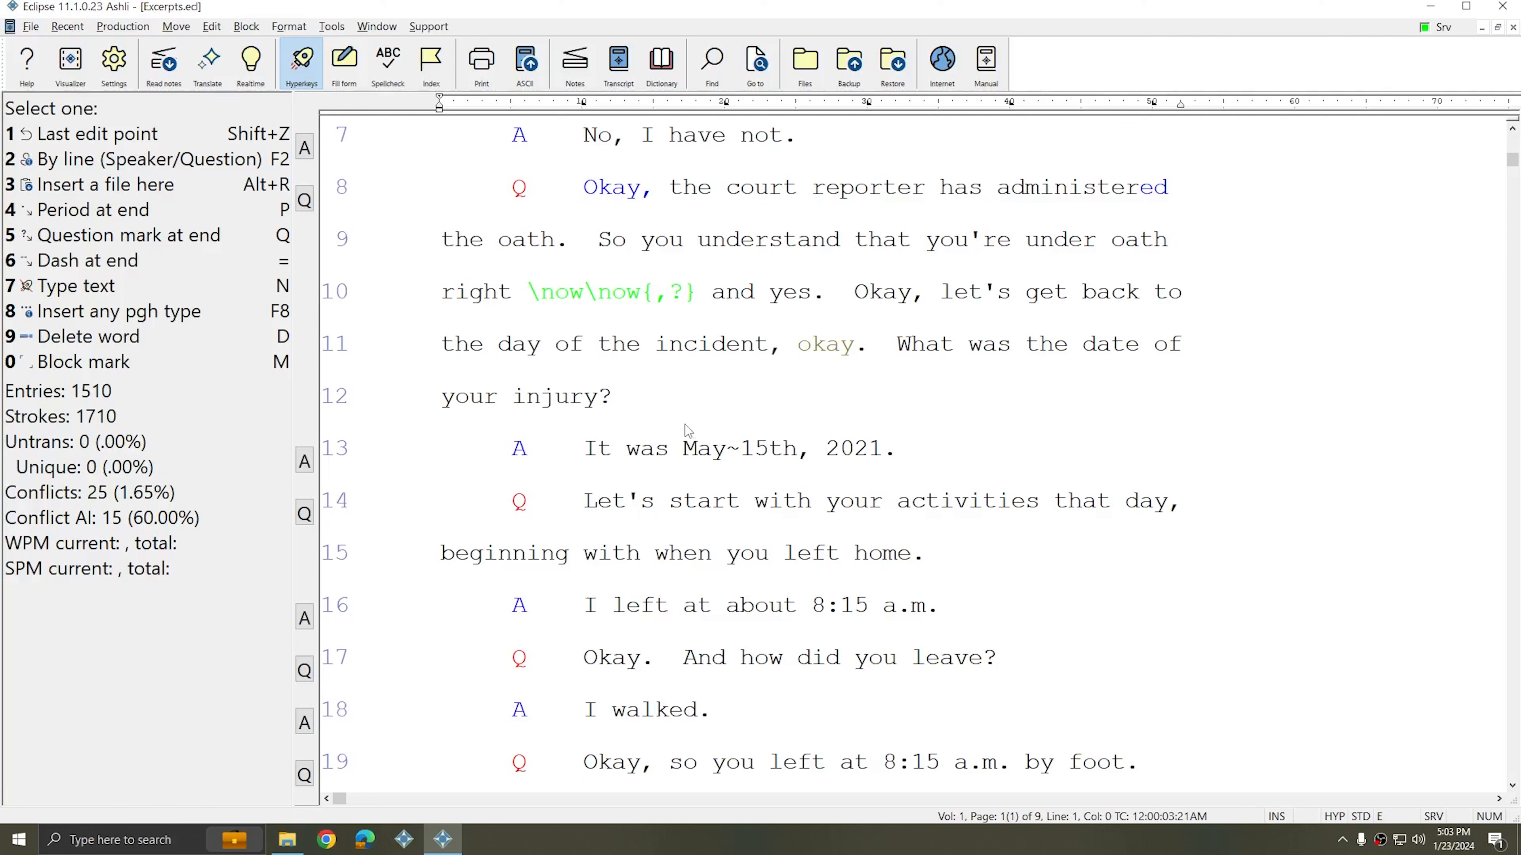
pyautogui.click(674, 446)
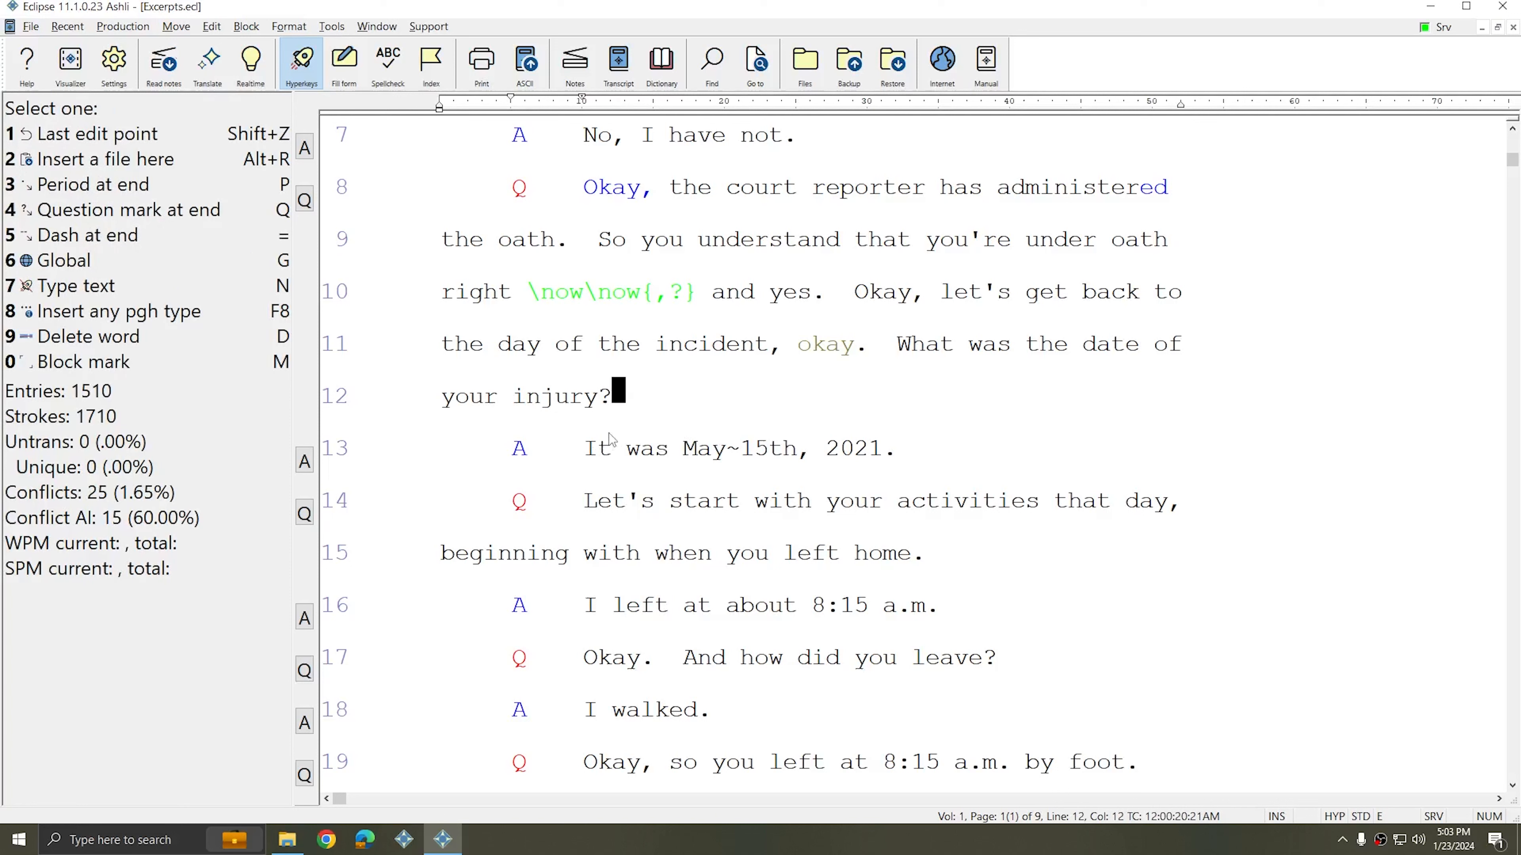
pyautogui.moveTo(628, 427)
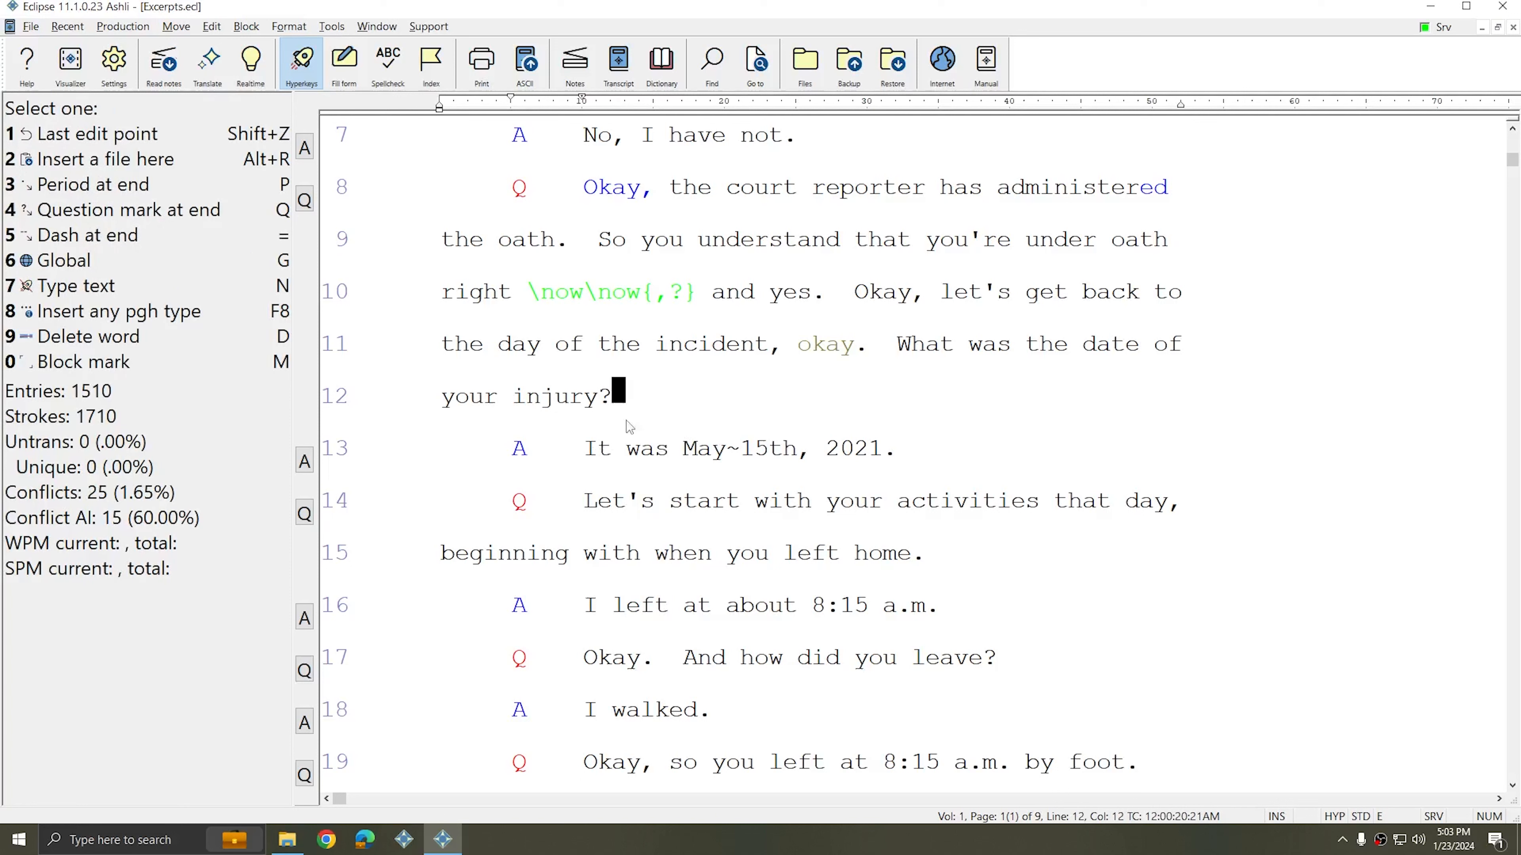
pyautogui.scroll(-3)
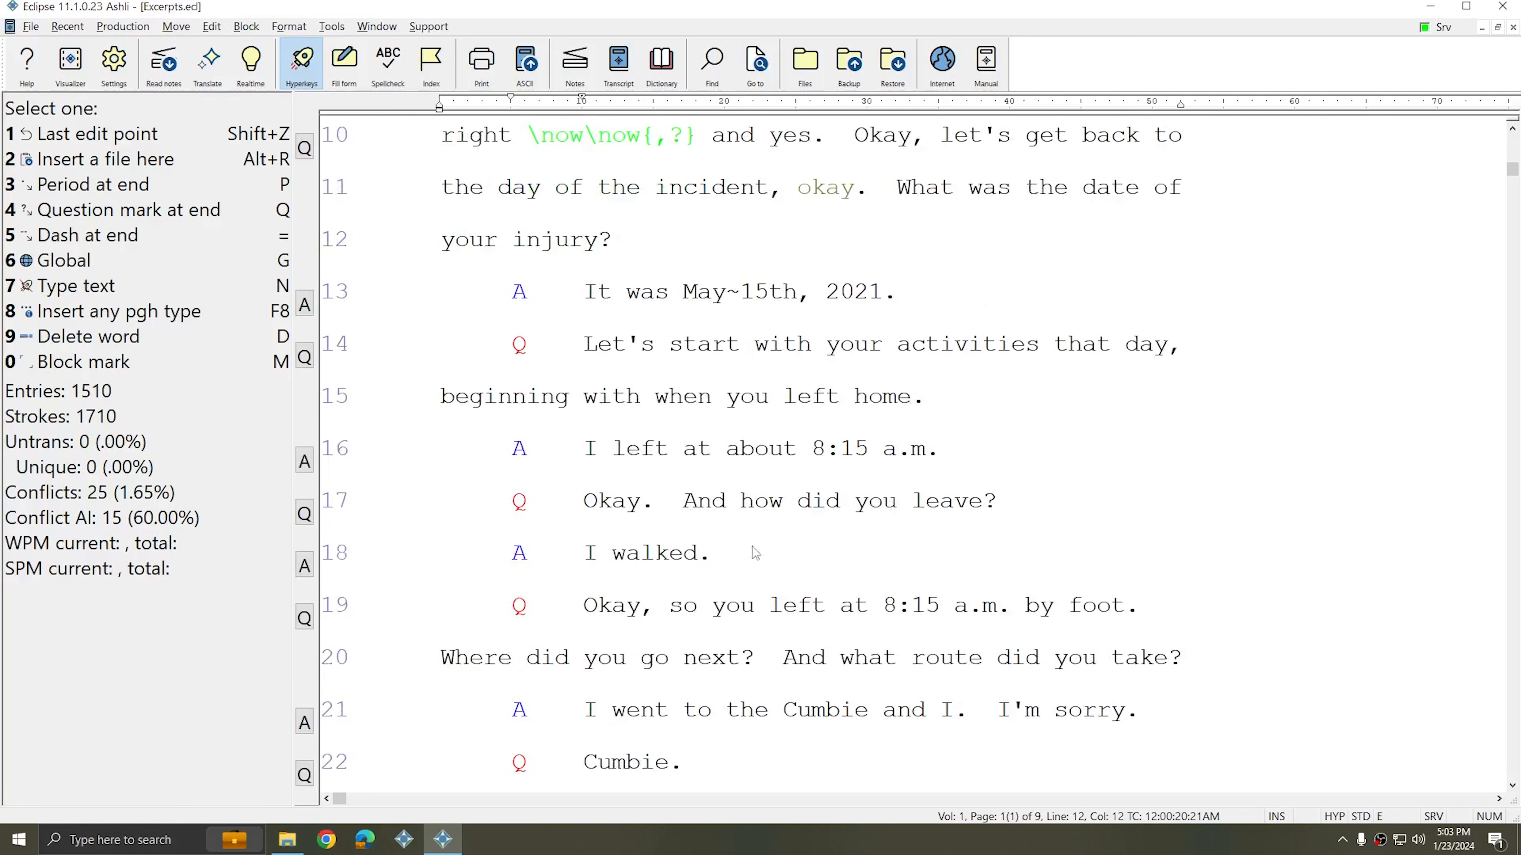
pyautogui.moveTo(631, 582)
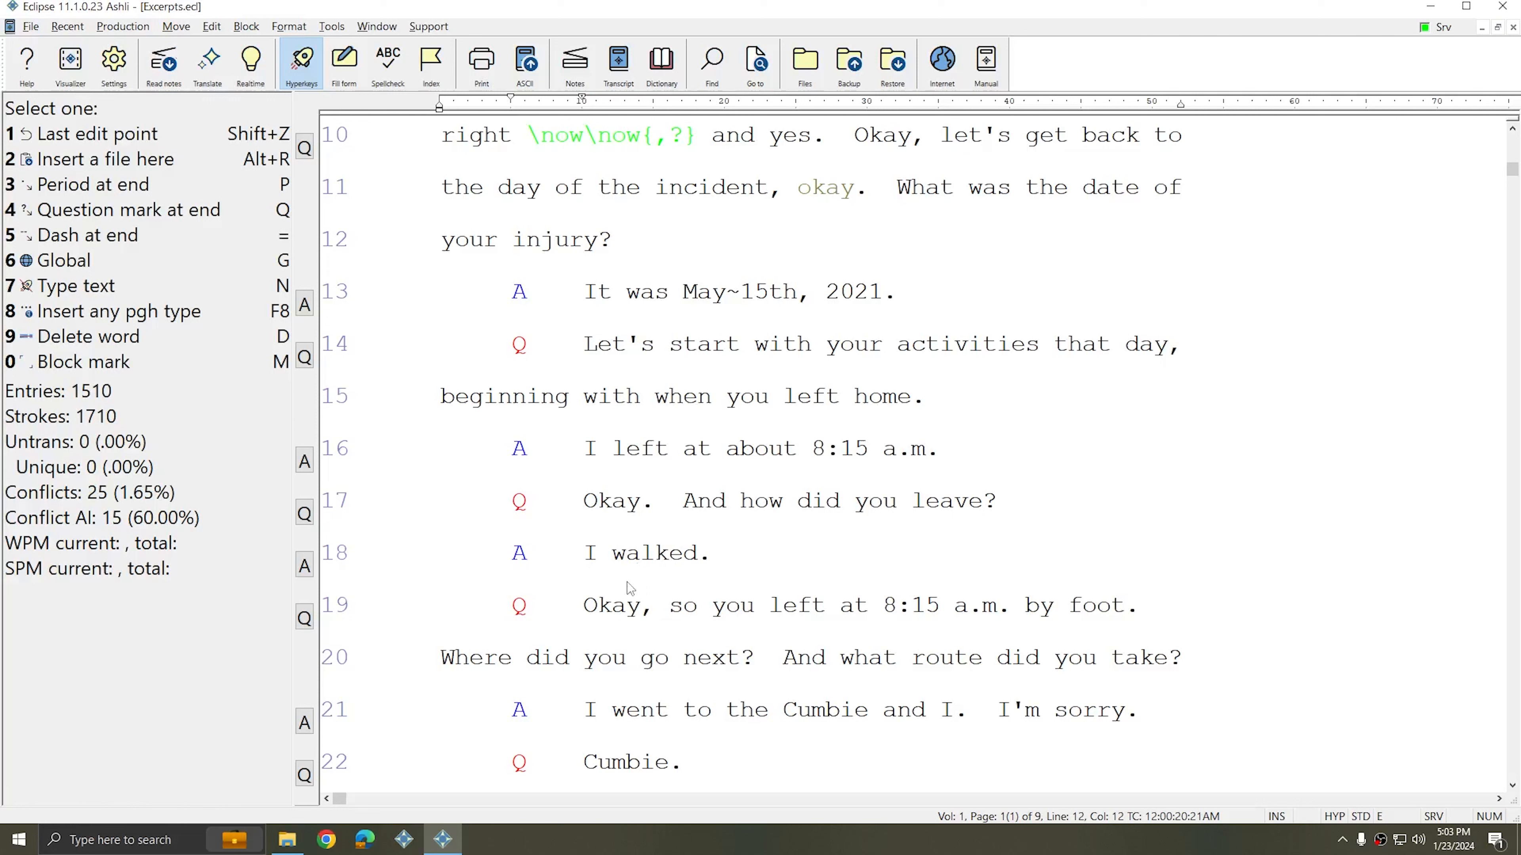
pyautogui.click(591, 291)
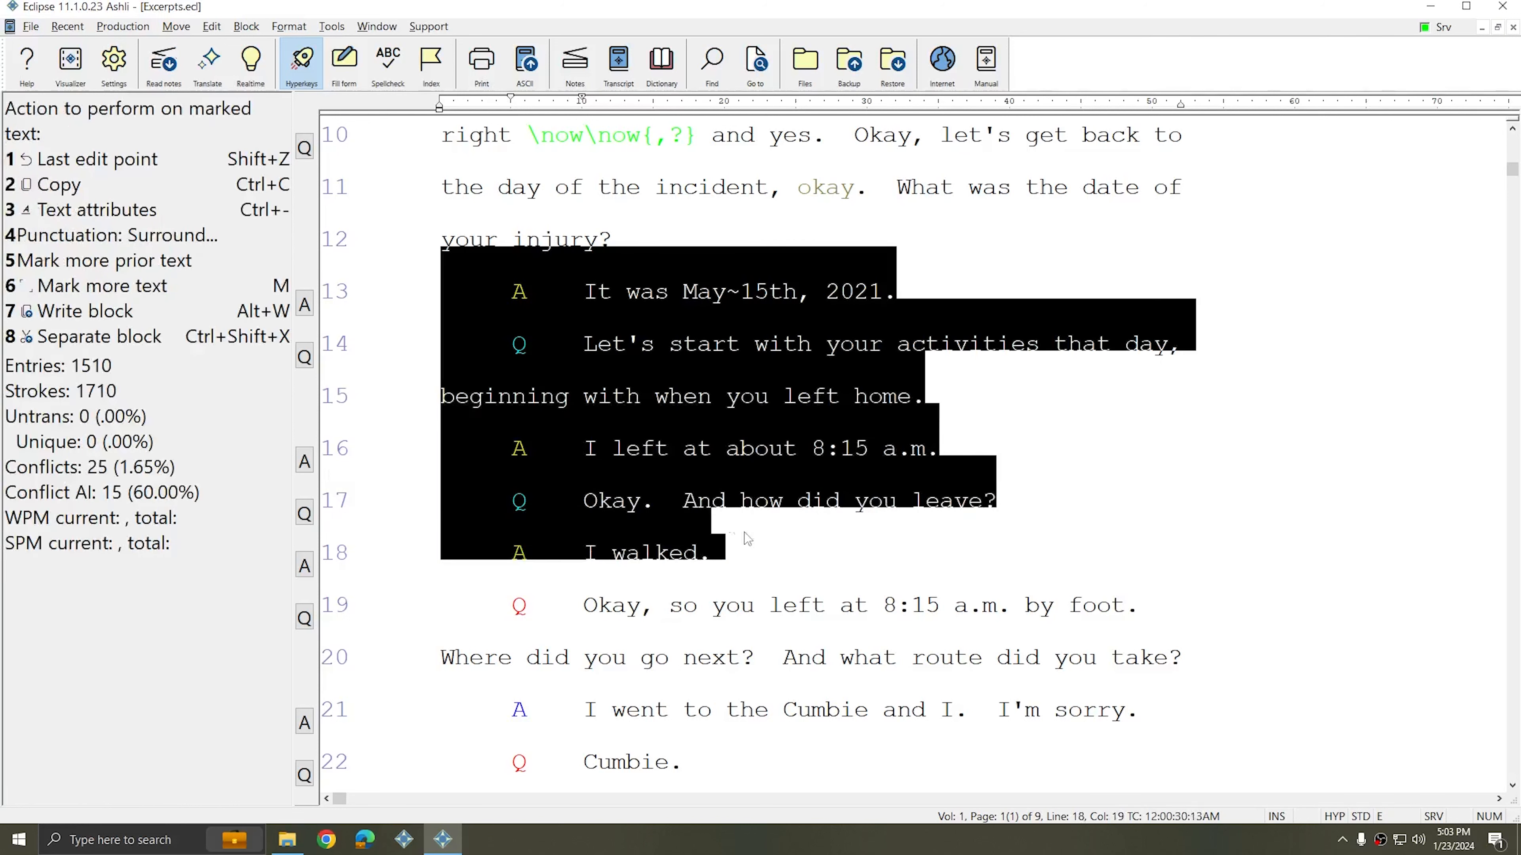
pyautogui.moveTo(548, 298)
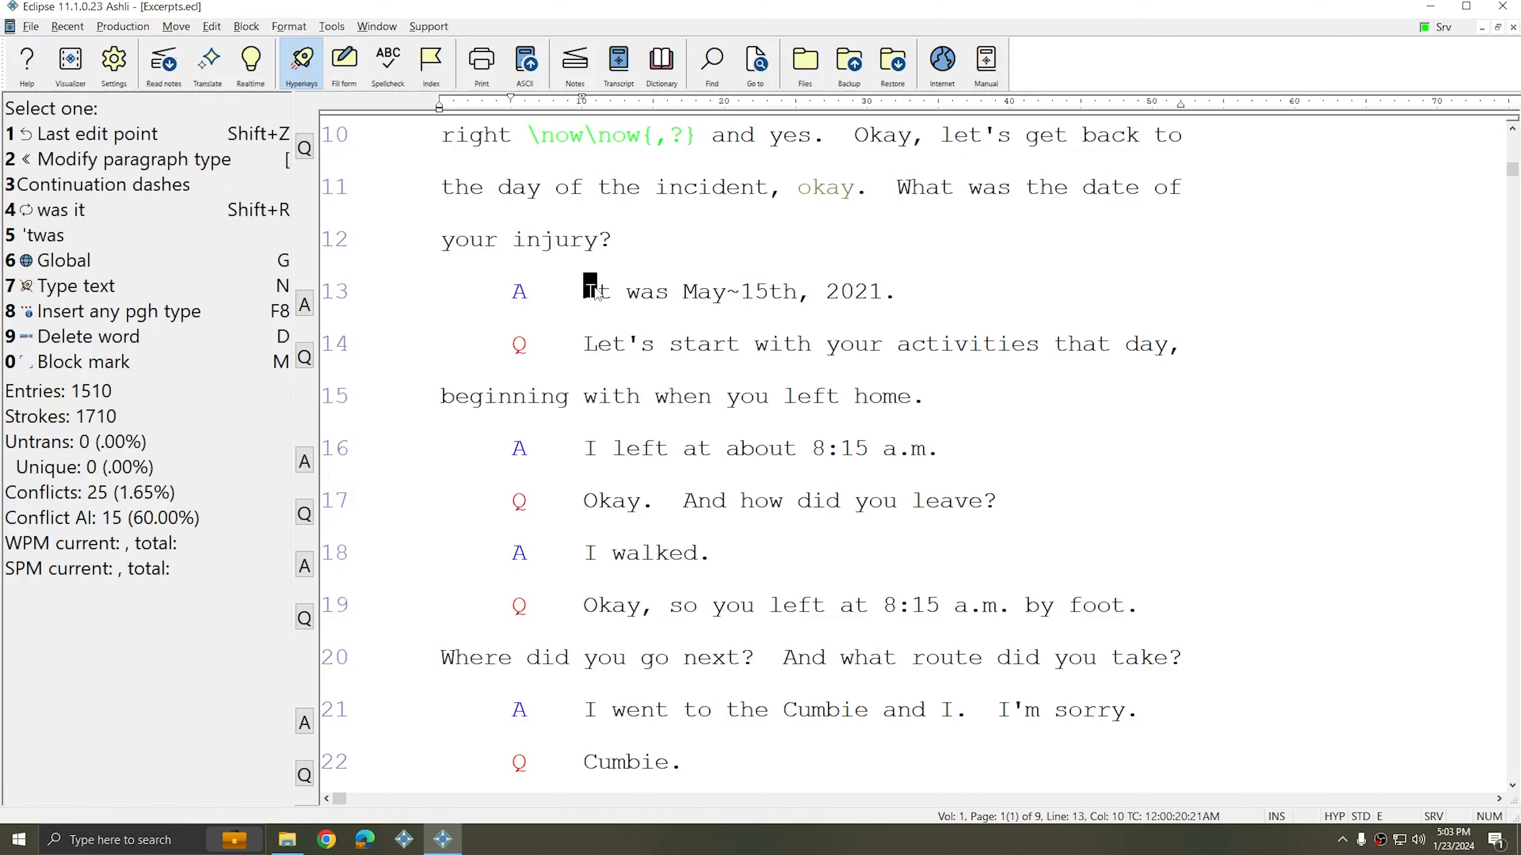
pyautogui.moveTo(598, 260)
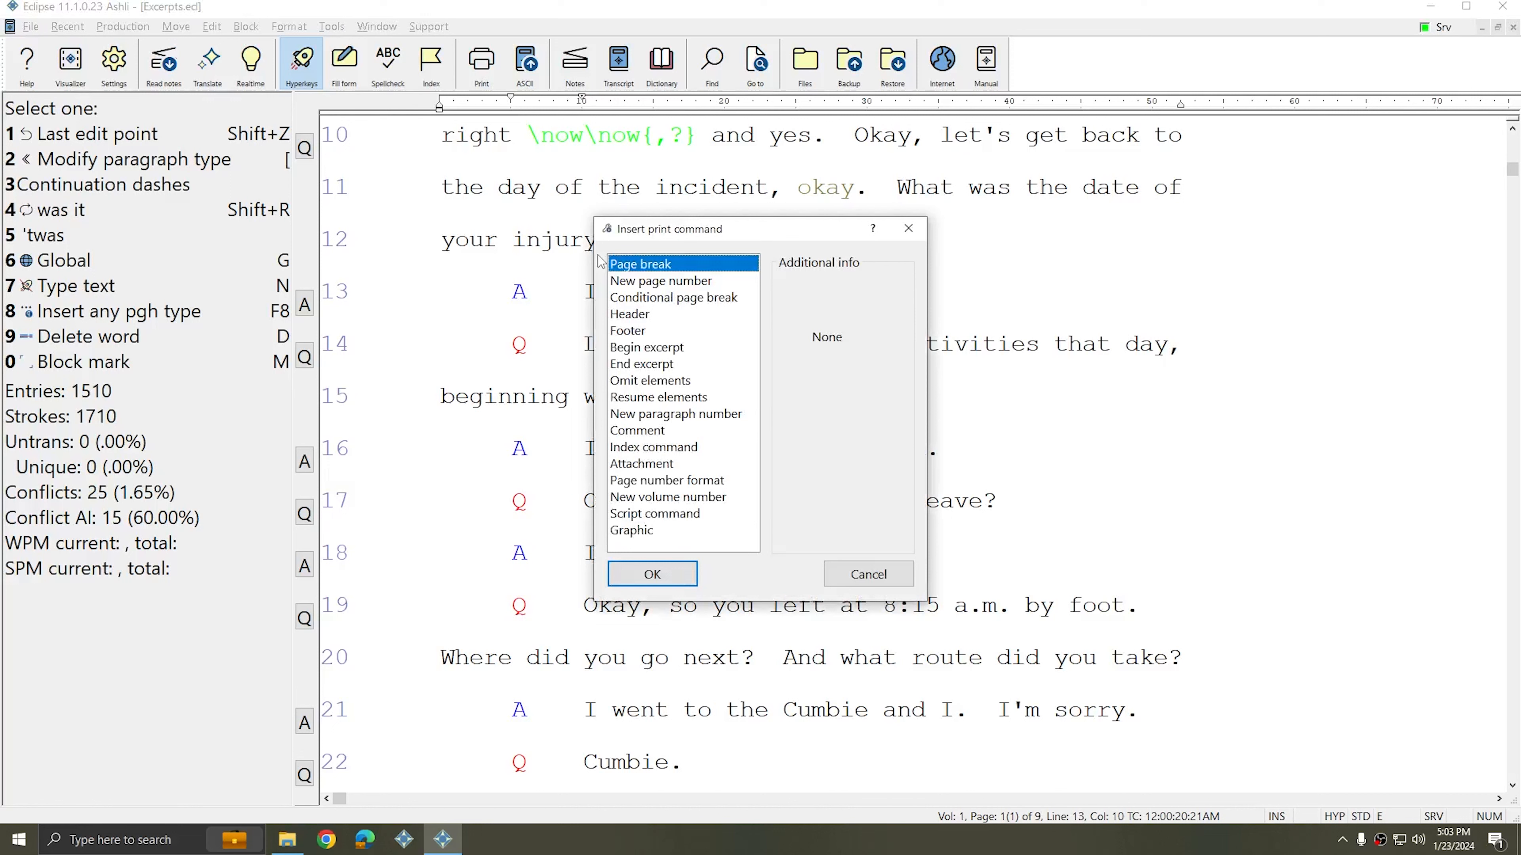
# Step: Insert a Begin excerpt print command numbered 1 at that position
pyautogui.click(647, 346)
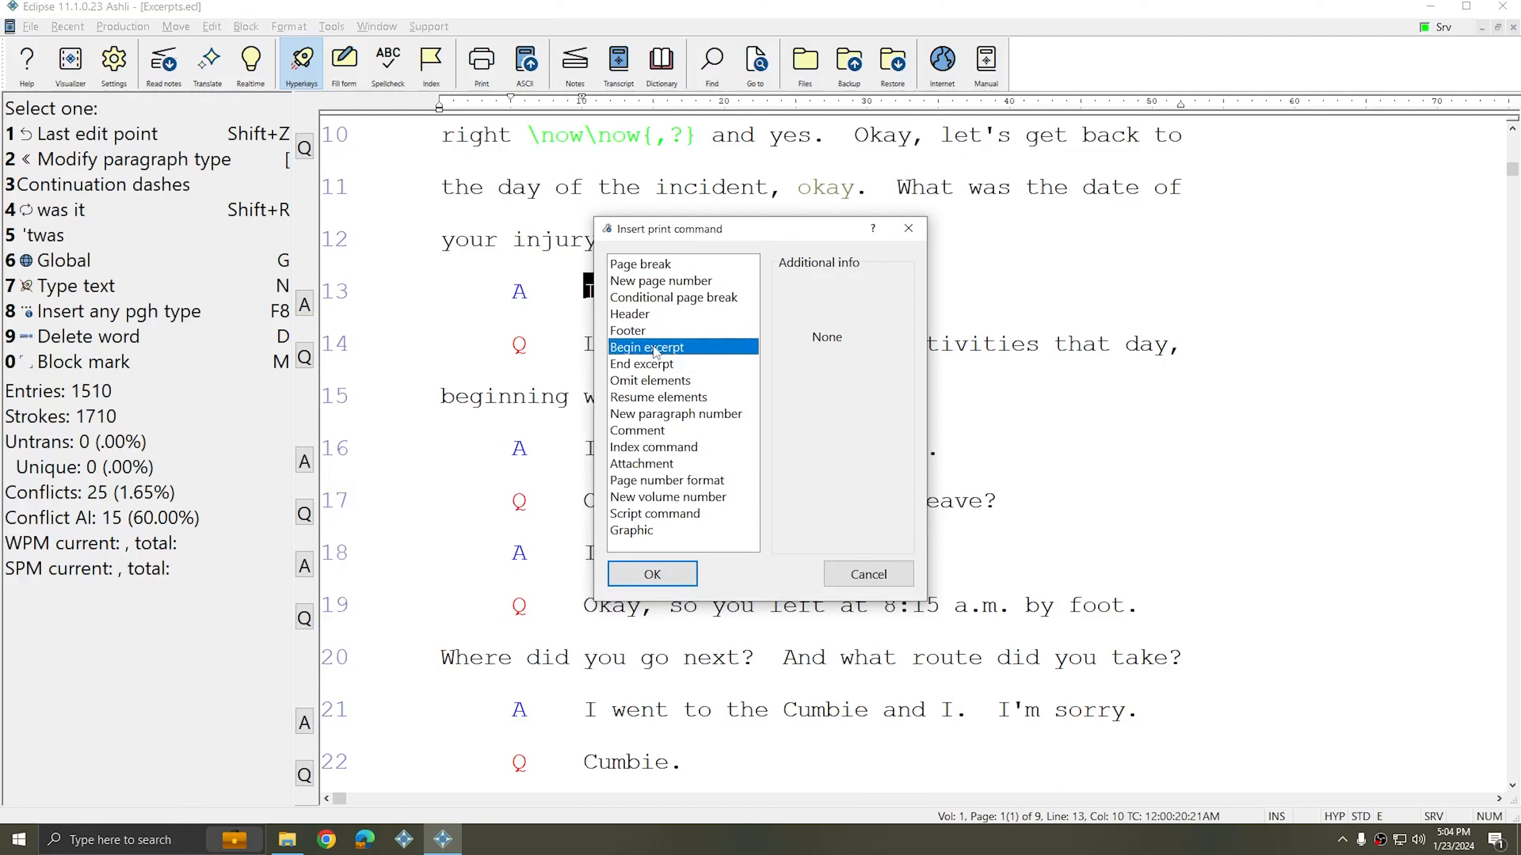
pyautogui.click(647, 347)
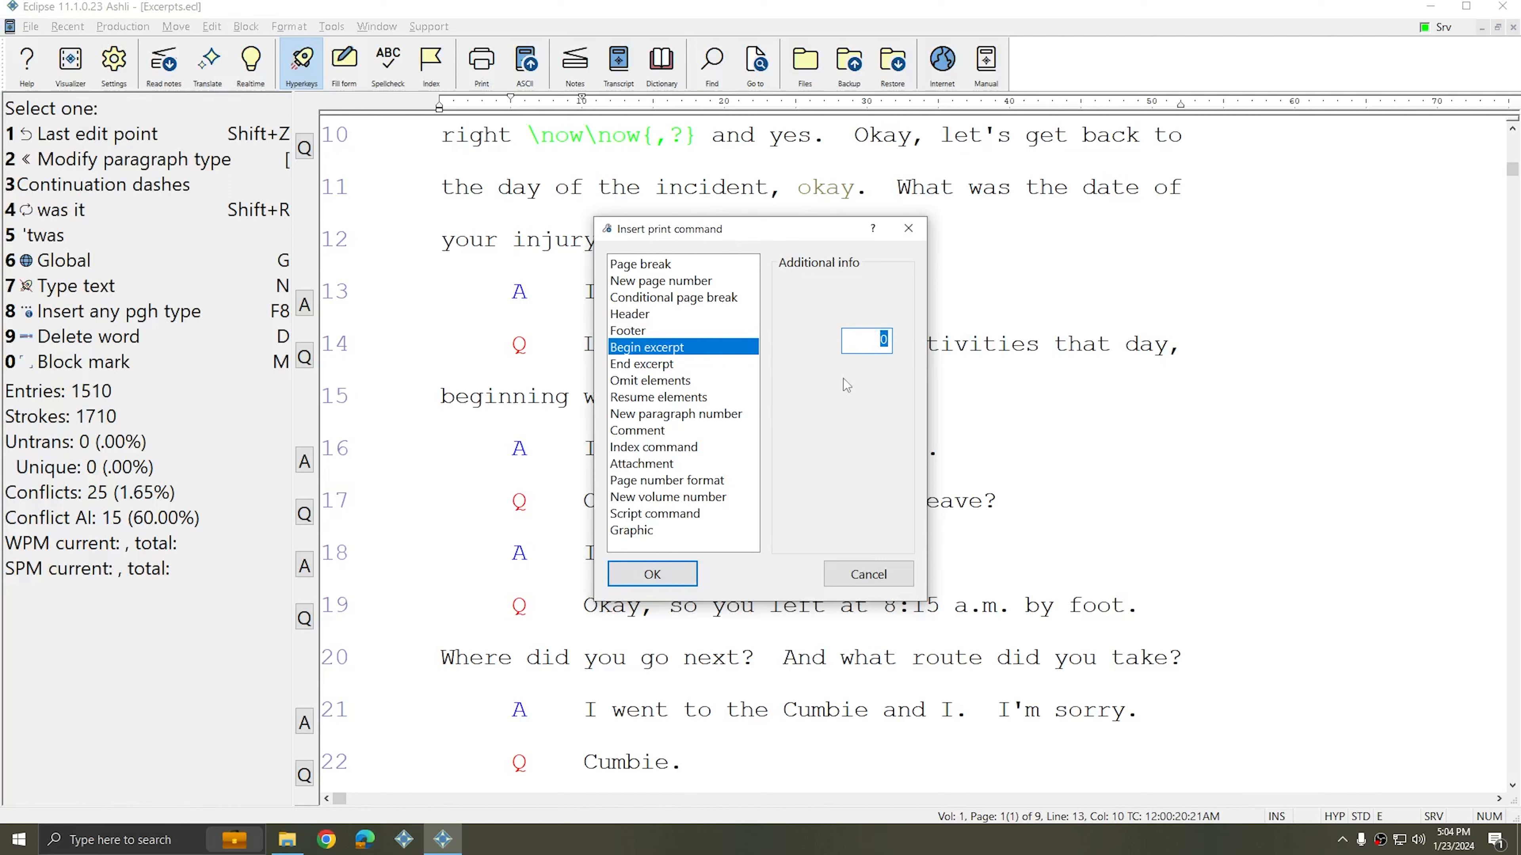
pyautogui.write('1')
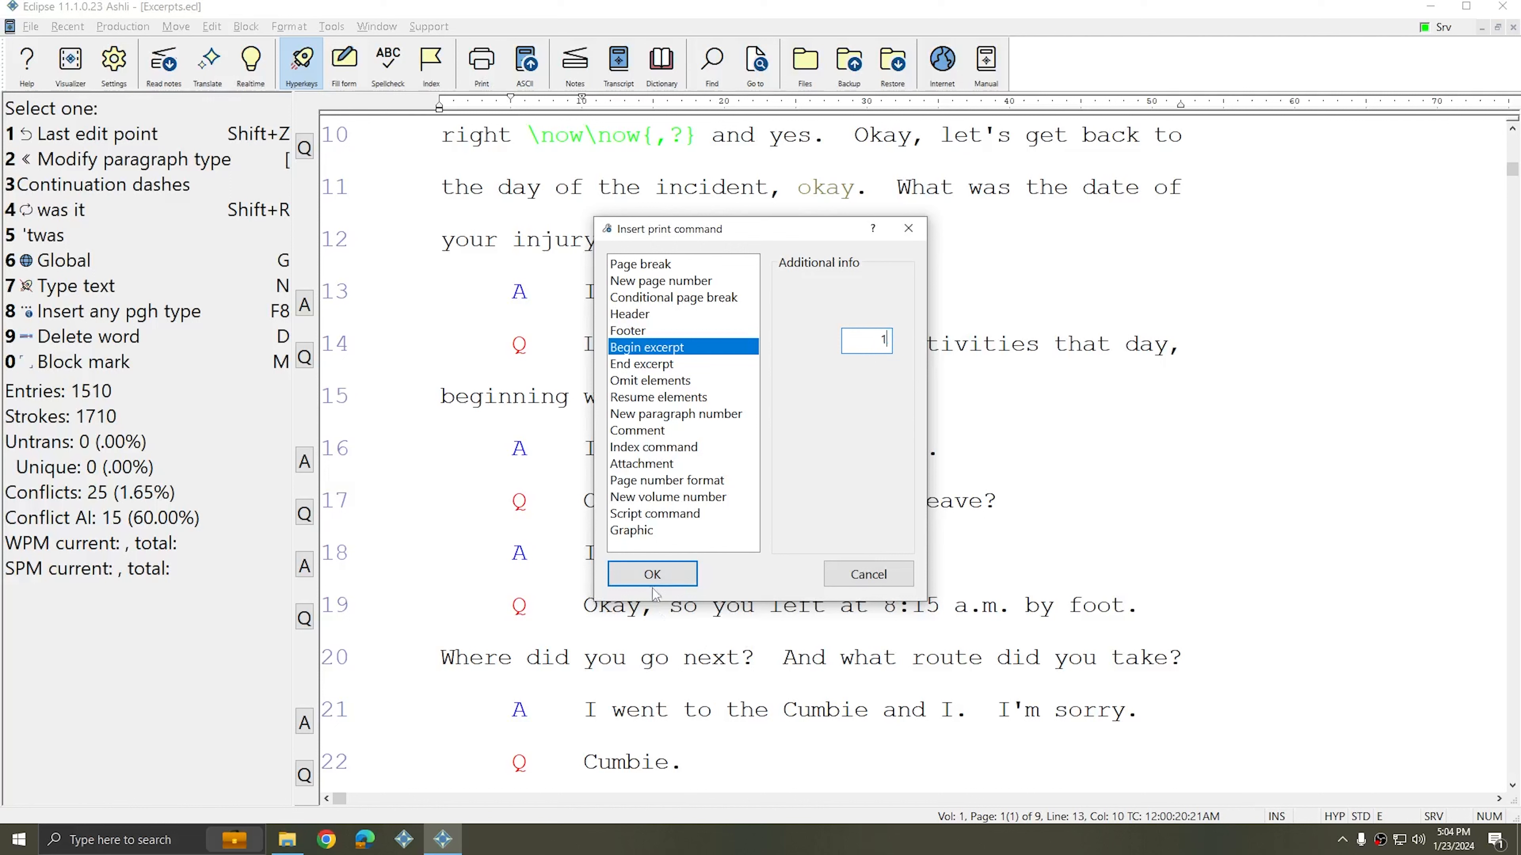
pyautogui.click(651, 574)
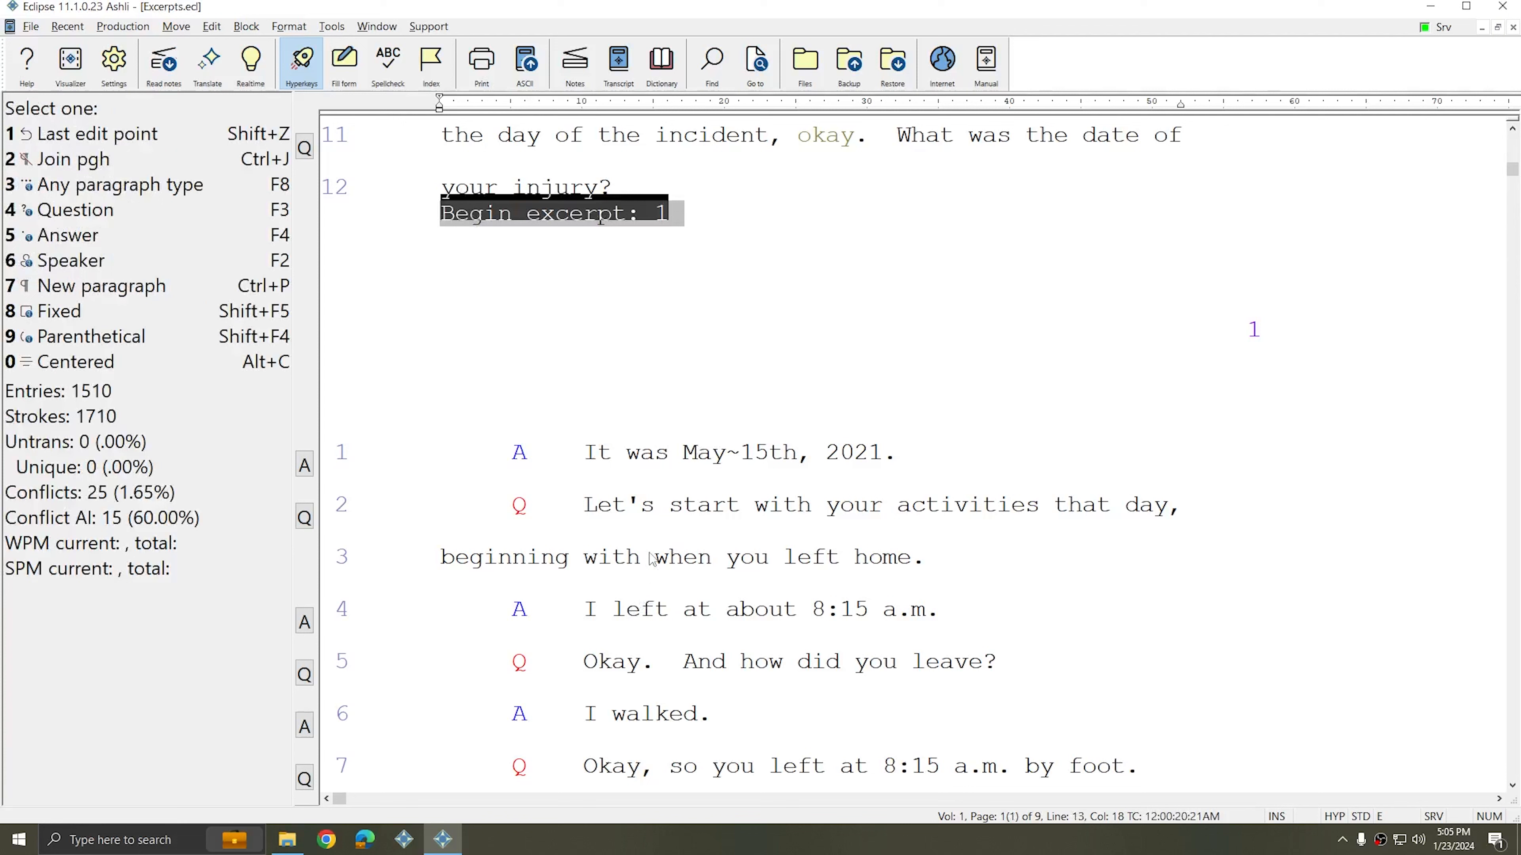
# Step: Insert an End excerpt command after "Cumbie.", before the Cumberland farms answer
pyautogui.scroll(-3)
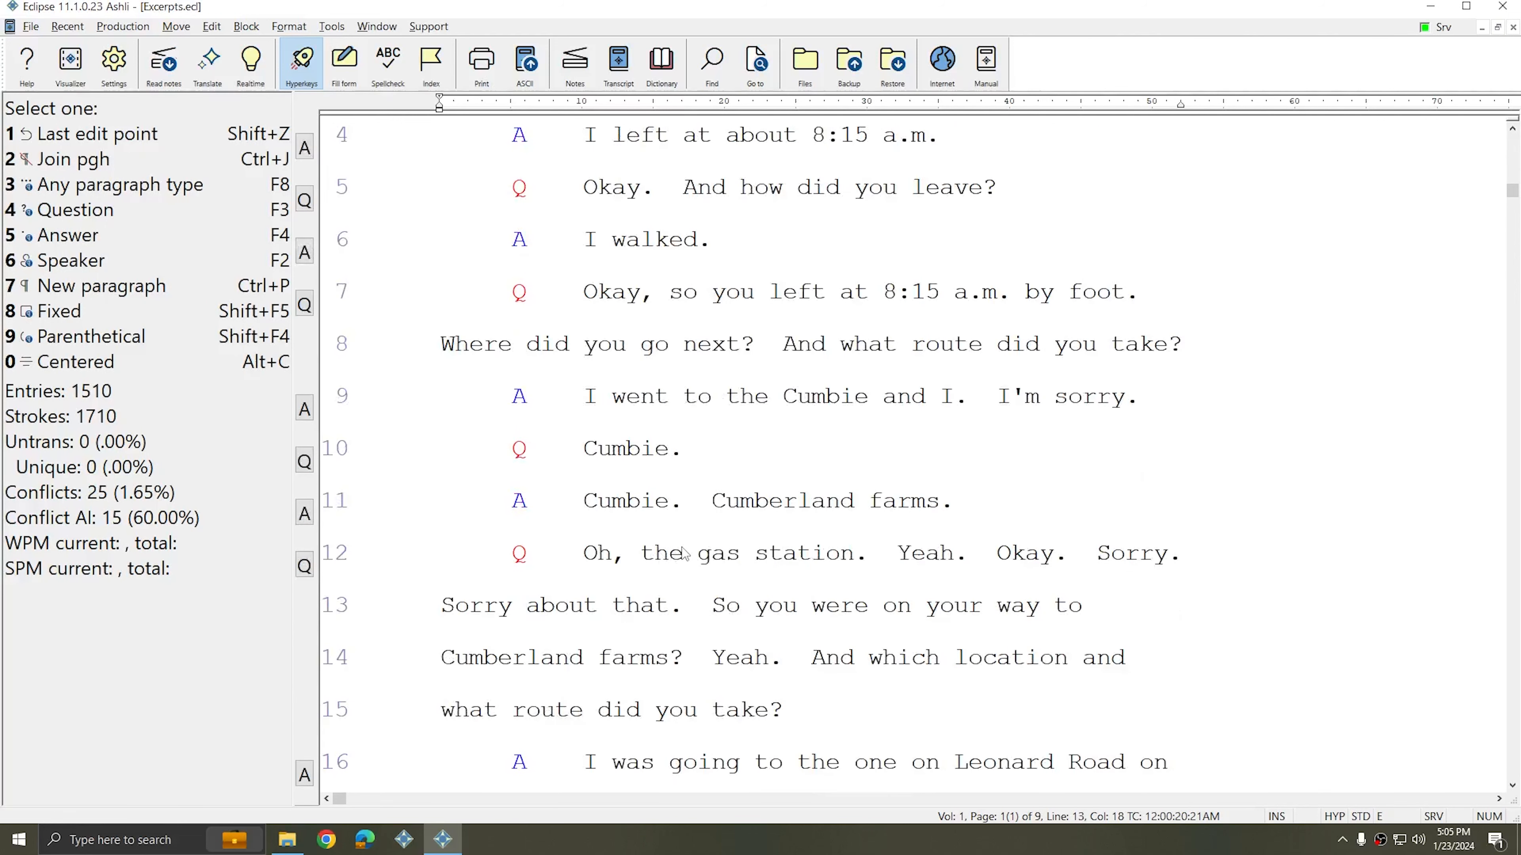
pyautogui.click(588, 501)
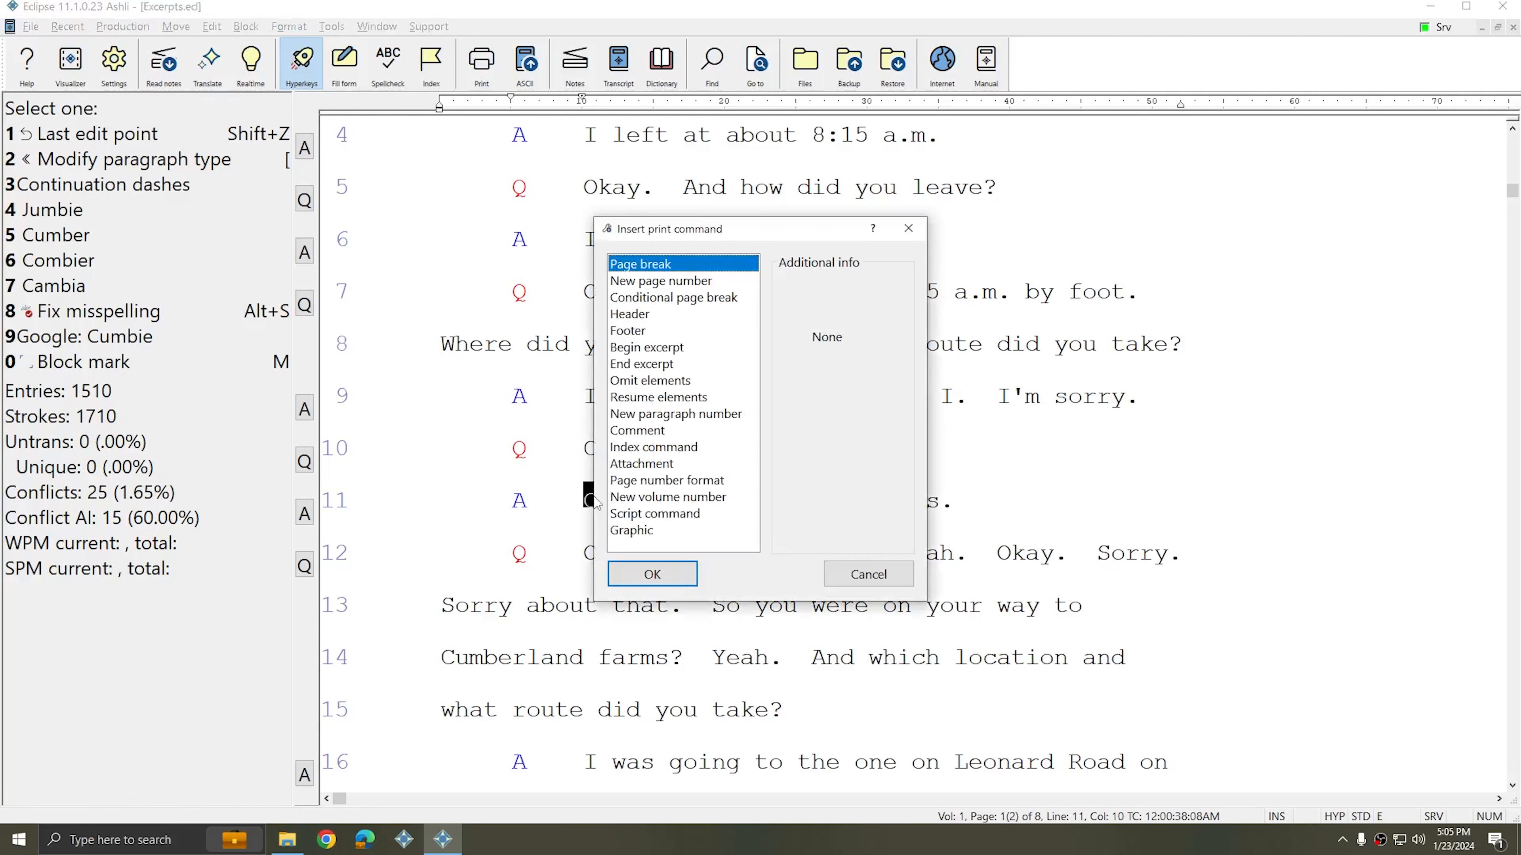
pyautogui.click(642, 363)
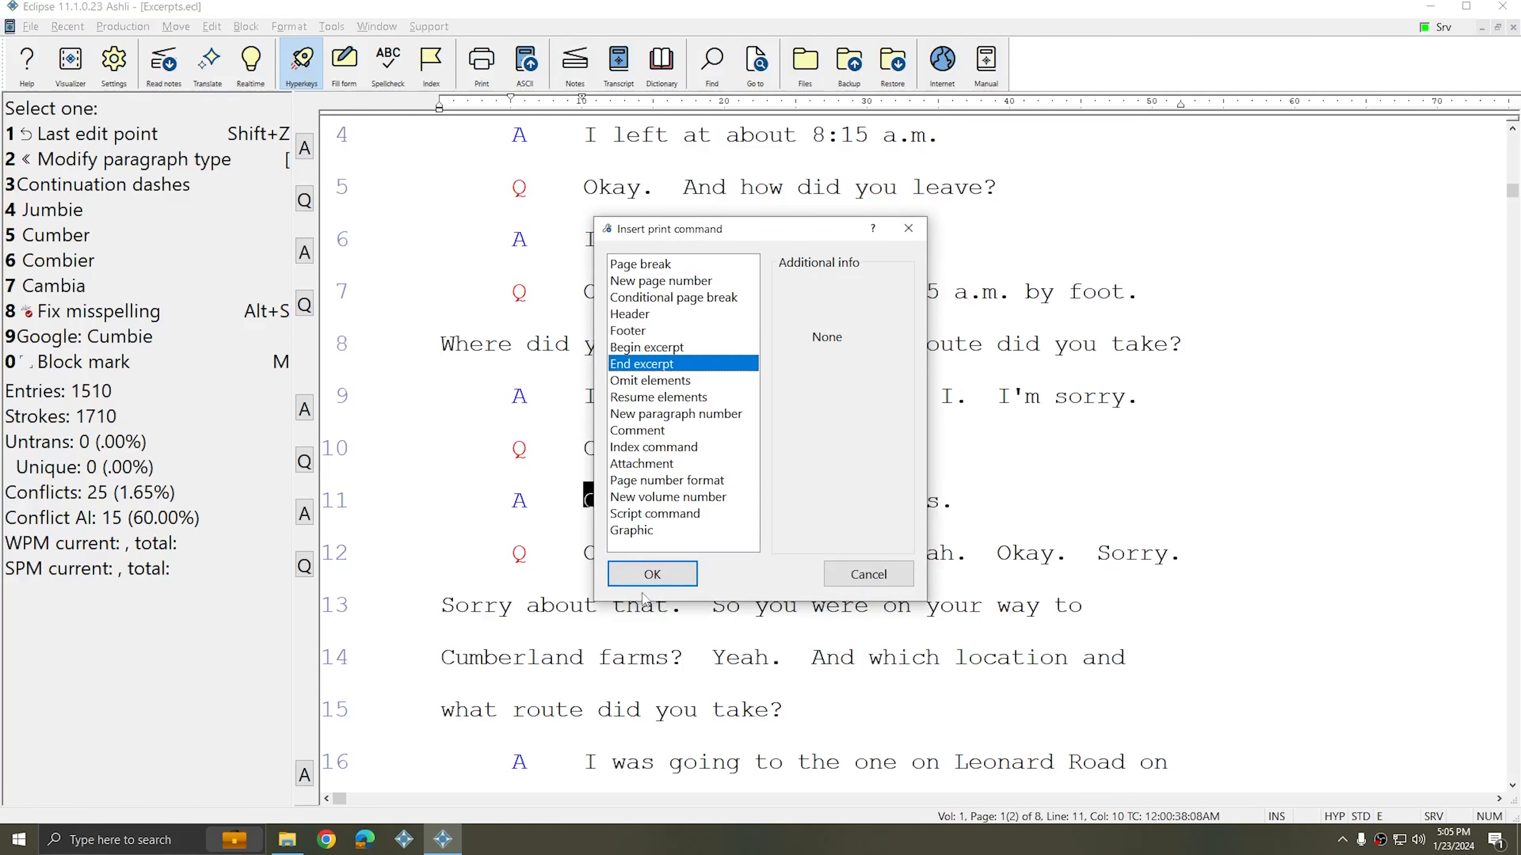
pyautogui.click(652, 573)
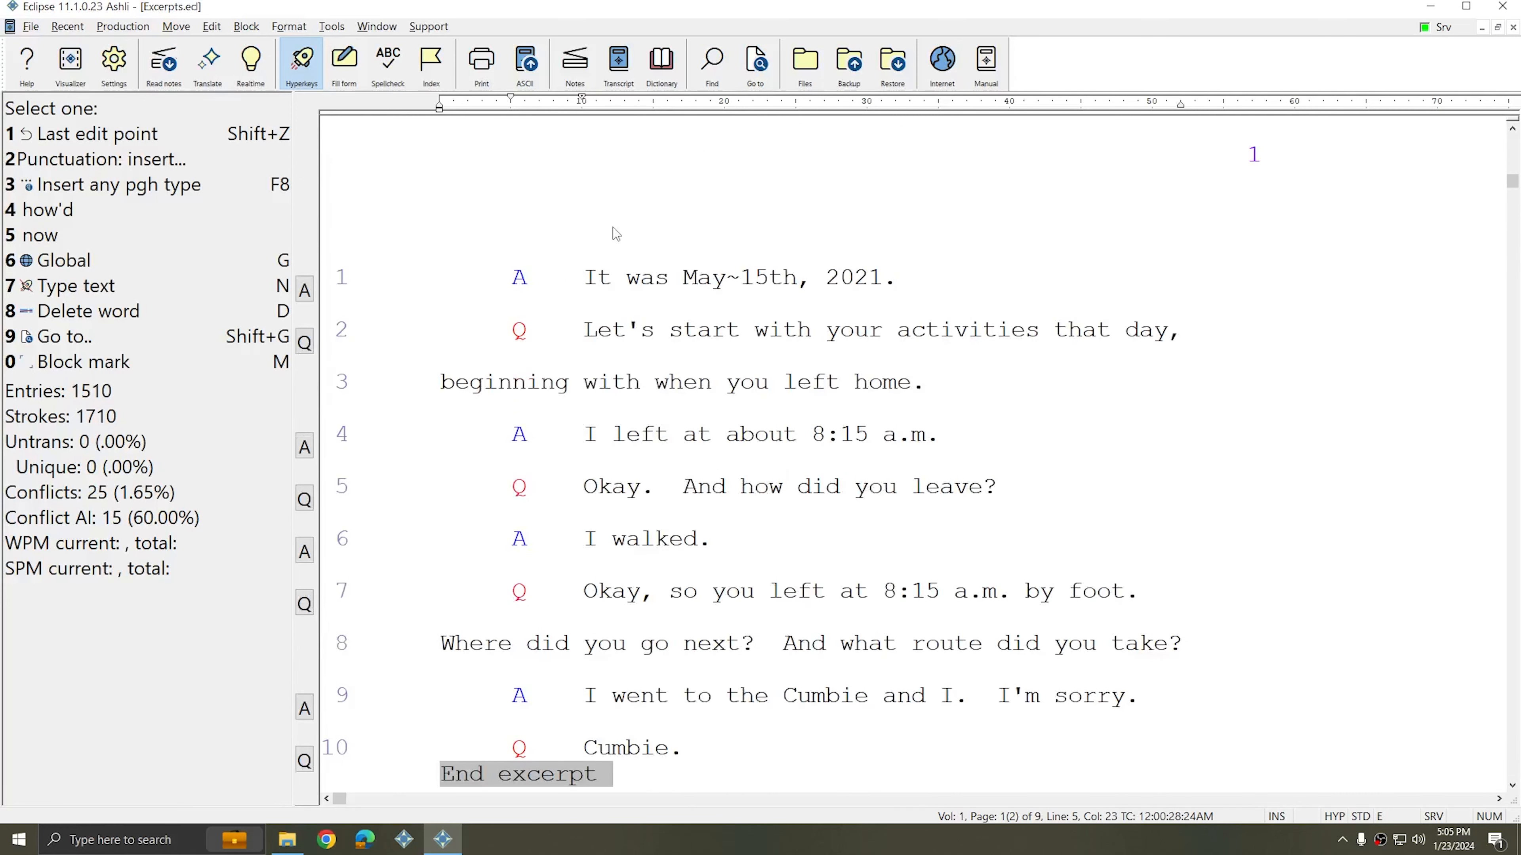
# Step: Insert a Begin excerpt command numbered 4 before the injuries answer on page 4
pyautogui.scroll(-3)
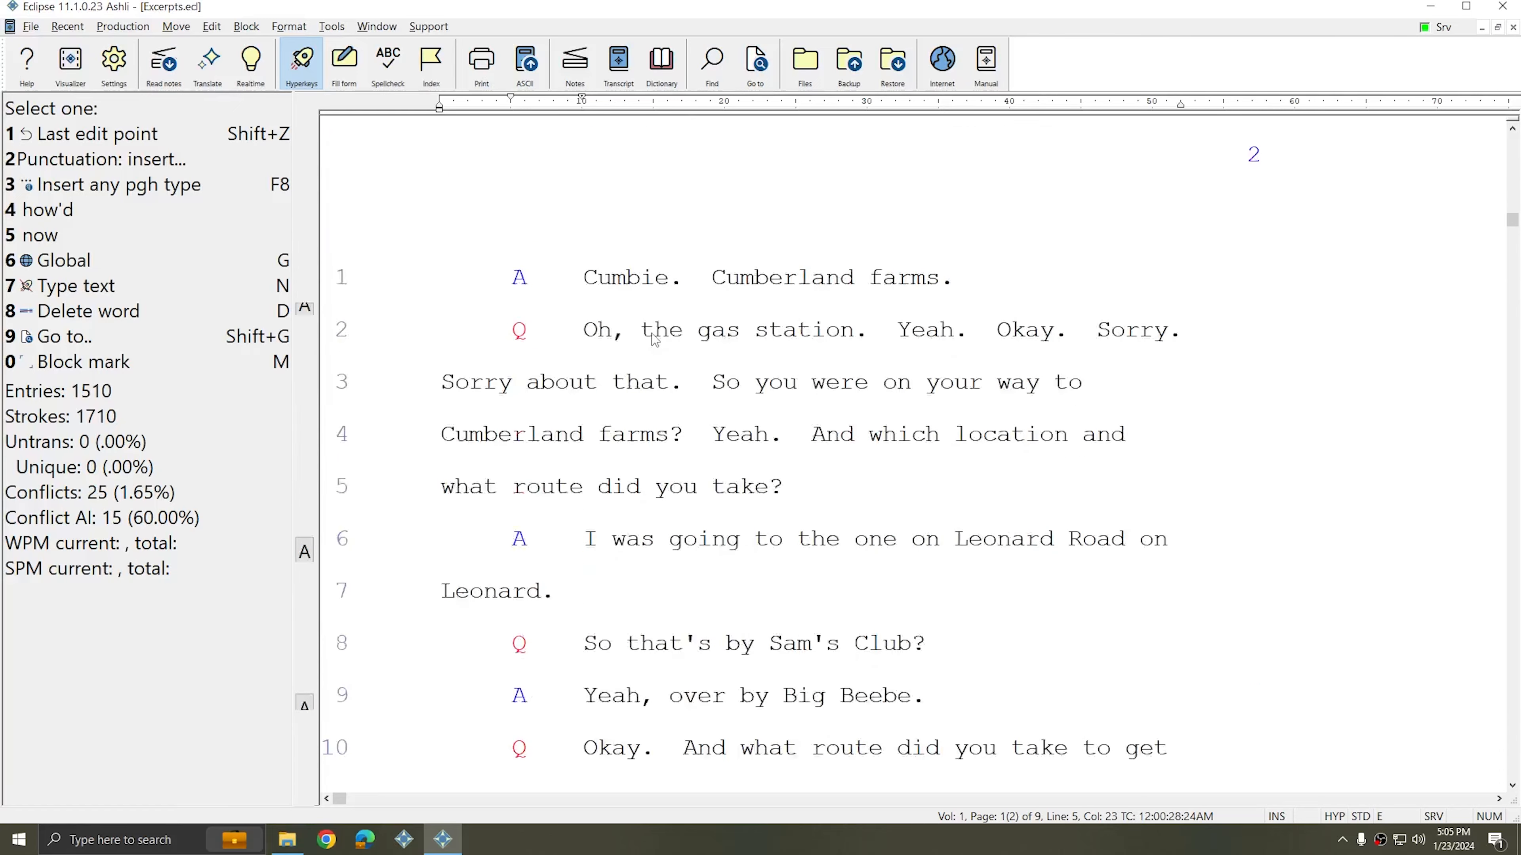
pyautogui.scroll(-3)
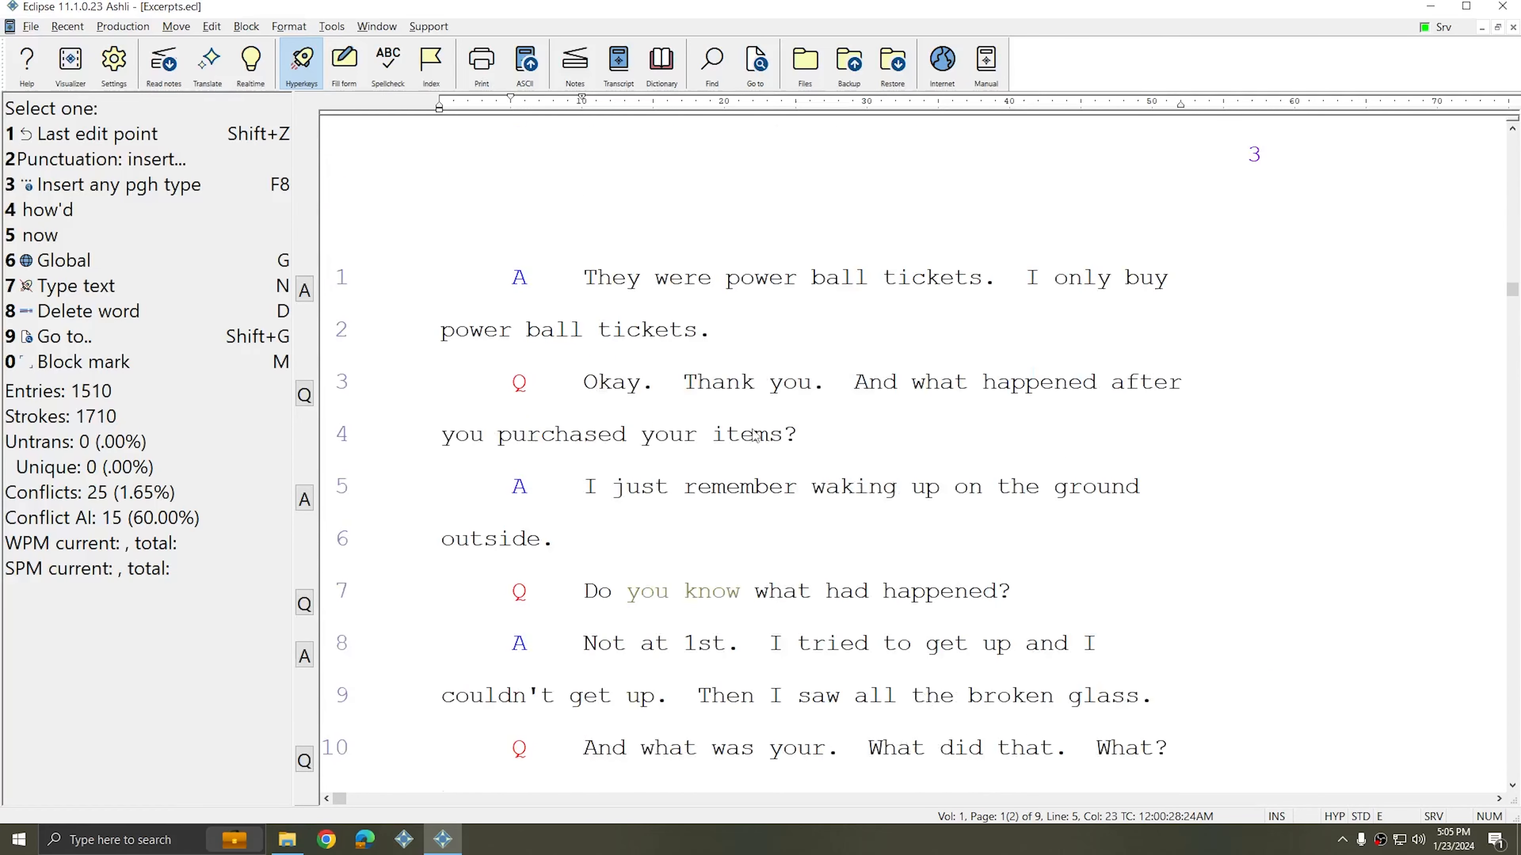
pyautogui.scroll(-3)
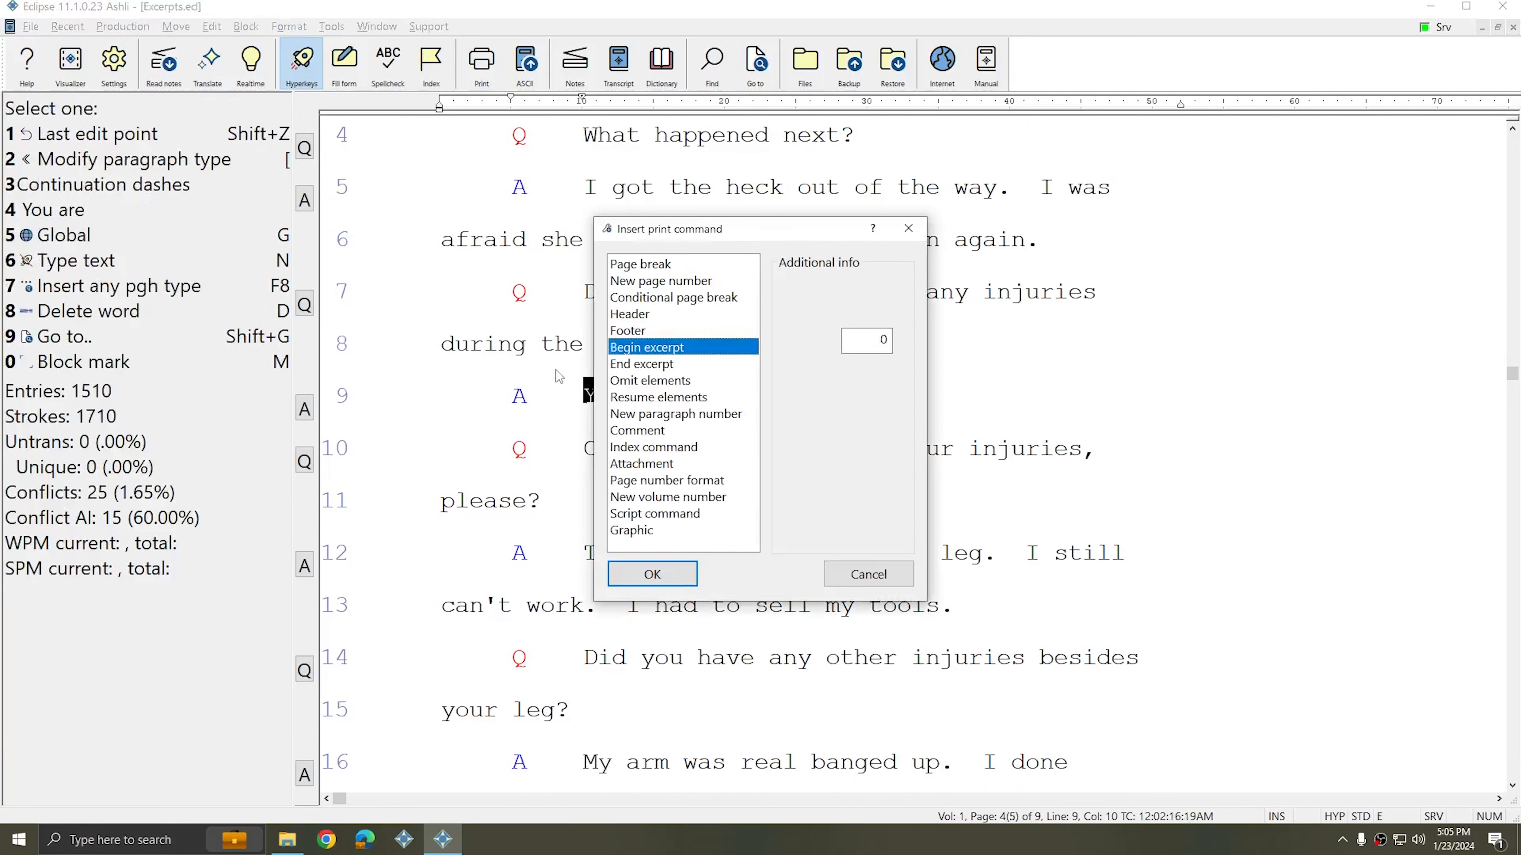
pyautogui.write('4')
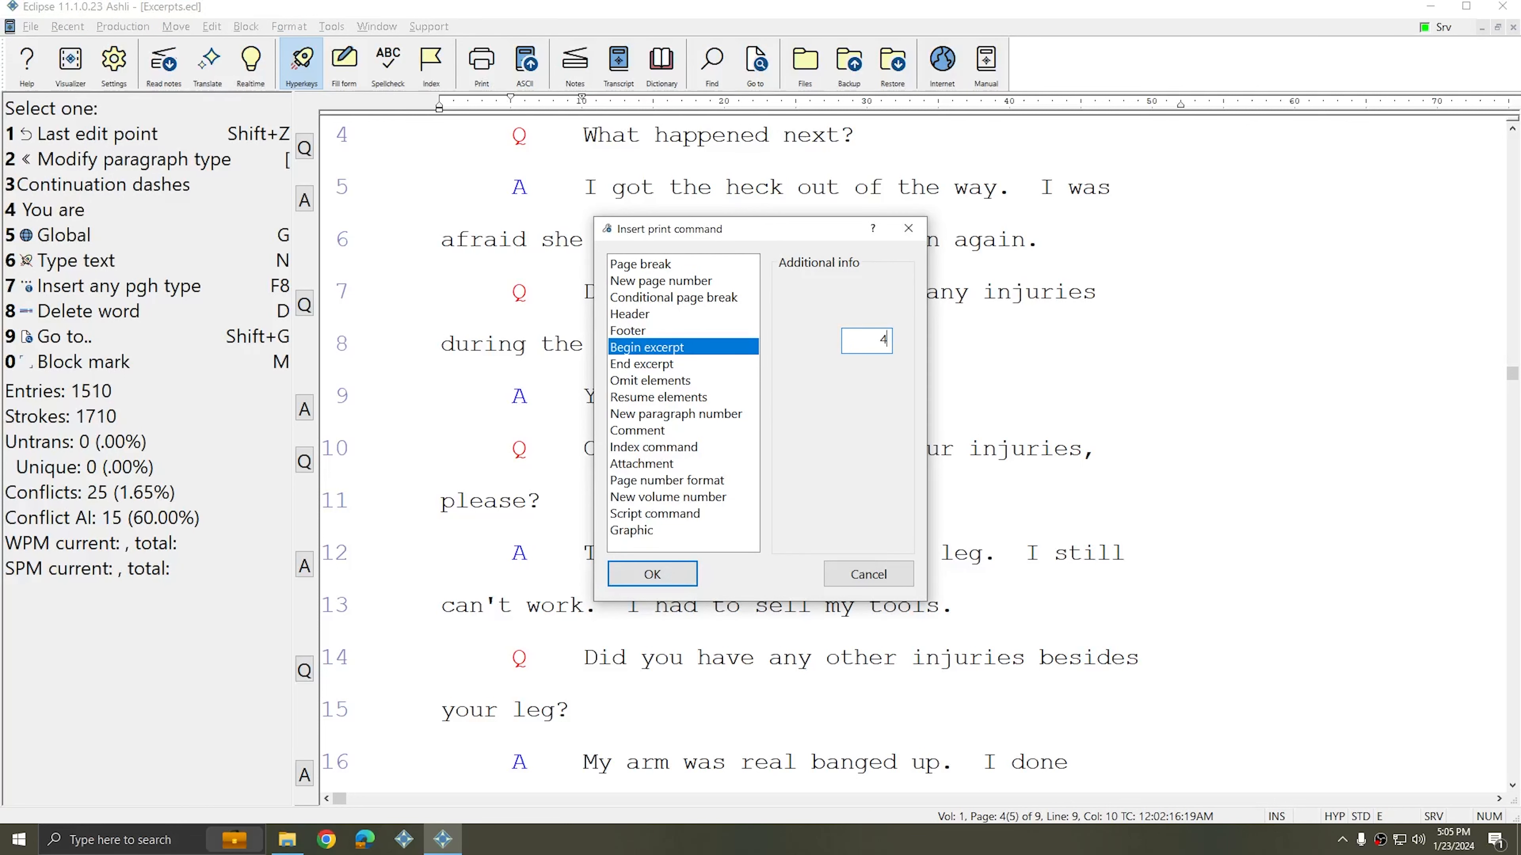
pyautogui.click(652, 573)
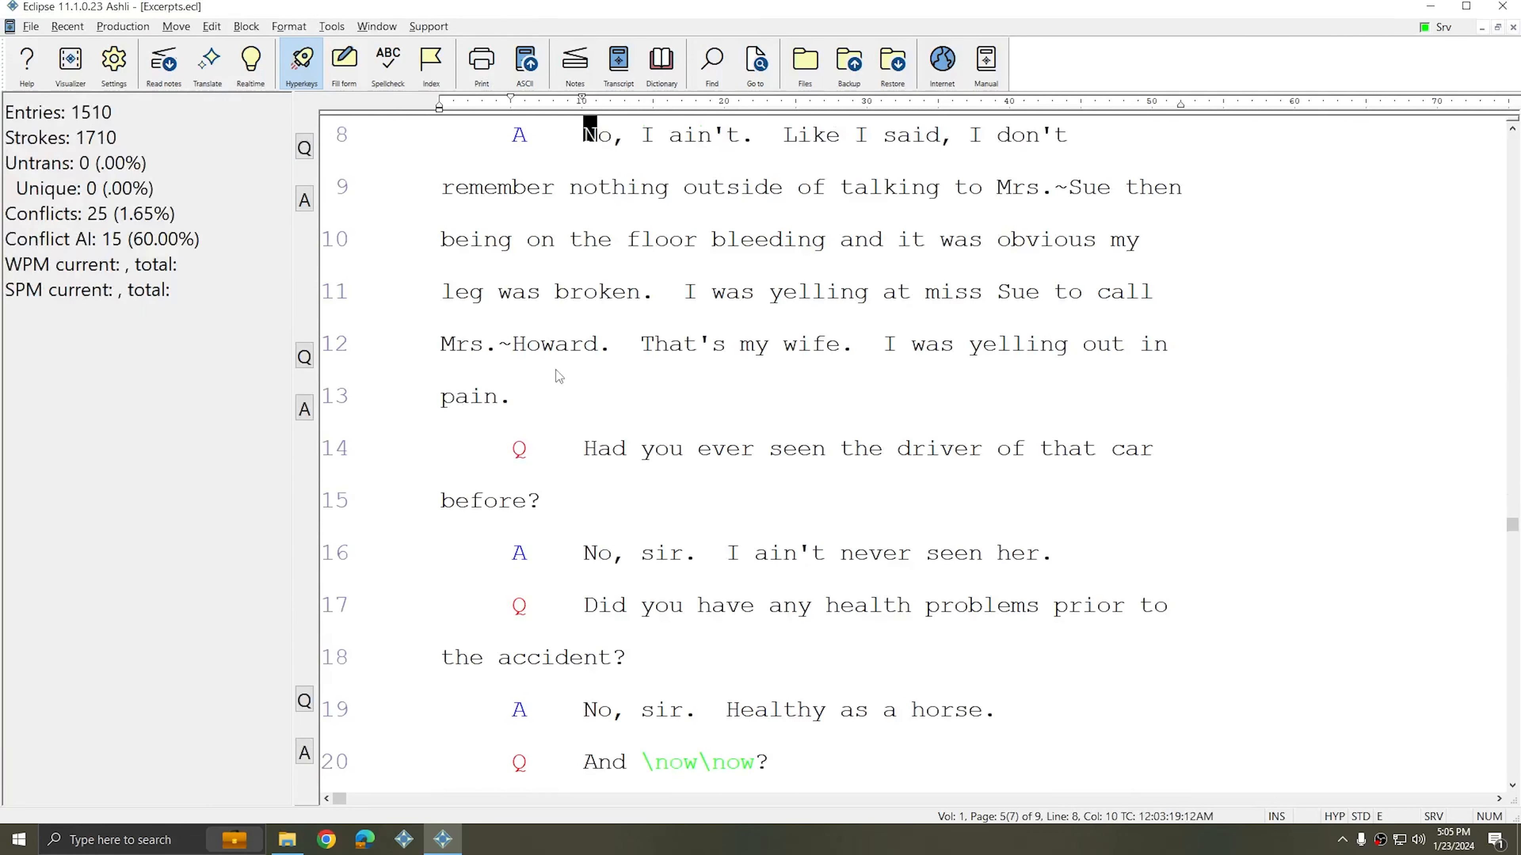
# Step: Insert an End excerpt command after the "Do you ever pass out or faint." question
pyautogui.scroll(-3)
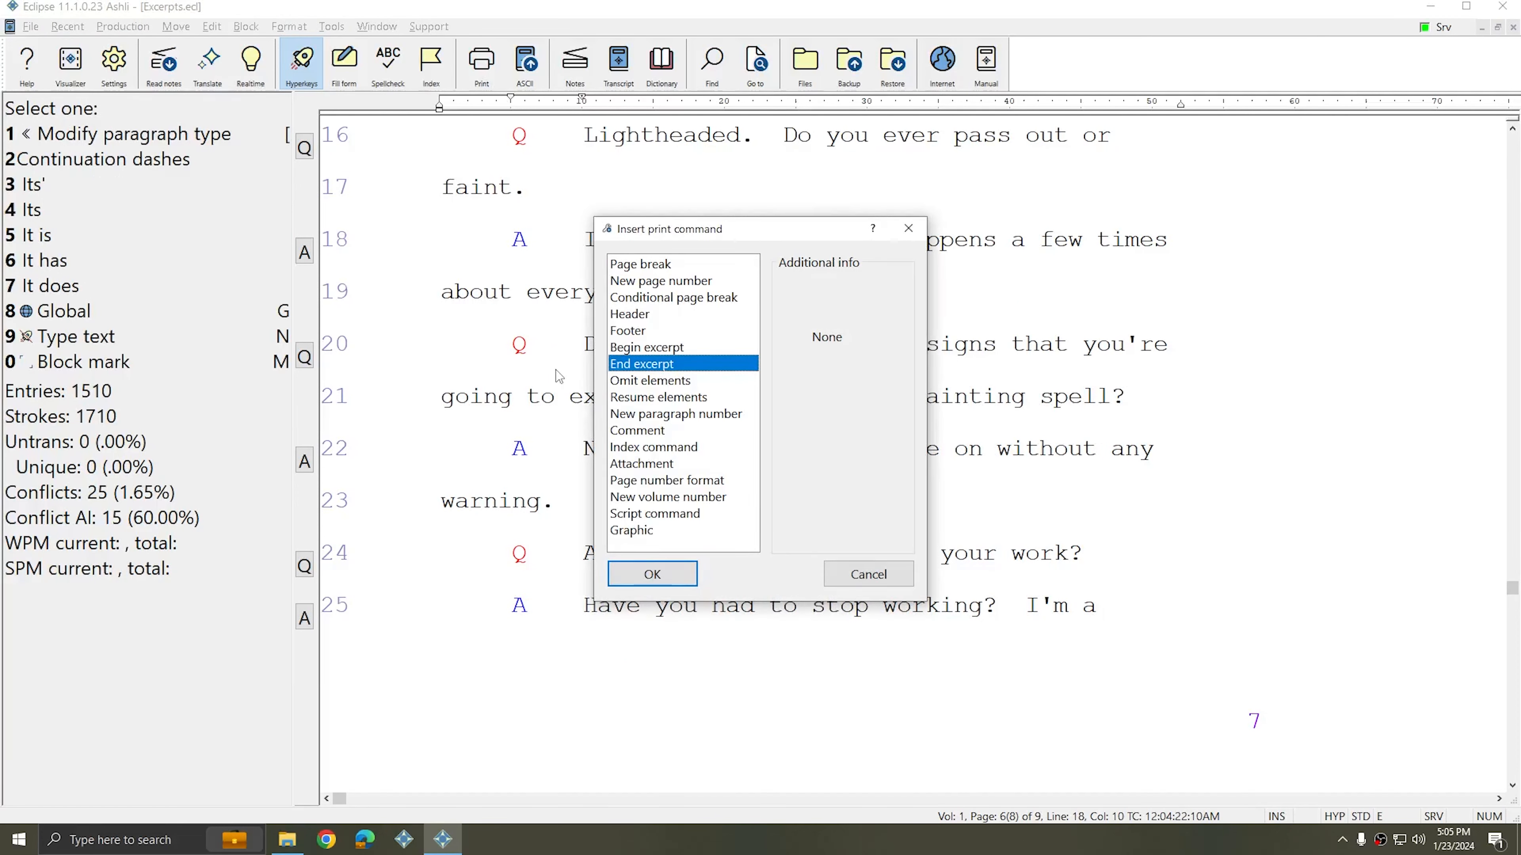
pyautogui.click(652, 574)
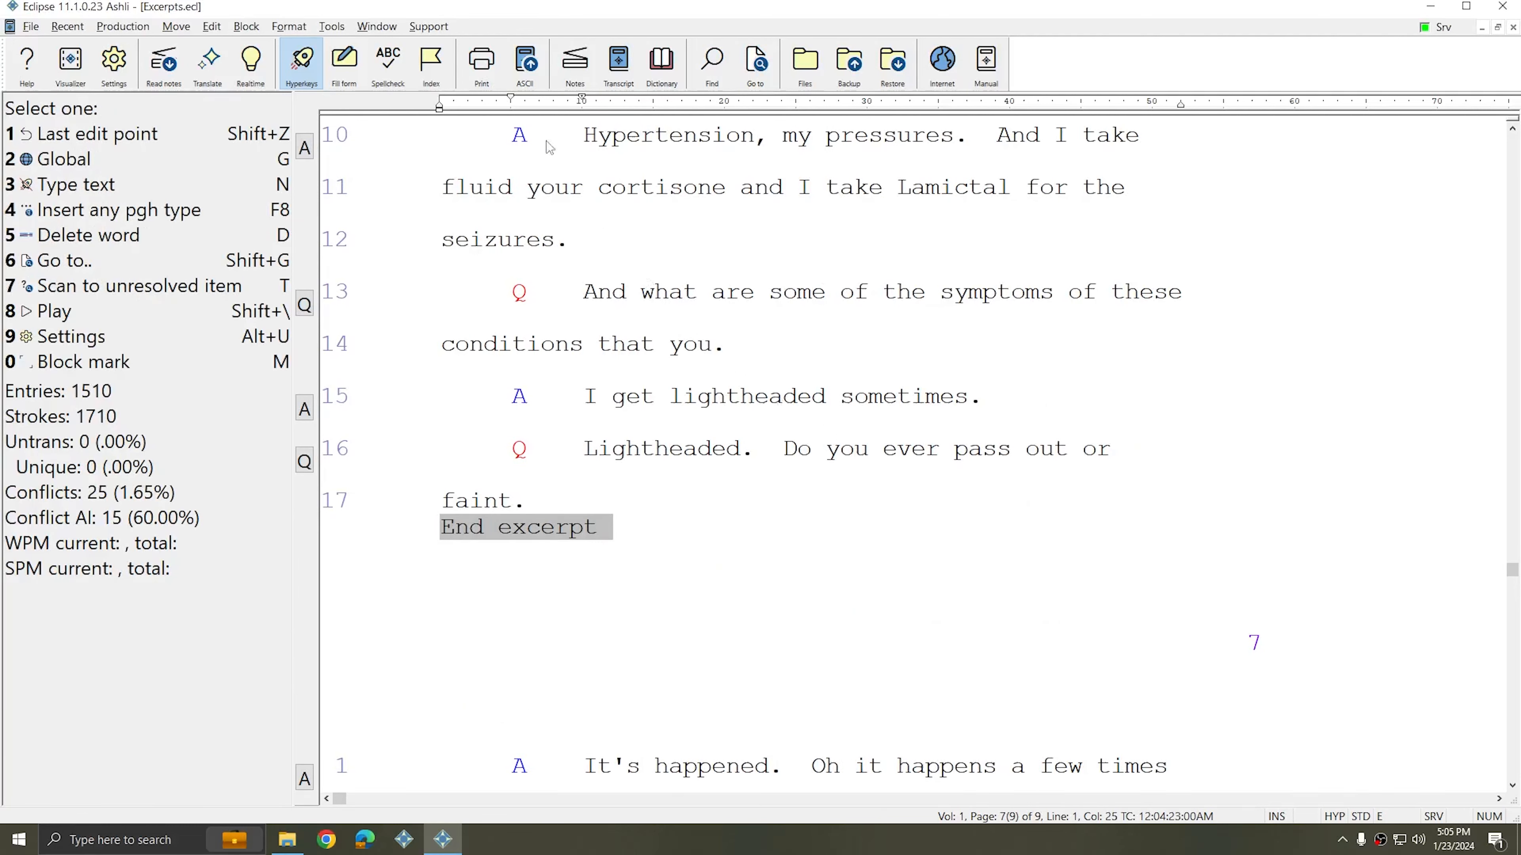
pyautogui.moveTo(710, 476)
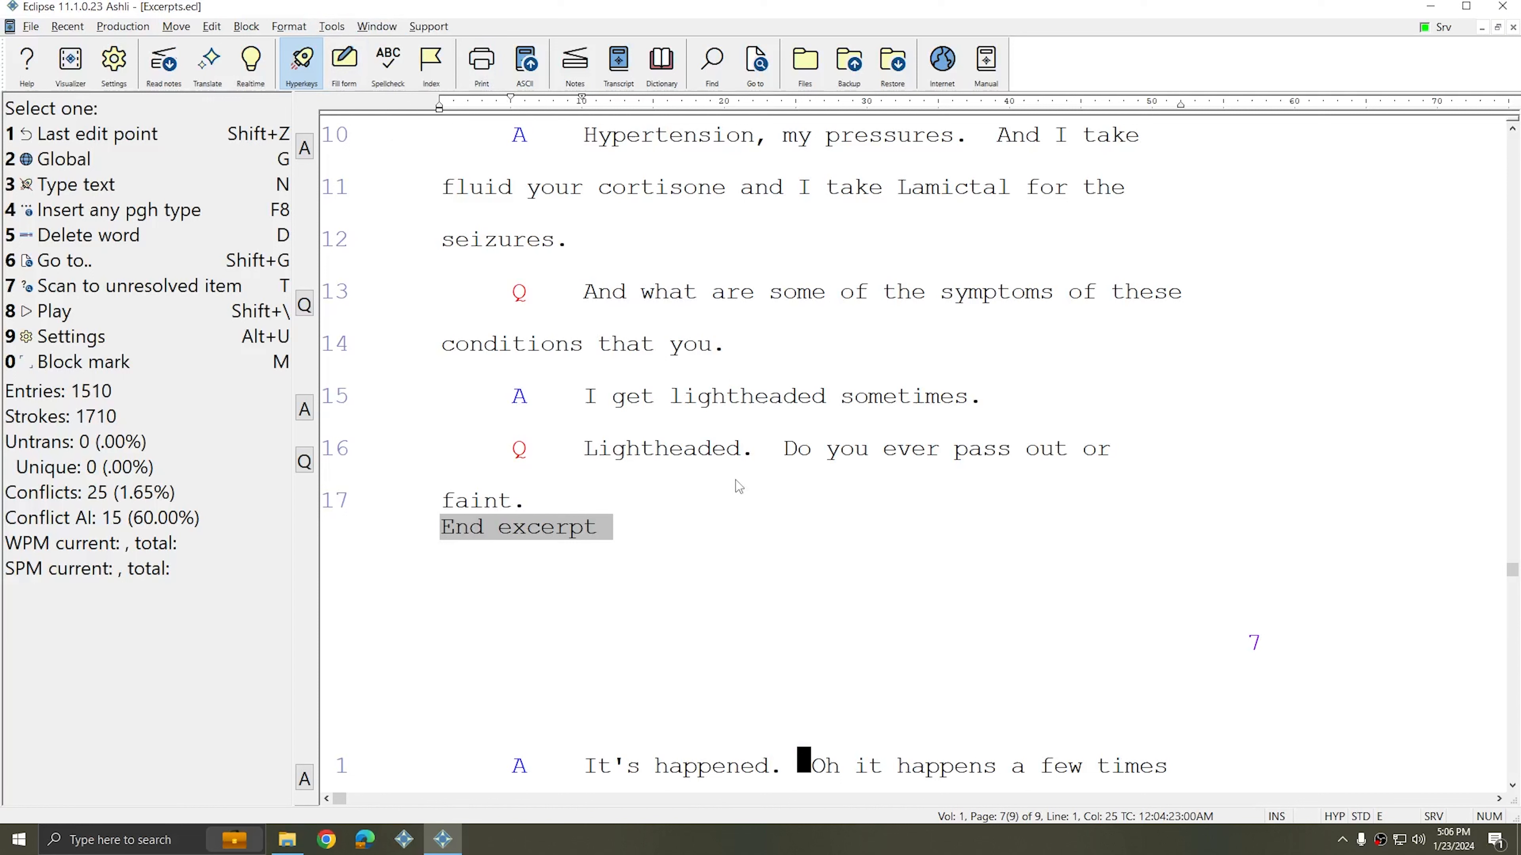
pyautogui.moveTo(734, 498)
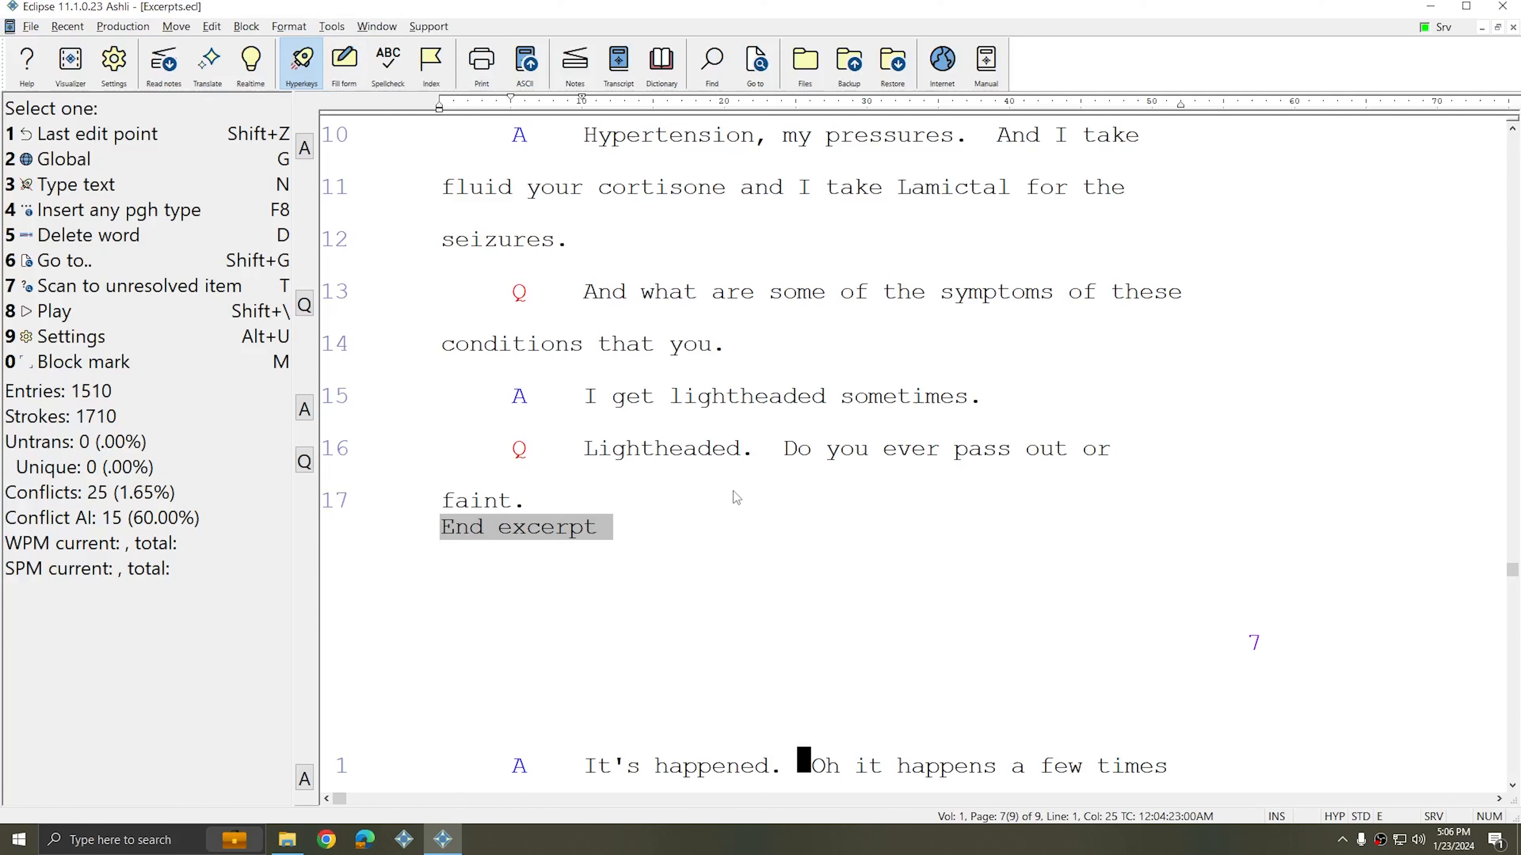
pyautogui.moveTo(757, 465)
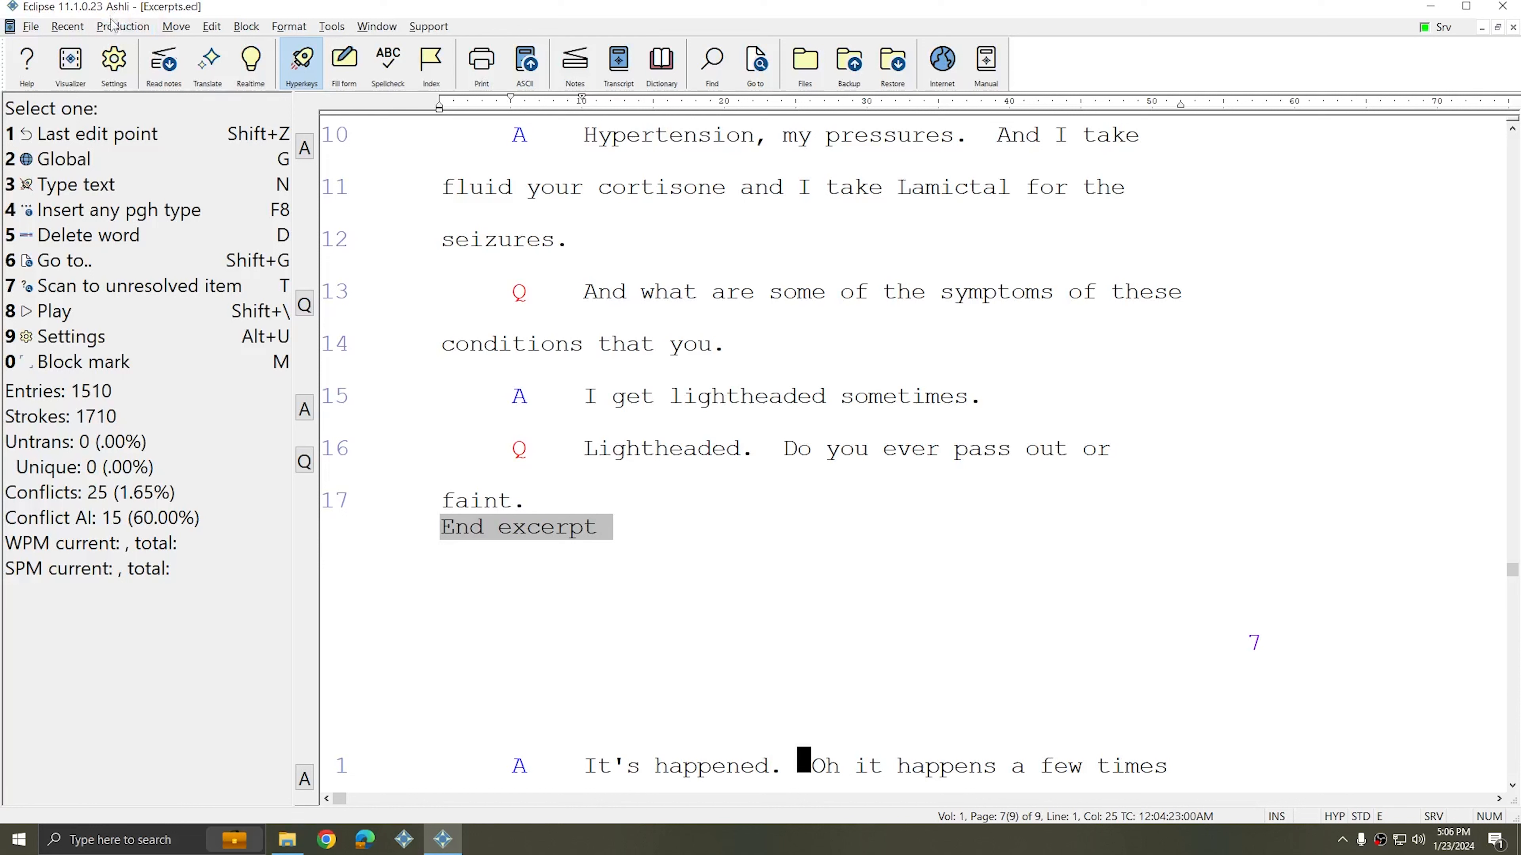
# Step: Start Output to PDF from the Production menu and bring up its print image options
pyautogui.click(121, 26)
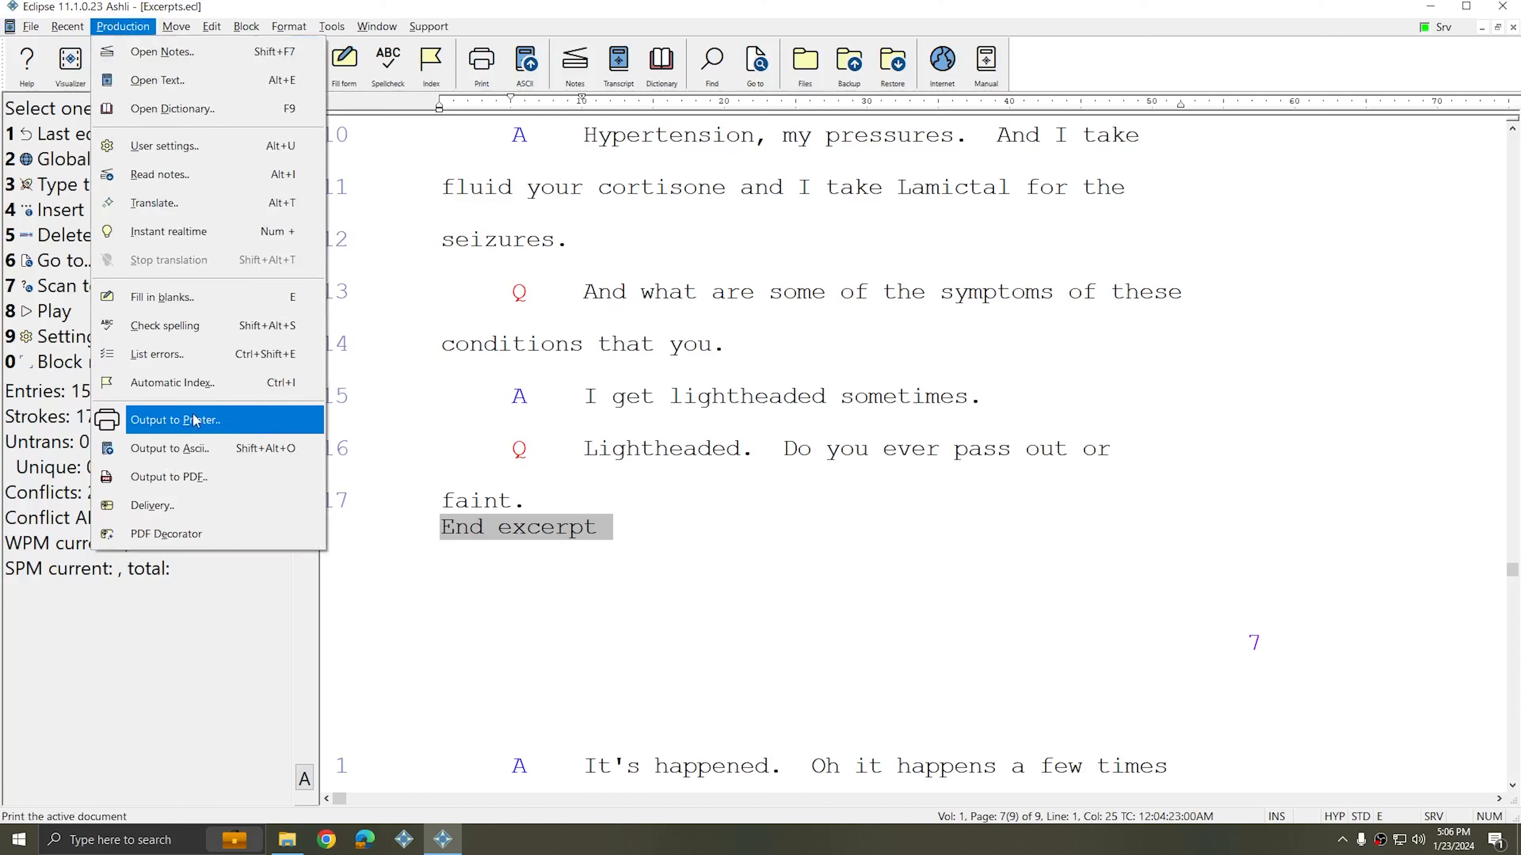
pyautogui.moveTo(169, 476)
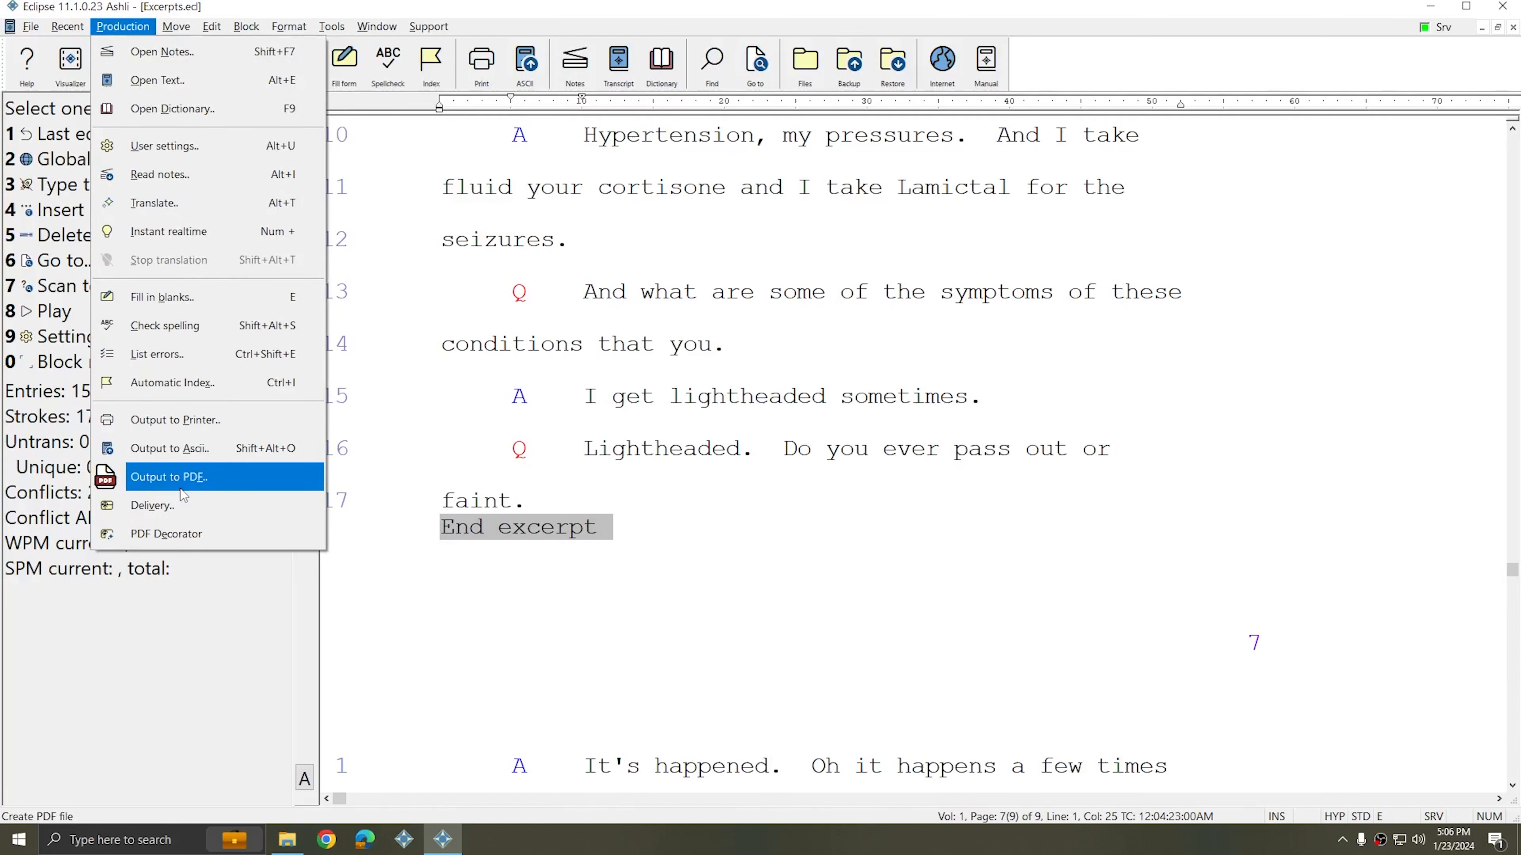
pyautogui.moveTo(153, 505)
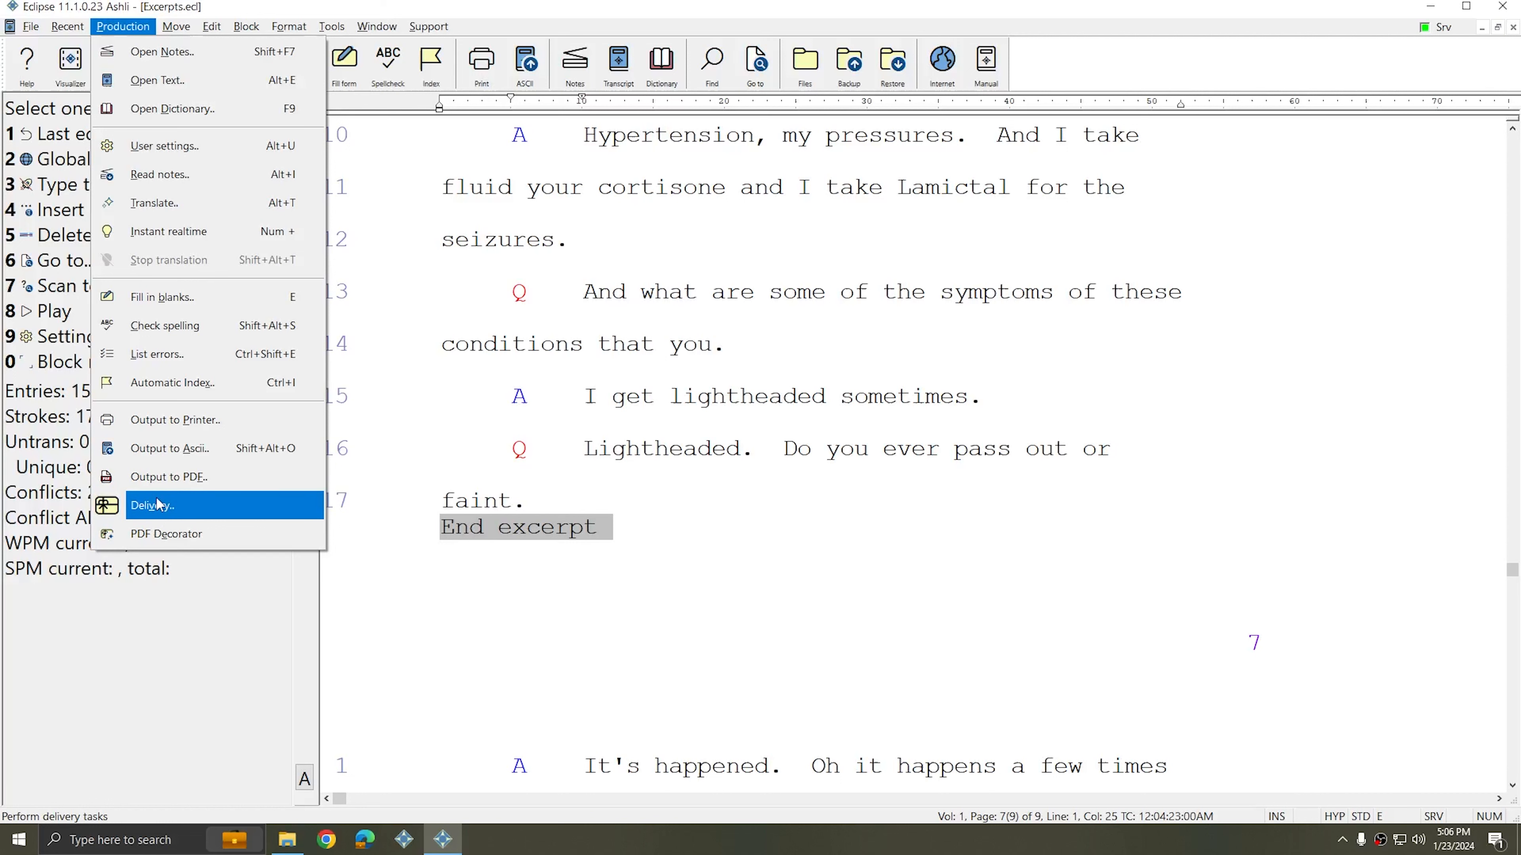
pyautogui.moveTo(168, 476)
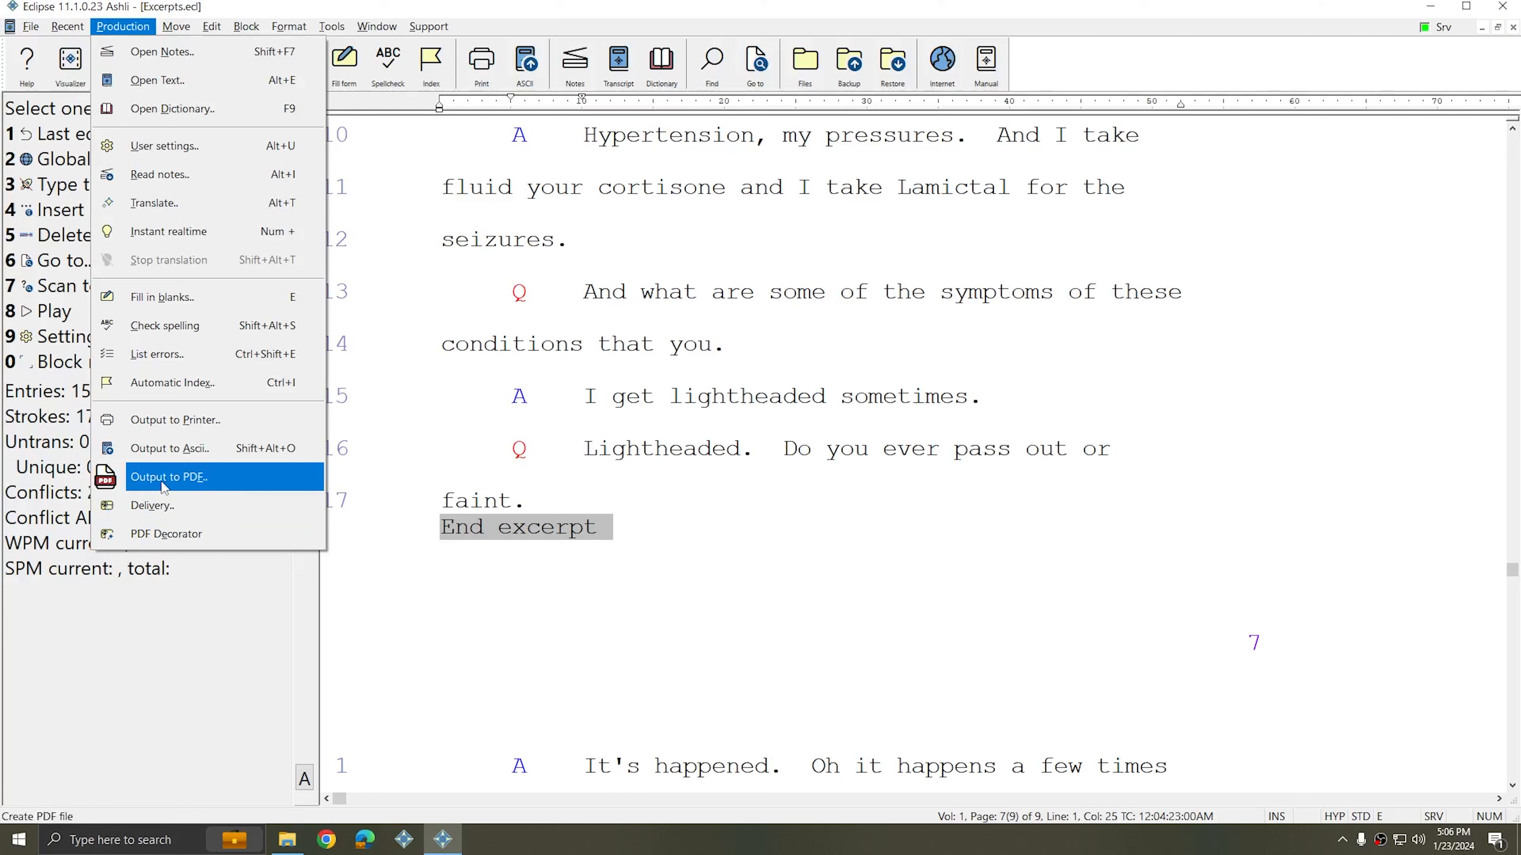
pyautogui.click(168, 476)
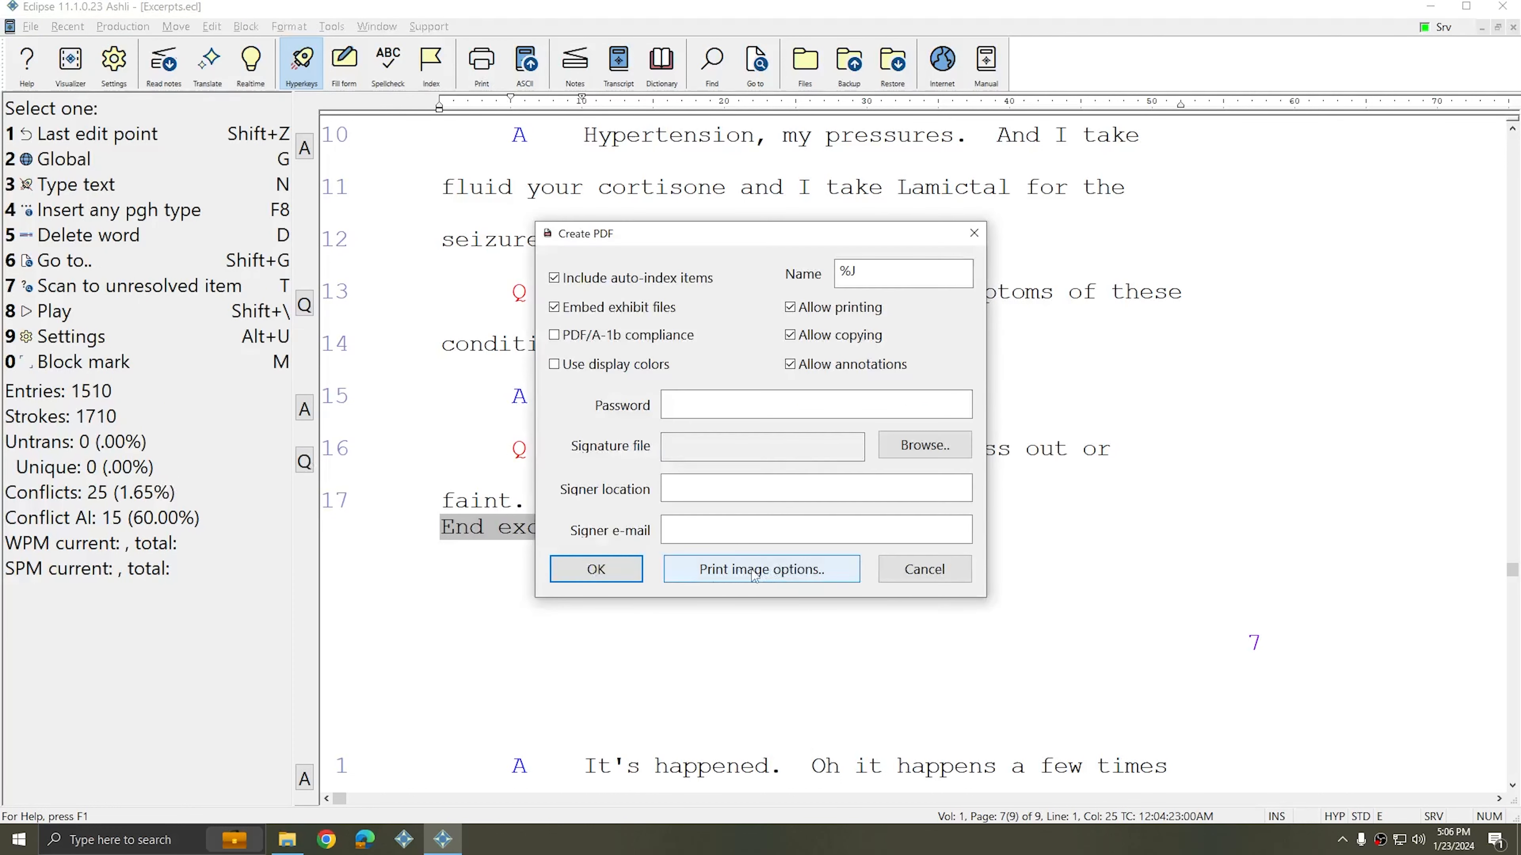
pyautogui.click(761, 570)
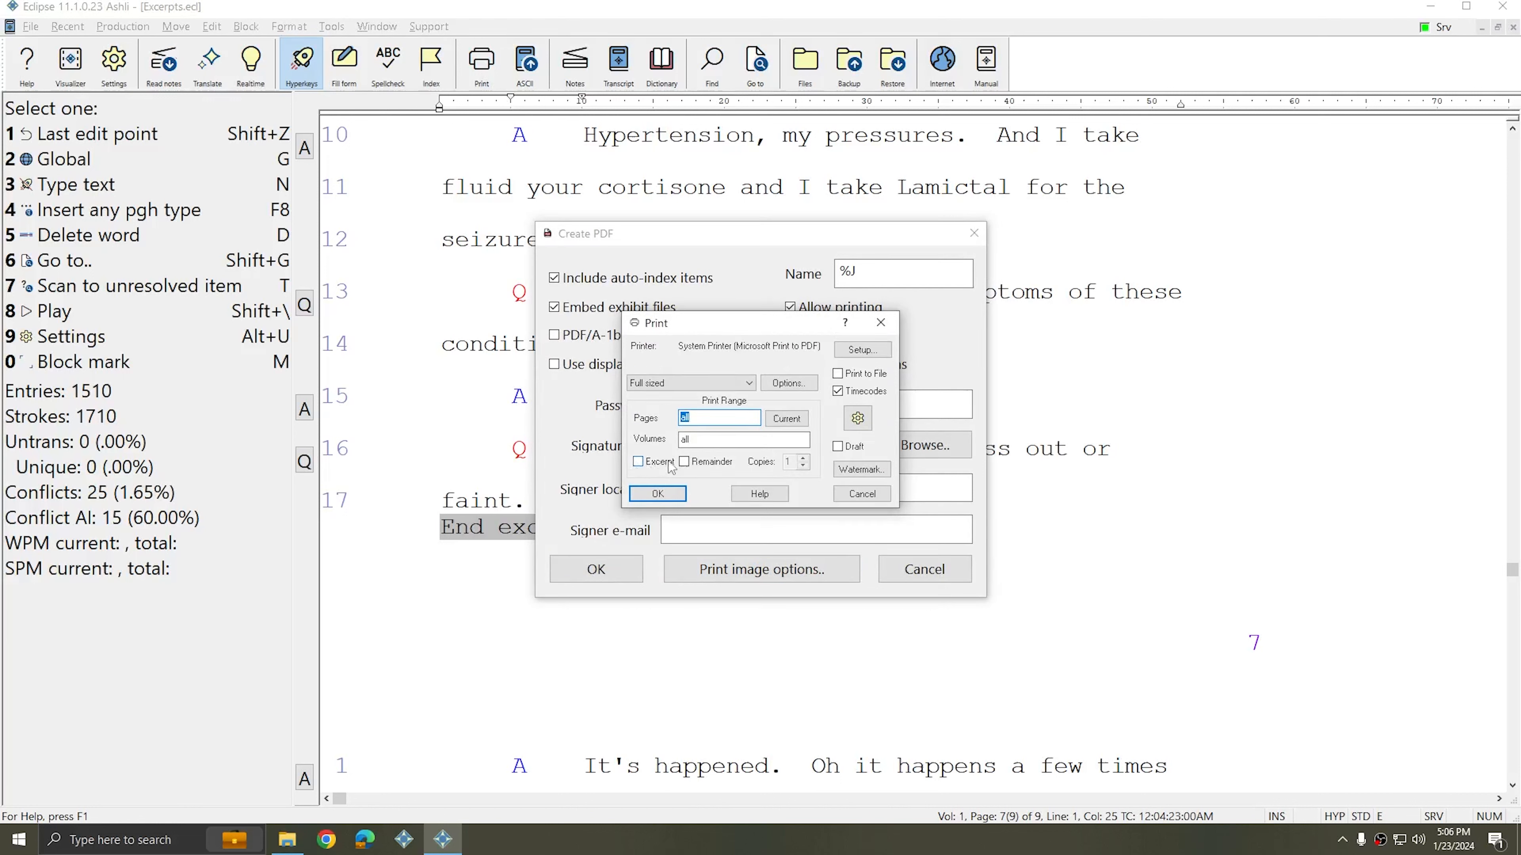
# Step: Restrict the PDF to excerpted text only and generate it
pyautogui.click(640, 462)
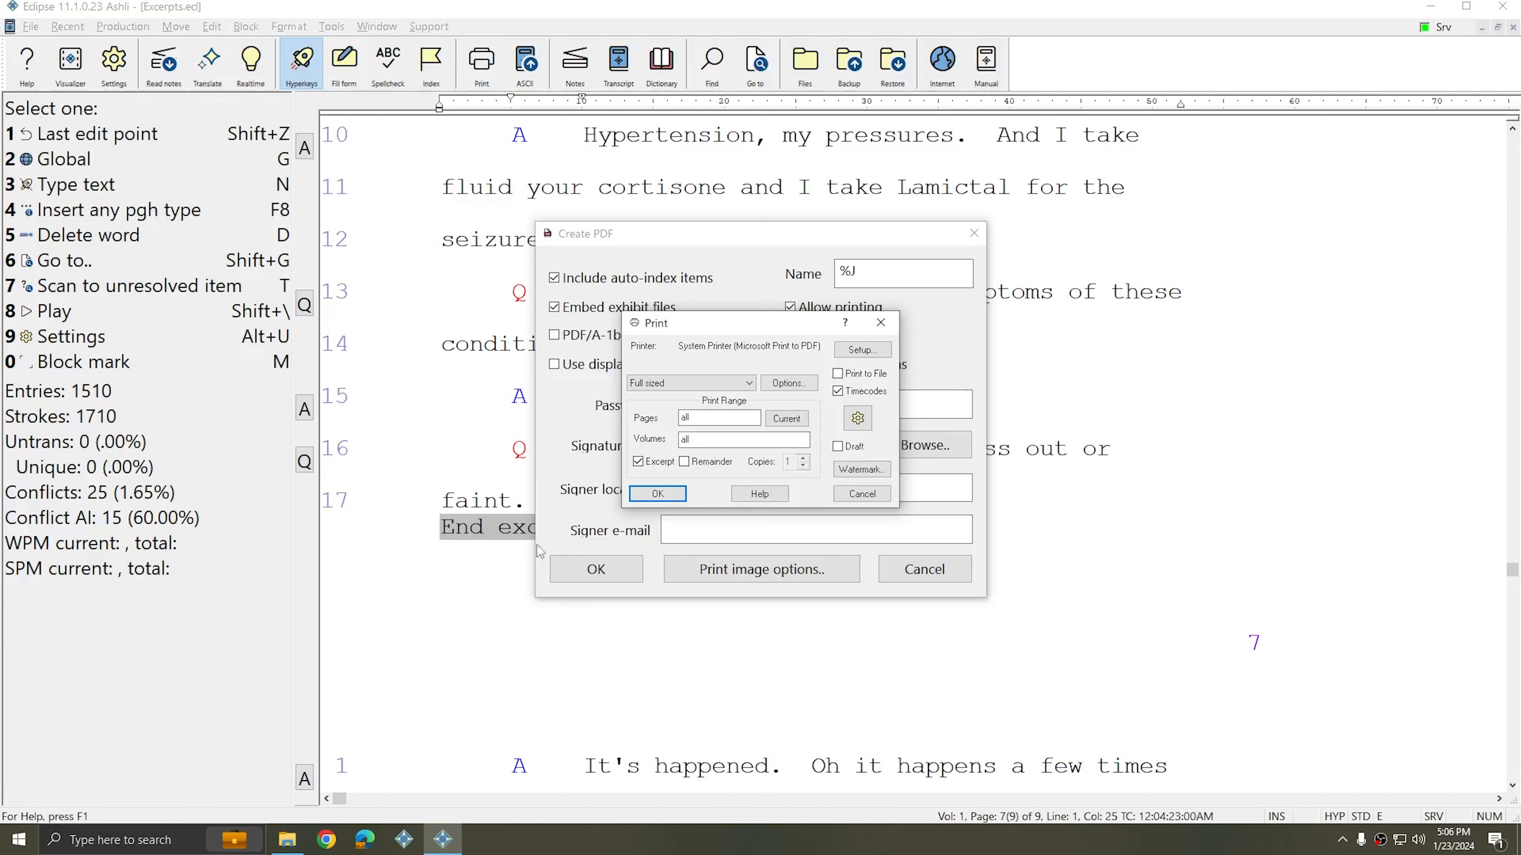
pyautogui.moveTo(943, 442)
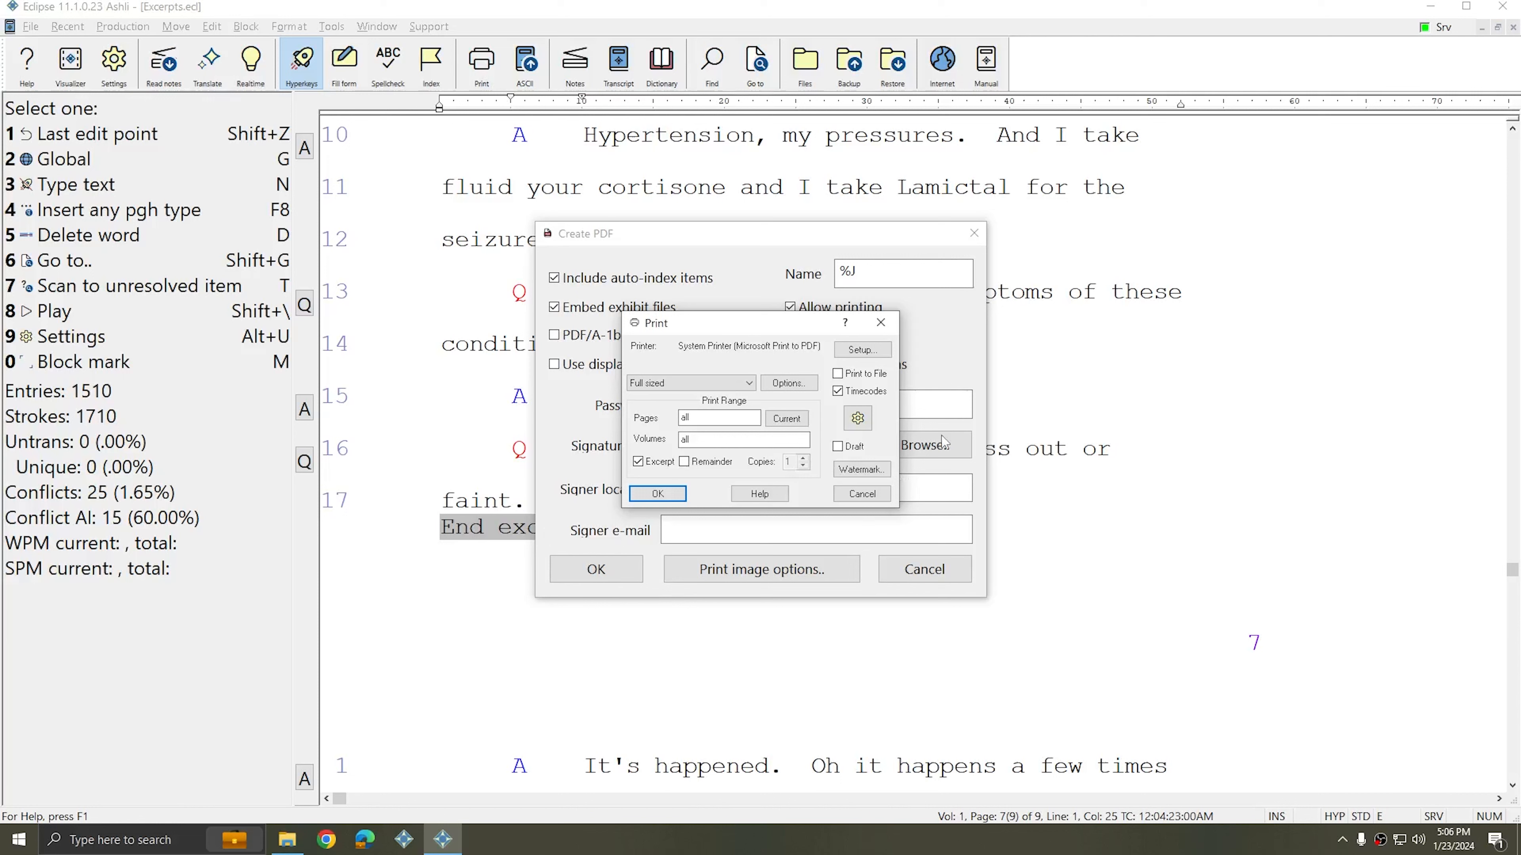
pyautogui.moveTo(657, 494)
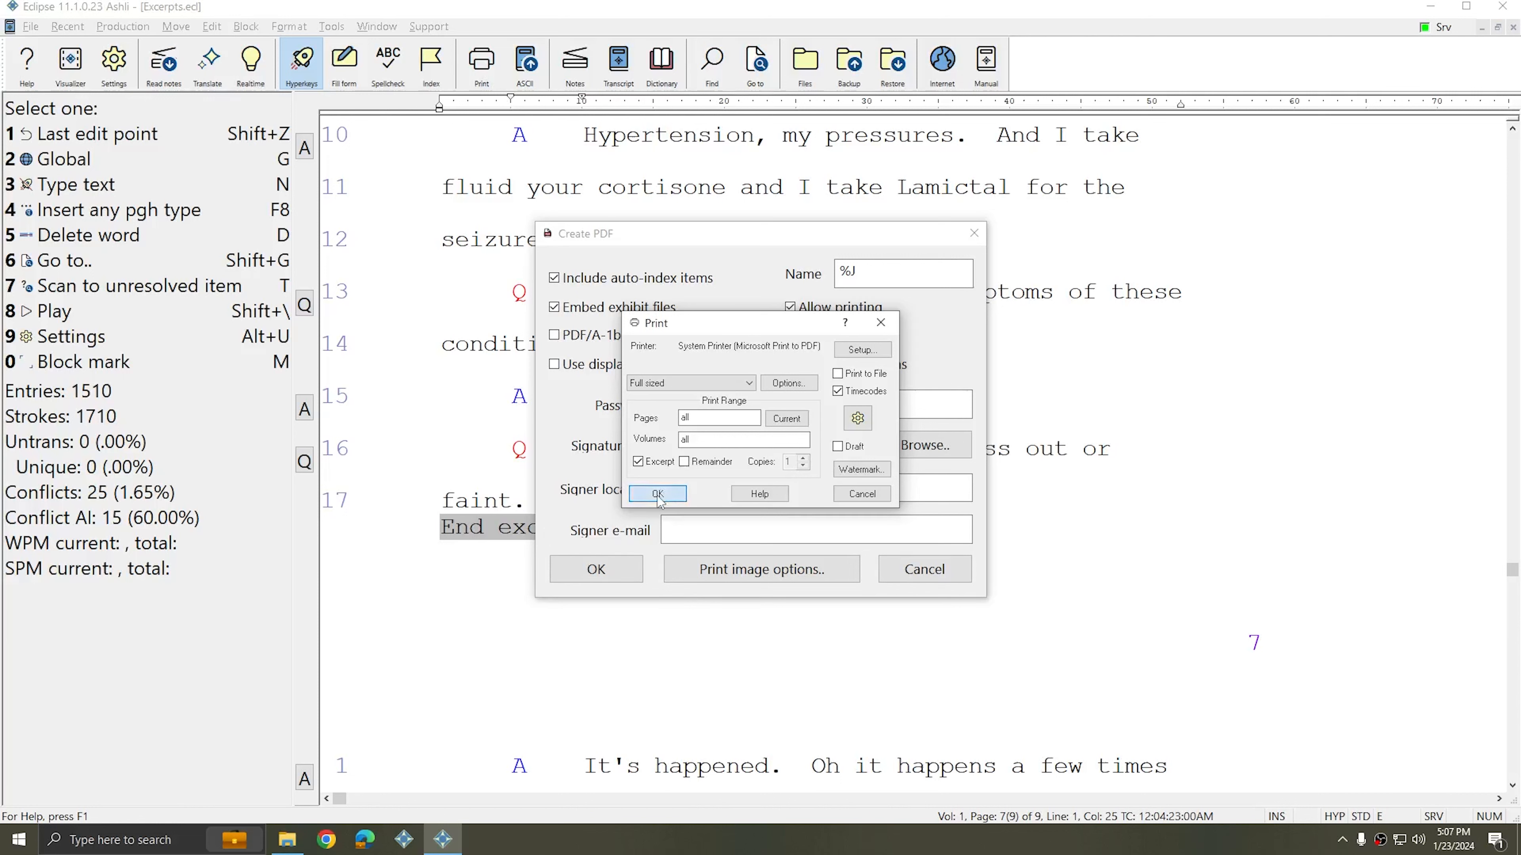
pyautogui.click(656, 494)
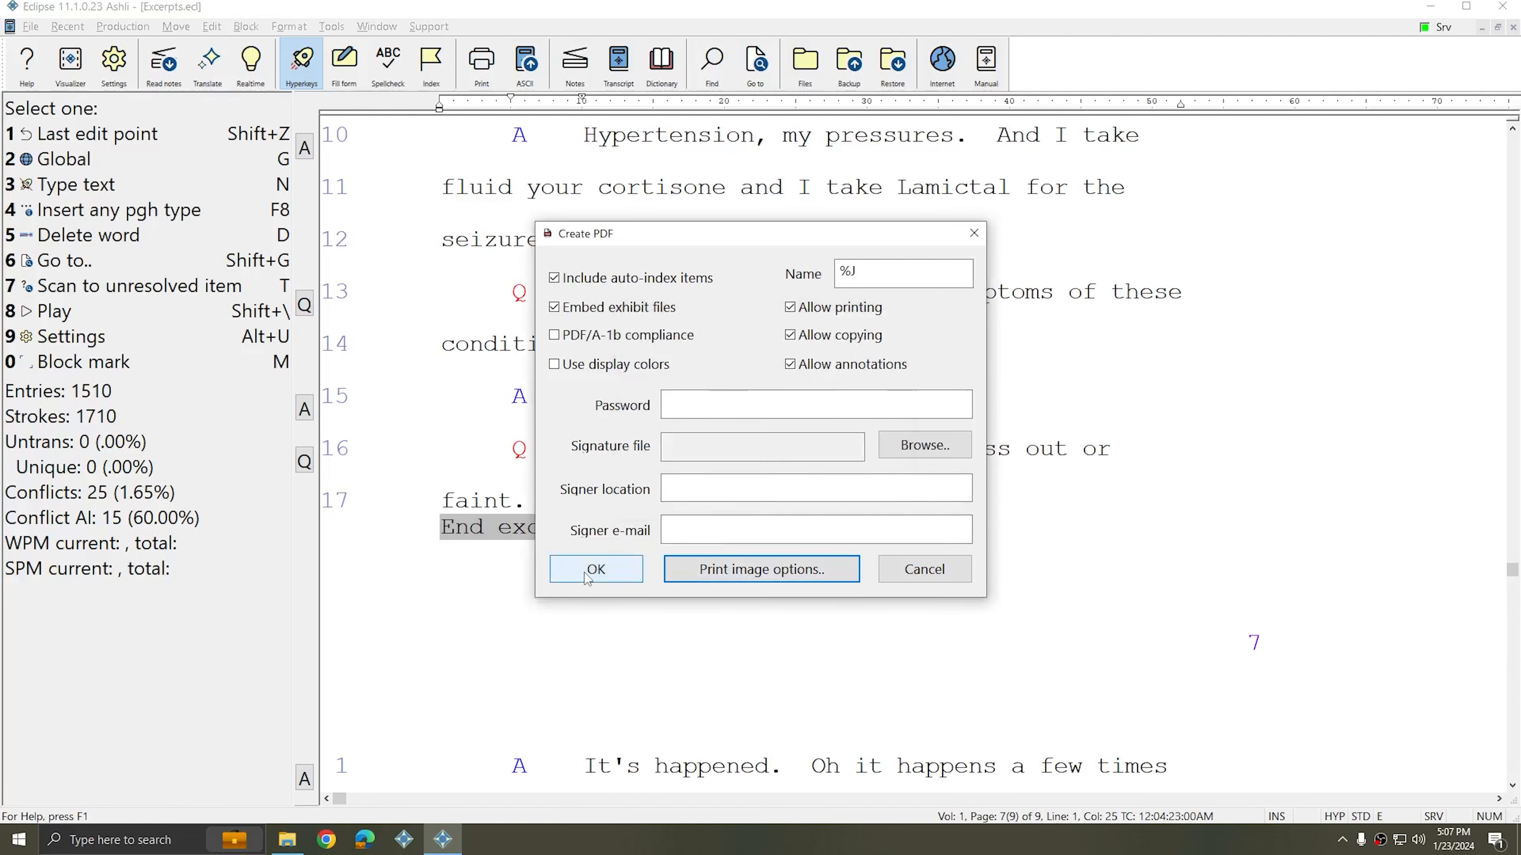
pyautogui.click(596, 569)
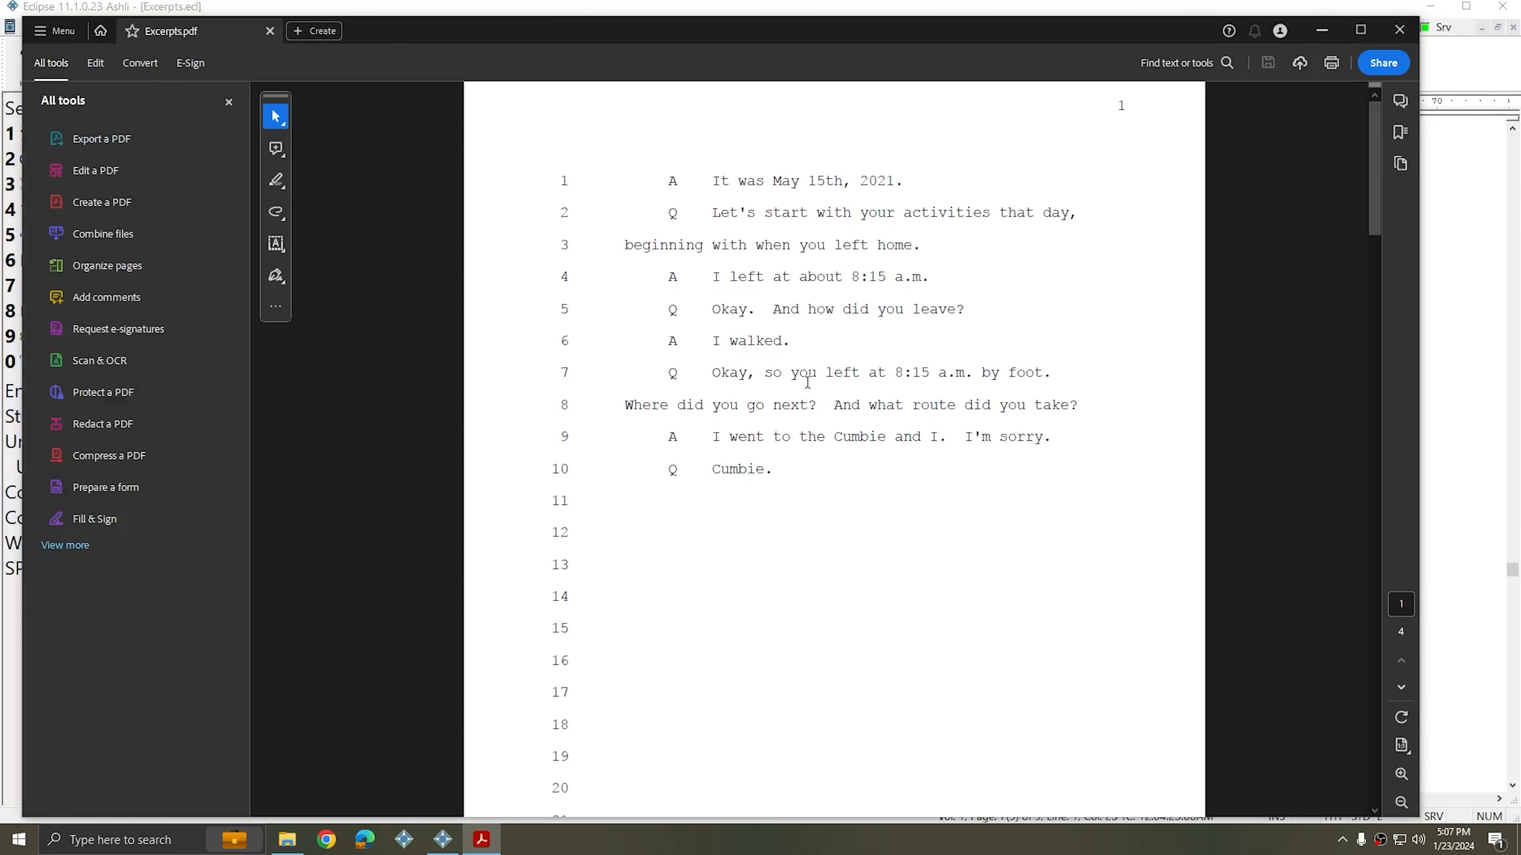
pyautogui.moveTo(1124, 107)
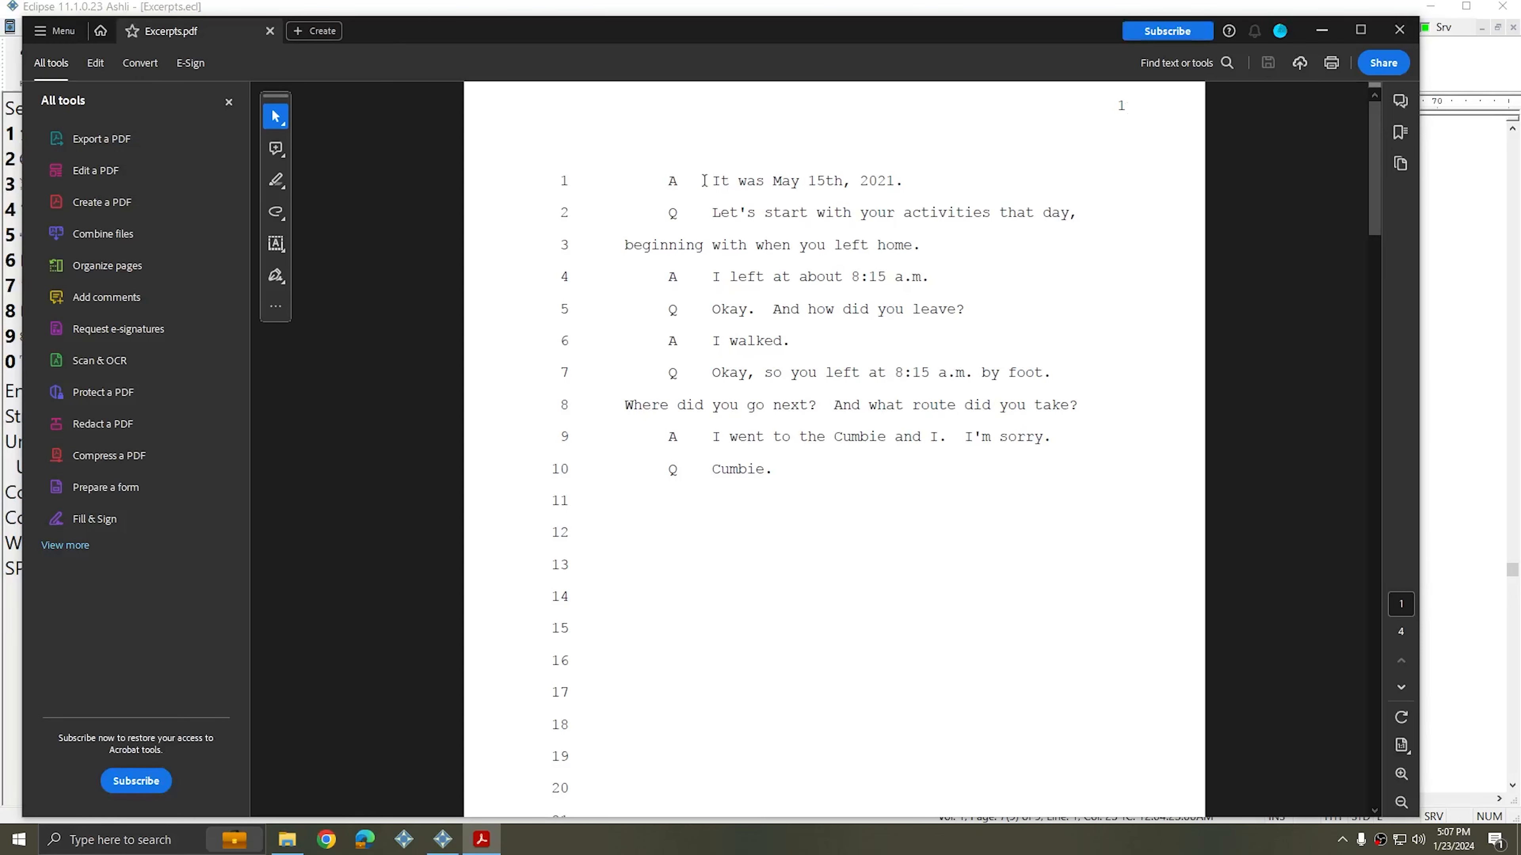
pyautogui.moveTo(975, 266)
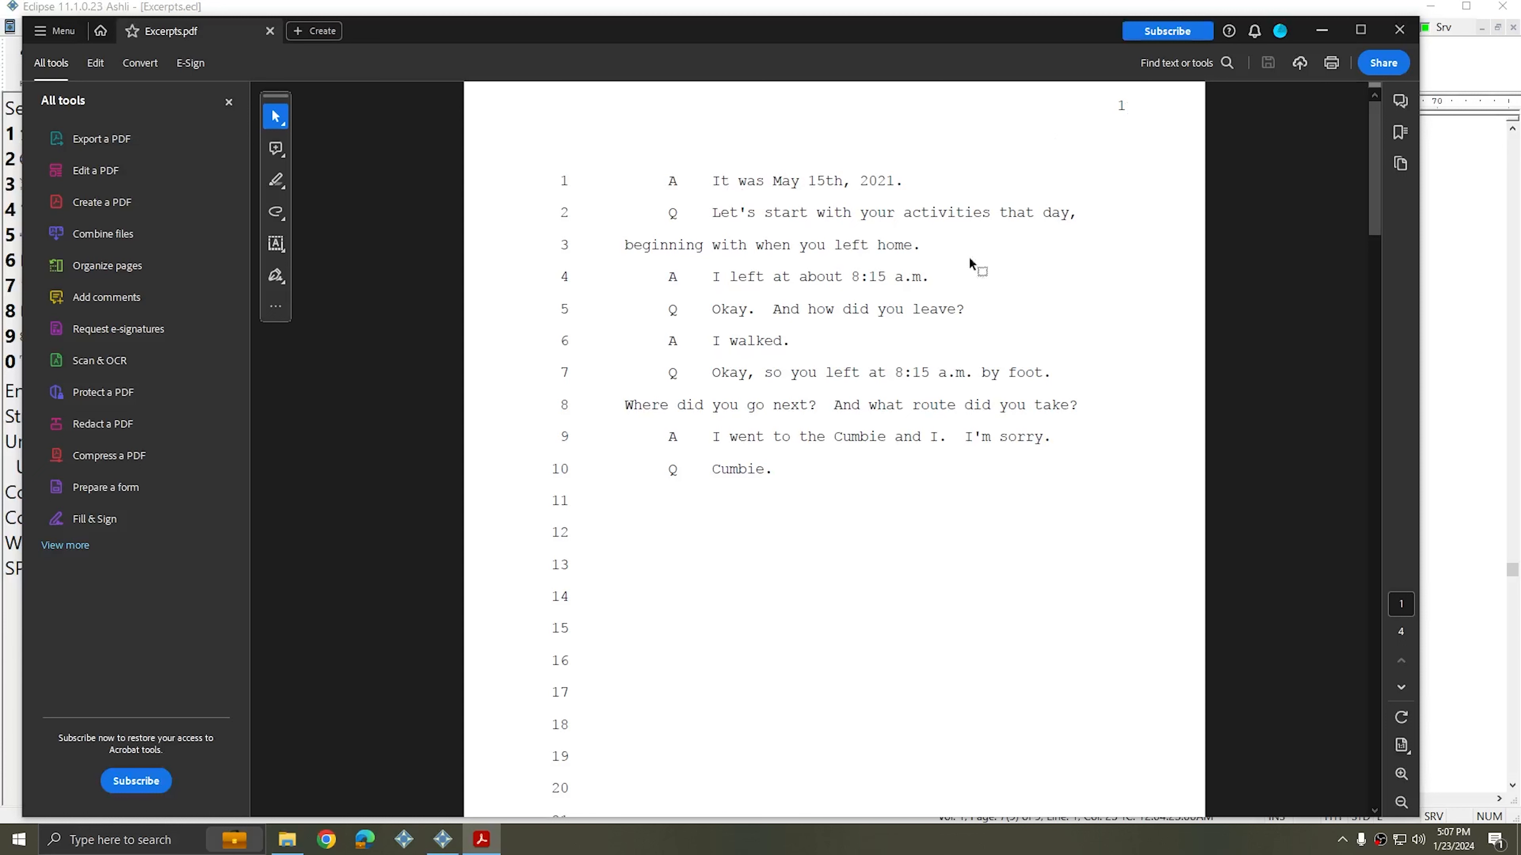
pyautogui.moveTo(775, 468)
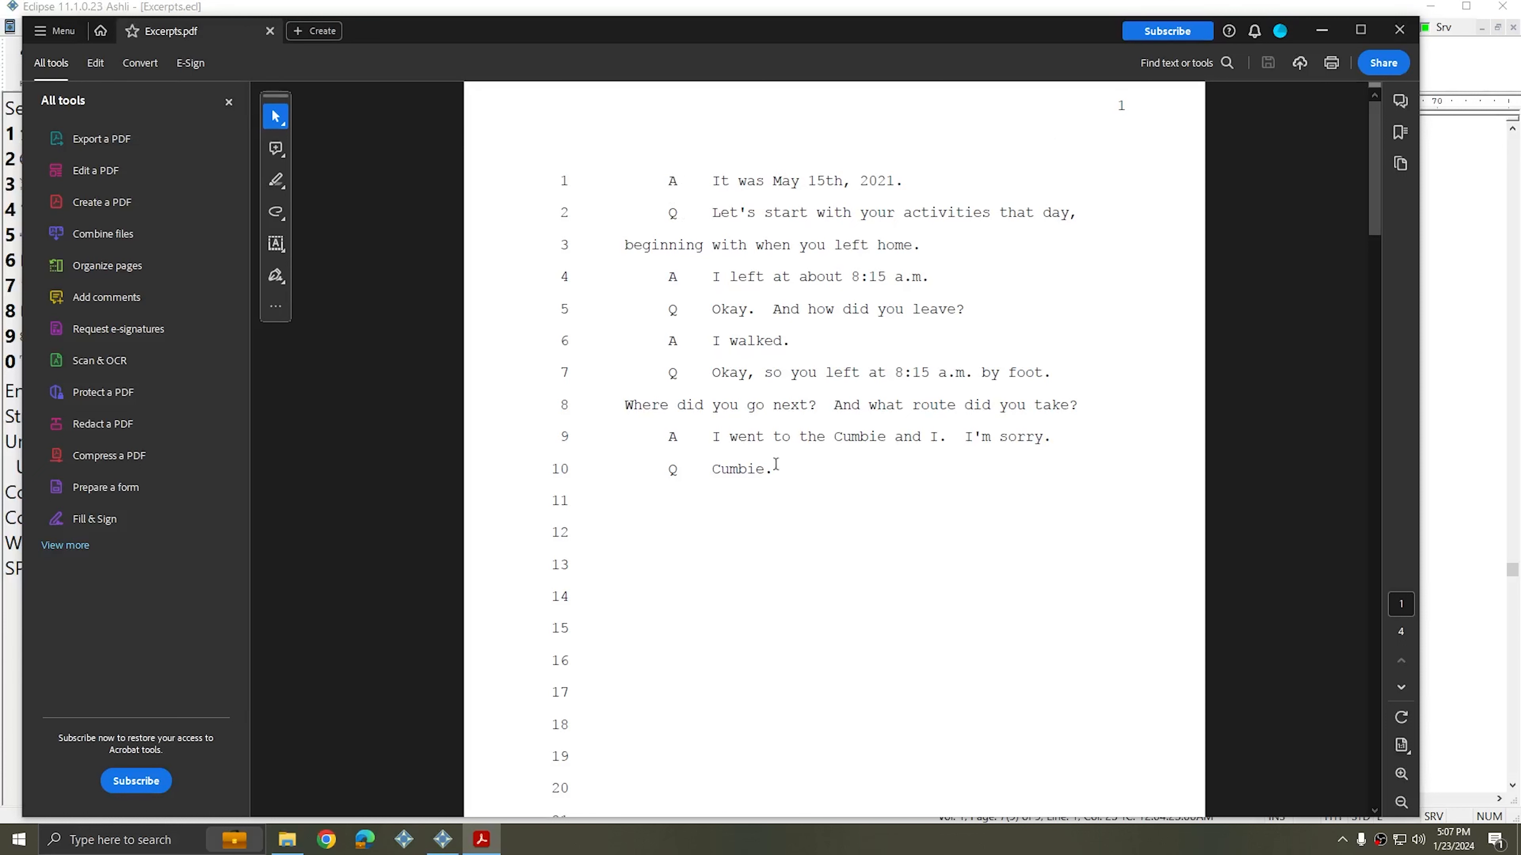
pyautogui.scroll(-3)
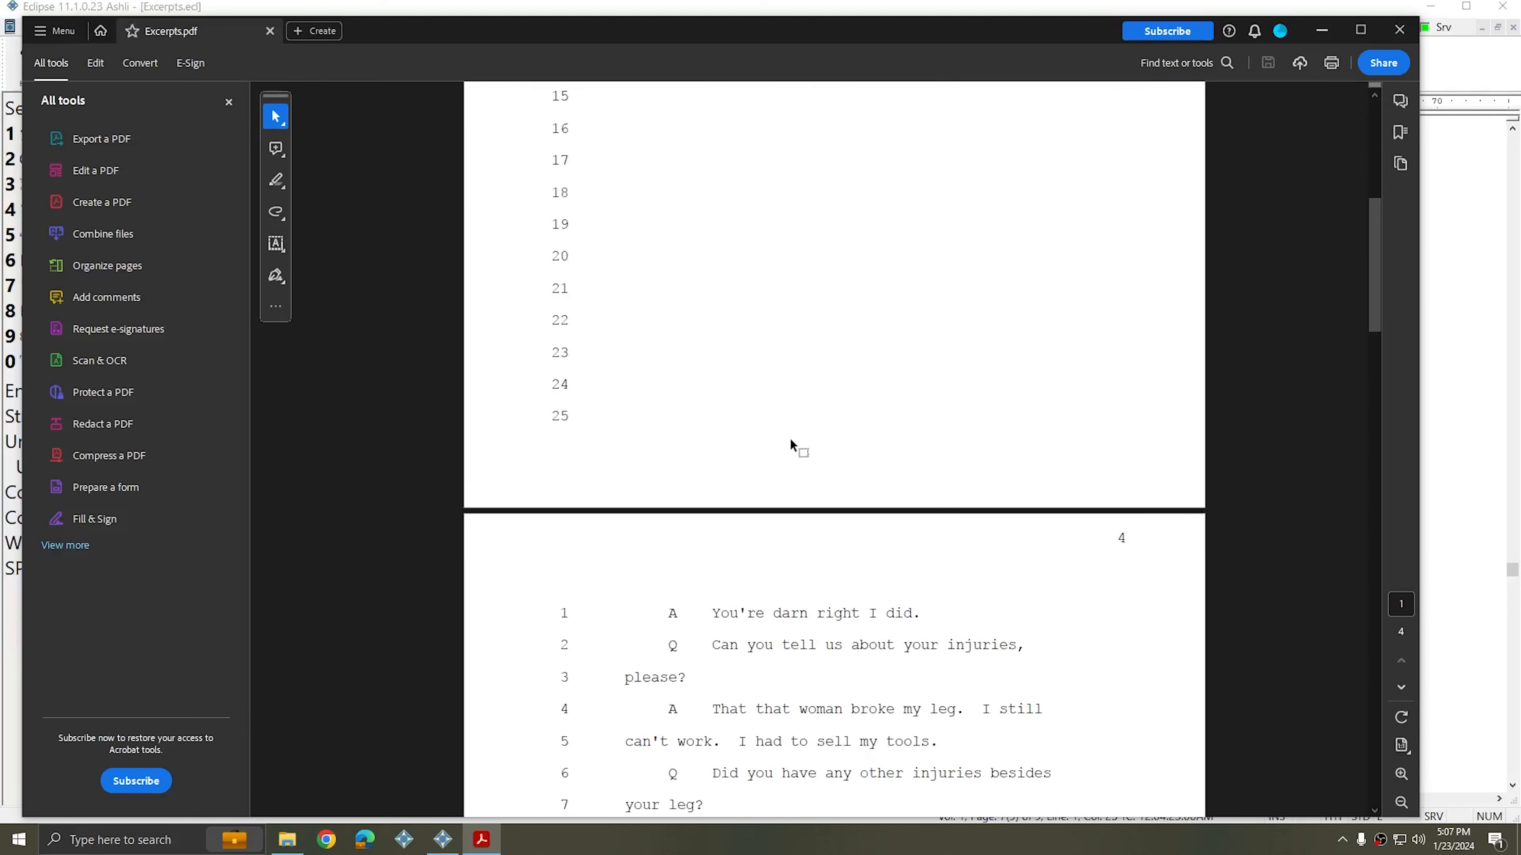
pyautogui.scroll(-3)
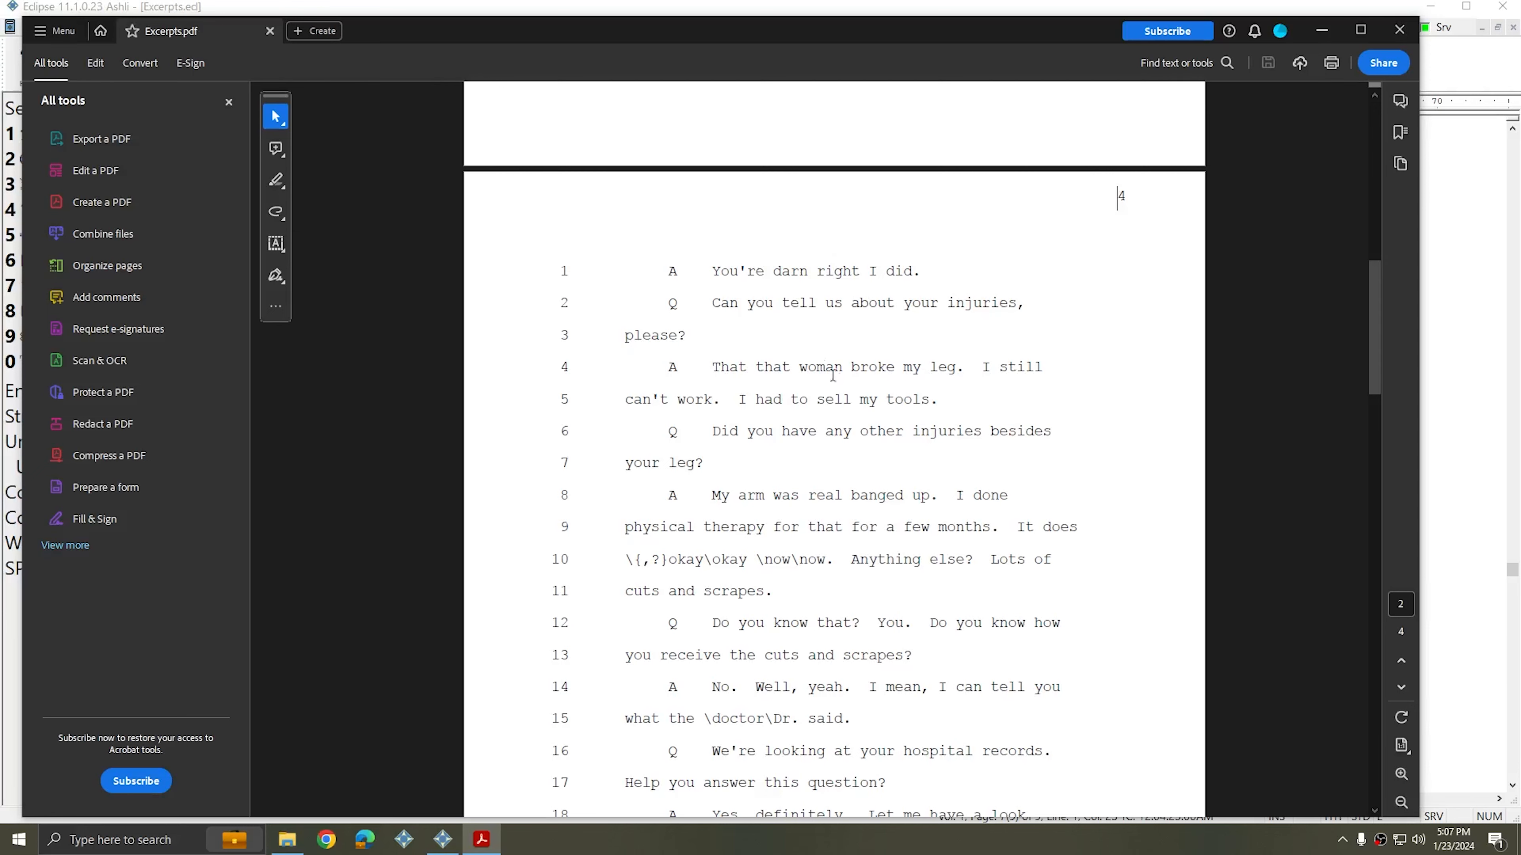
pyautogui.scroll(3)
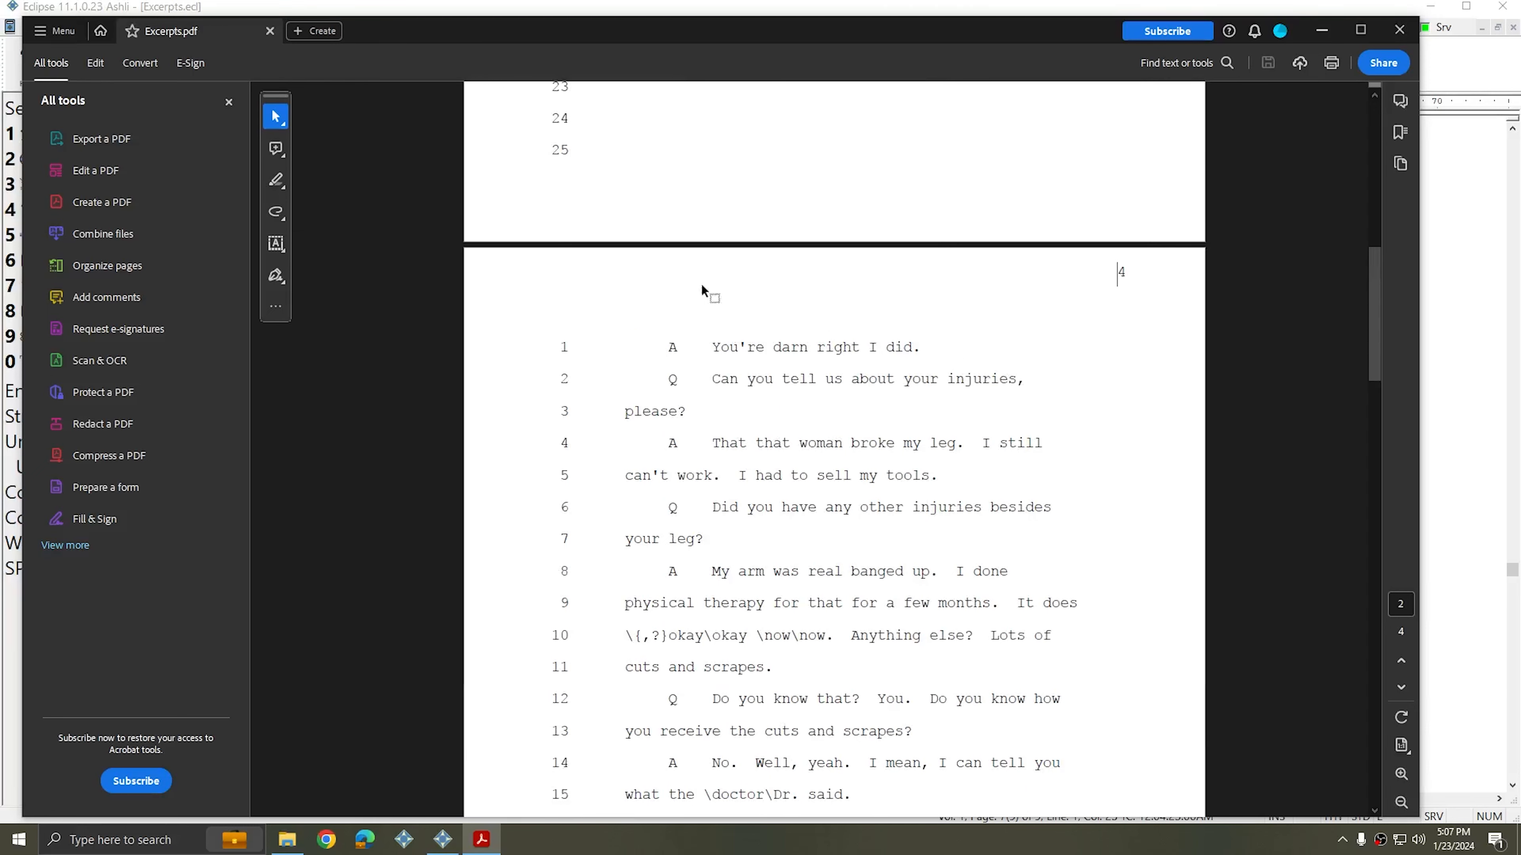
pyautogui.scroll(-3)
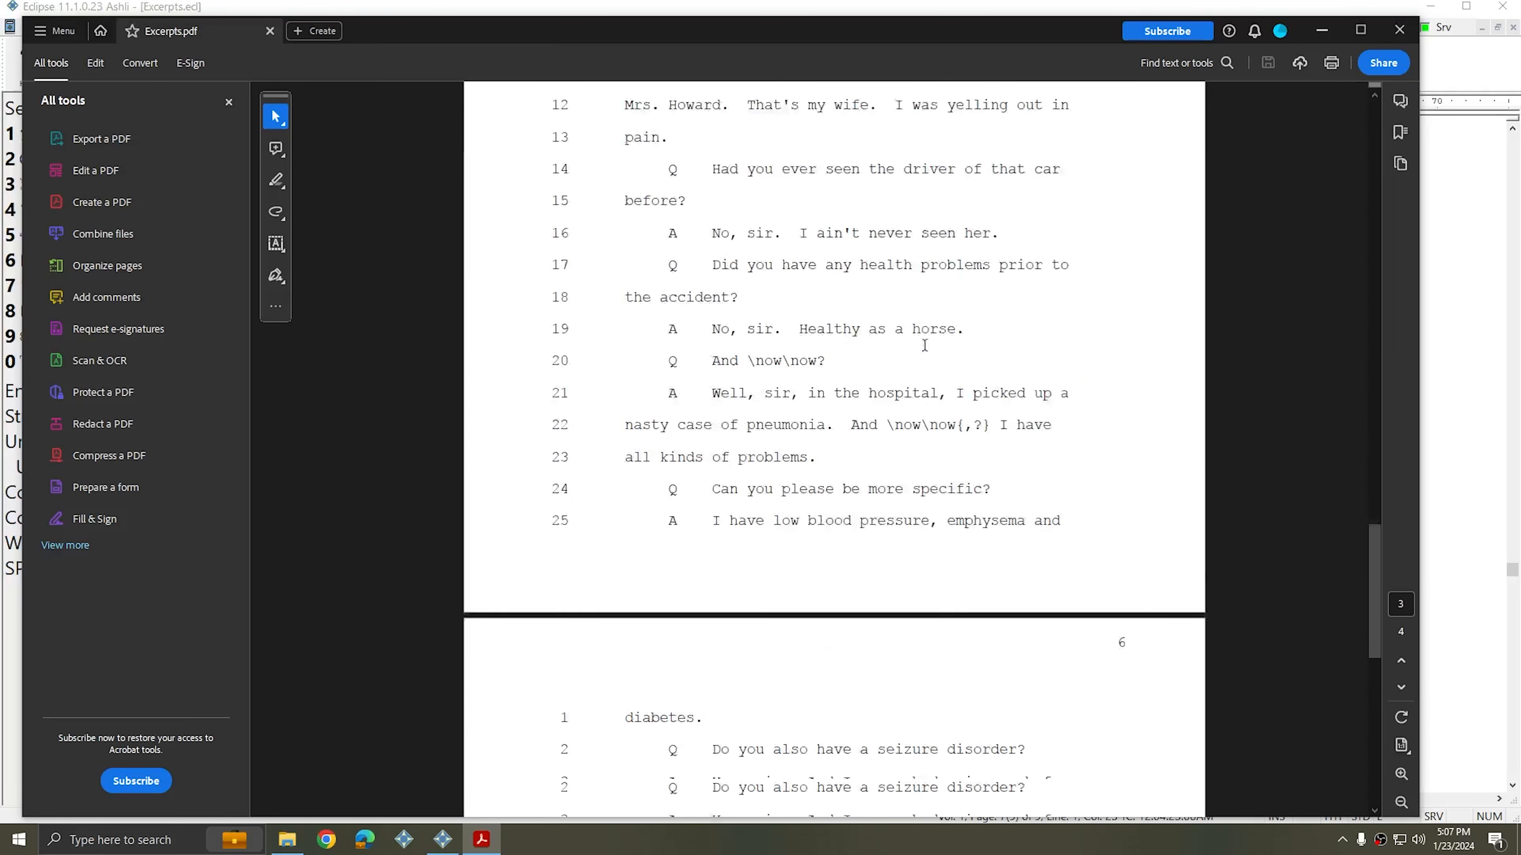
pyautogui.scroll(-3)
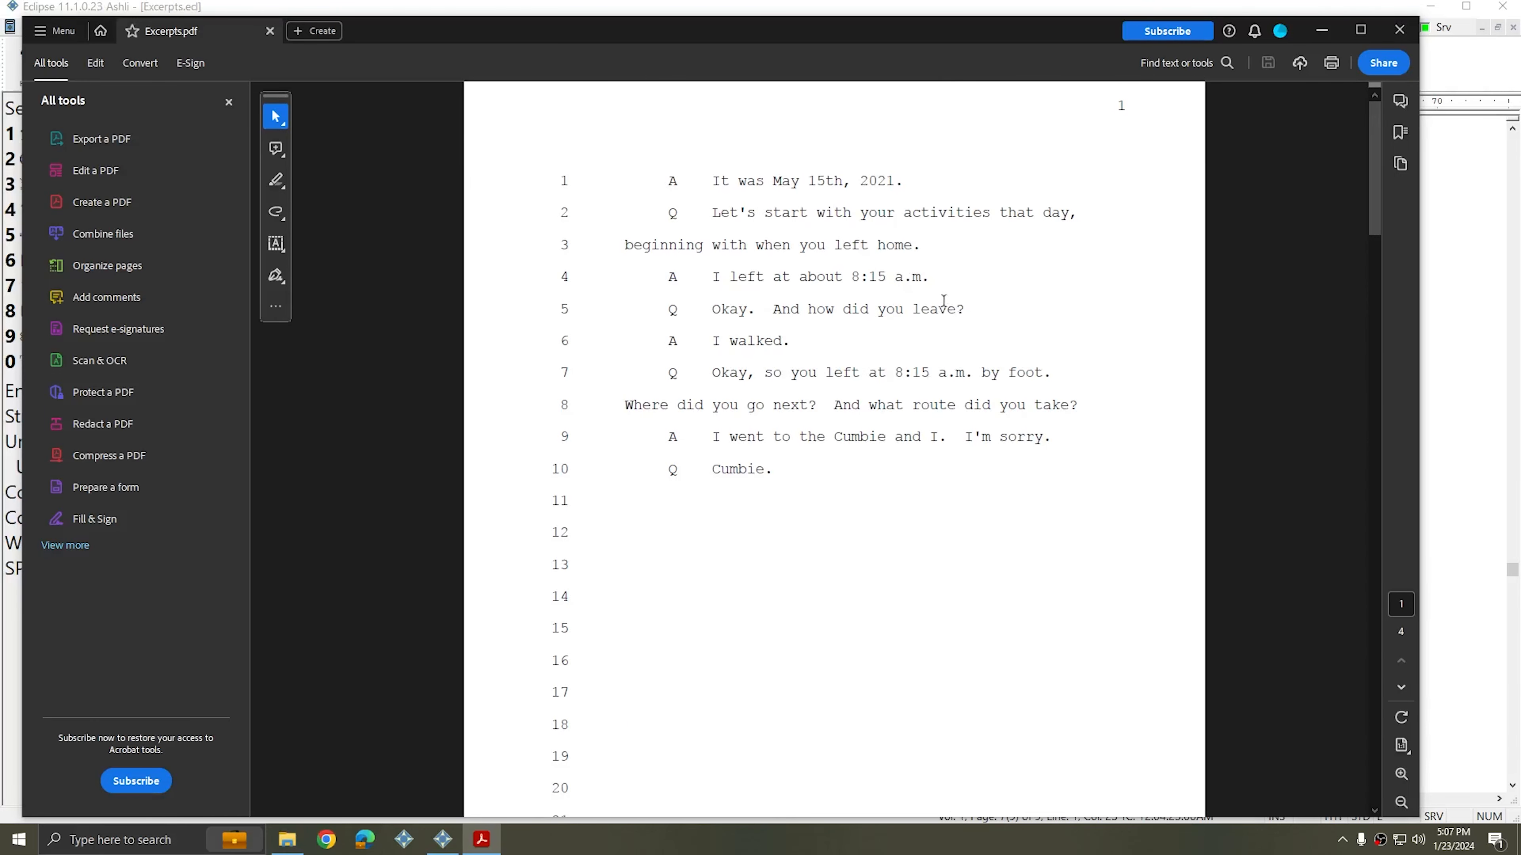
pyautogui.moveTo(959, 323)
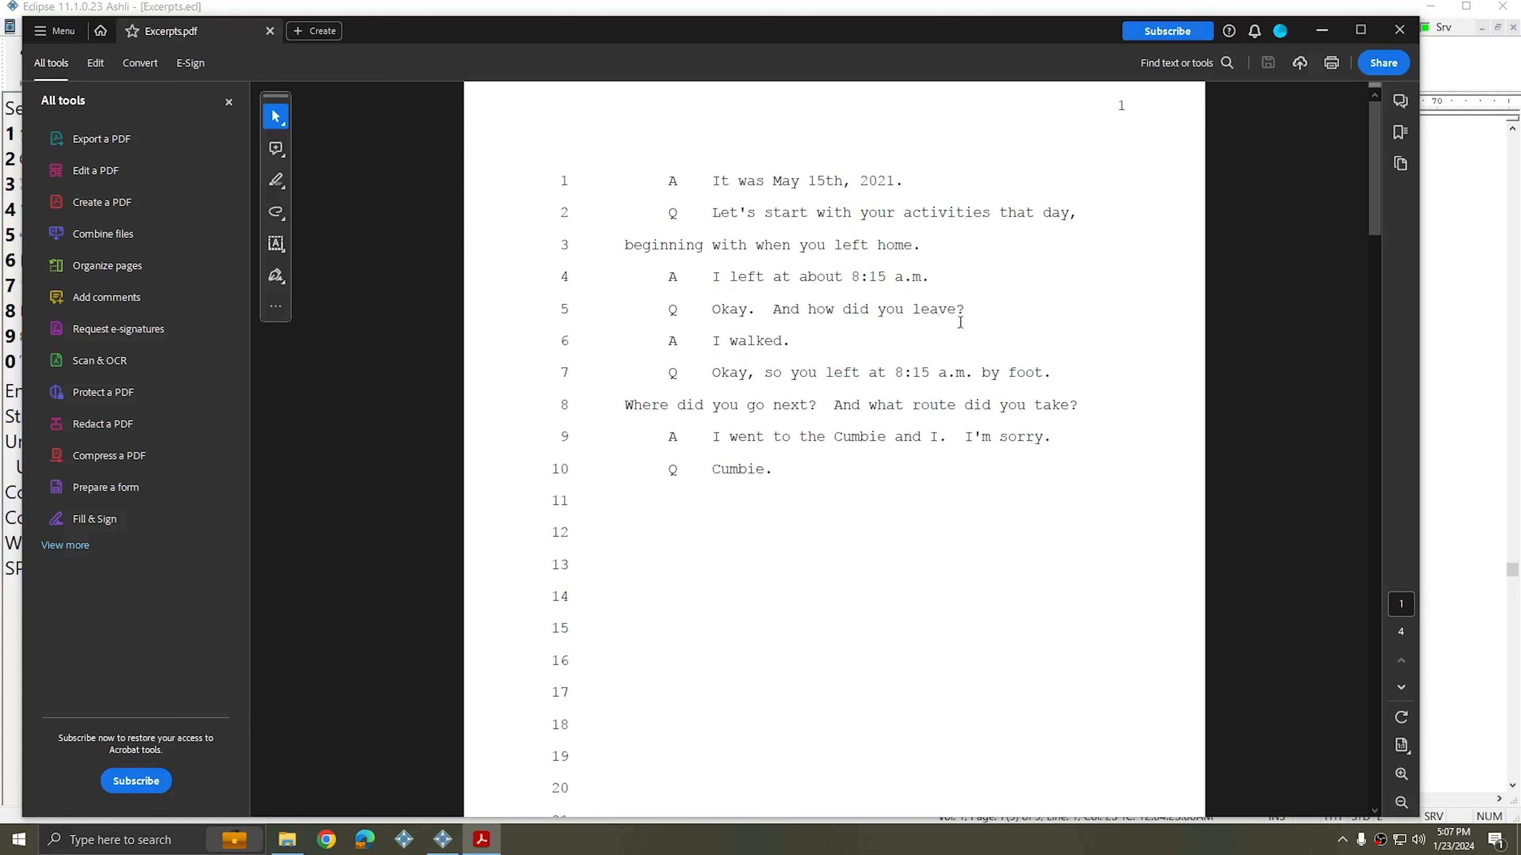
pyautogui.moveTo(994, 342)
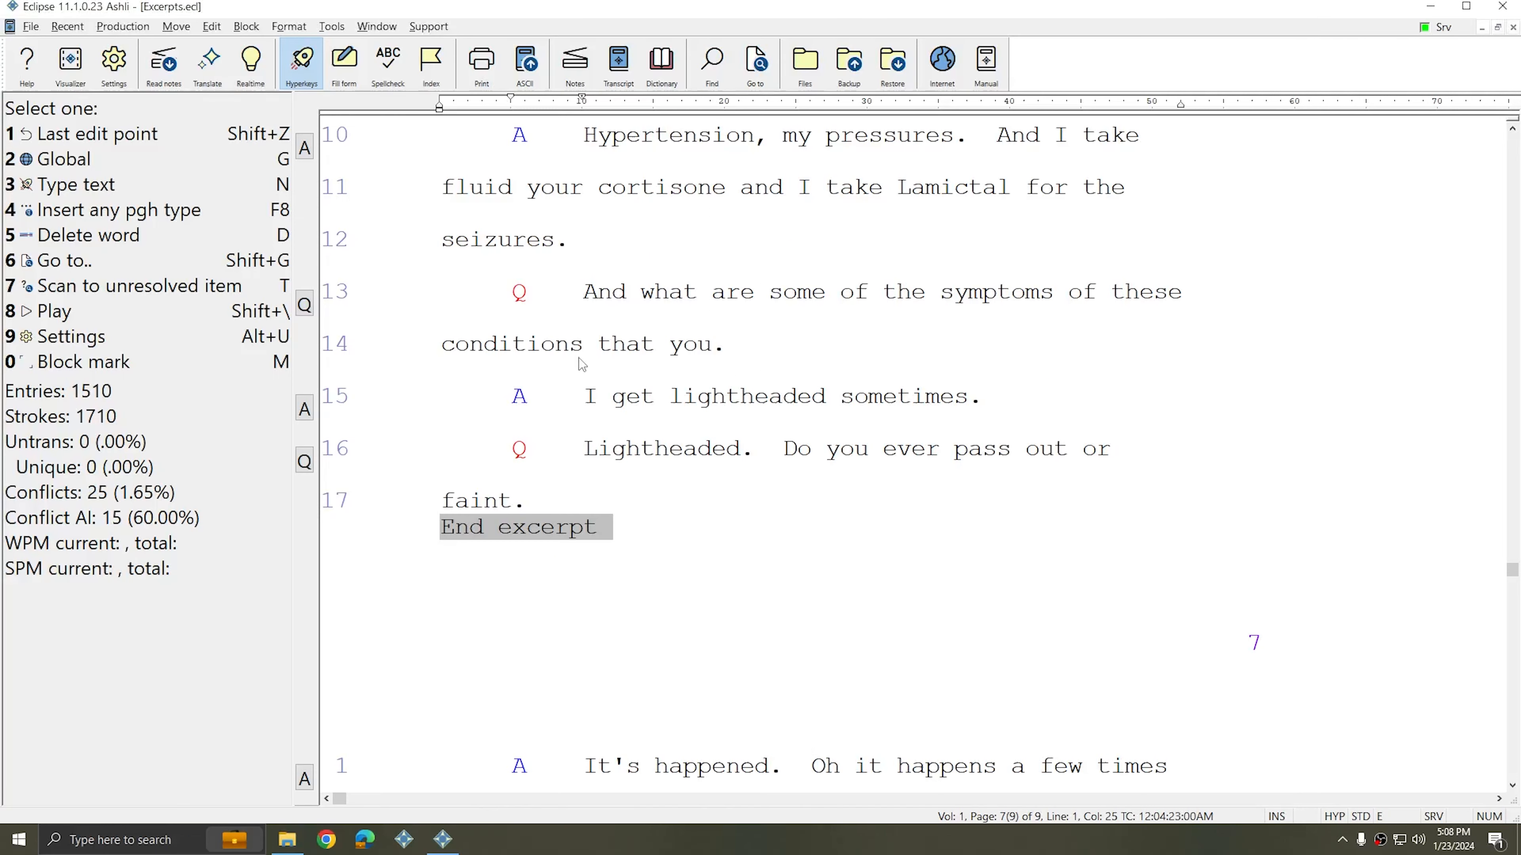
pyautogui.moveTo(536, 310)
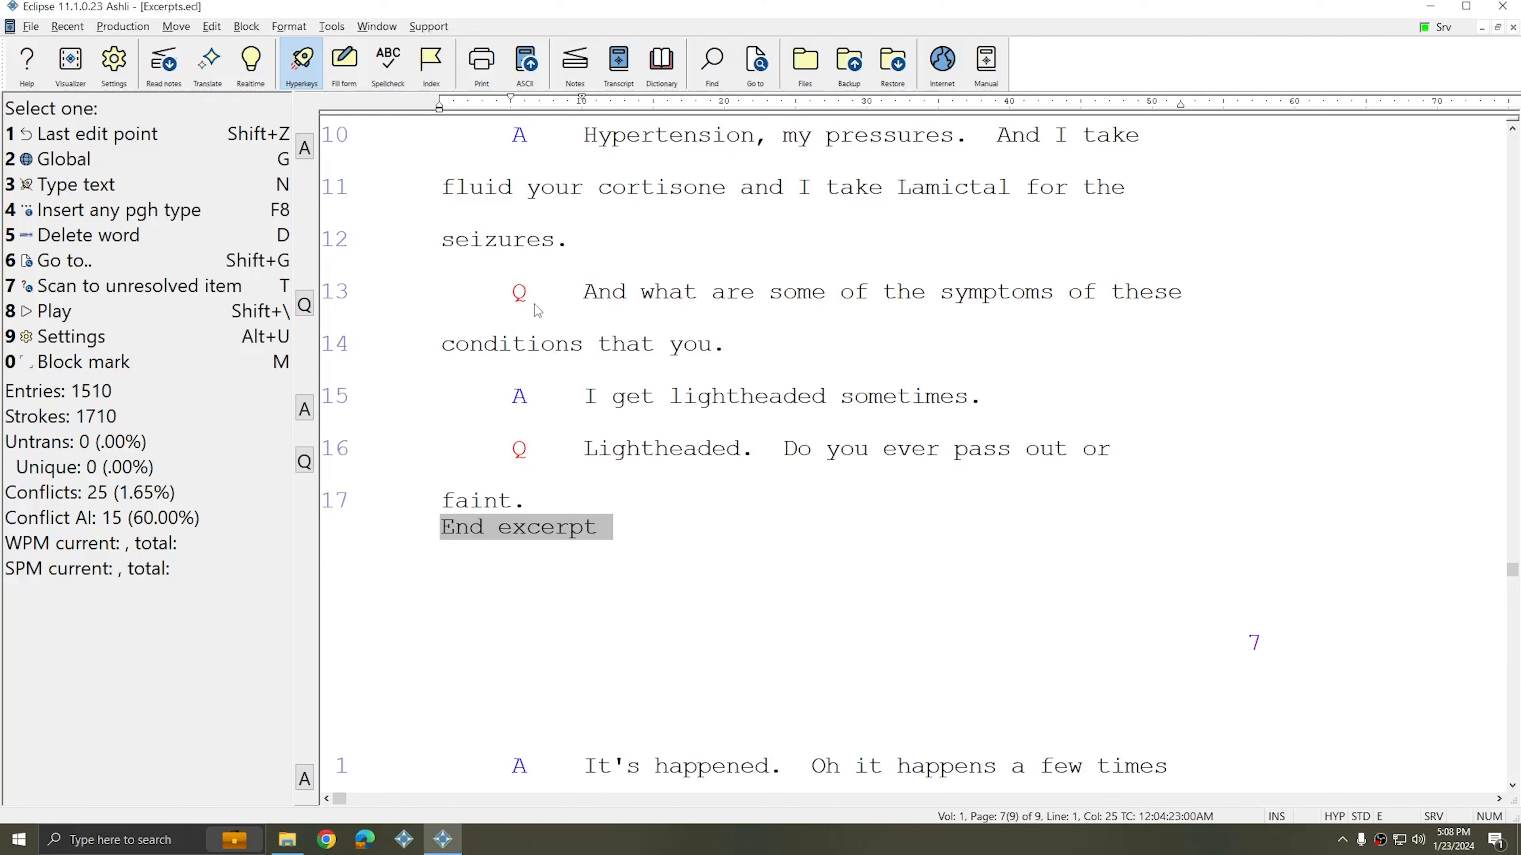
# Step: Choose Begin excerpt before the "It's happened" answer and select its number field
pyautogui.scroll(-3)
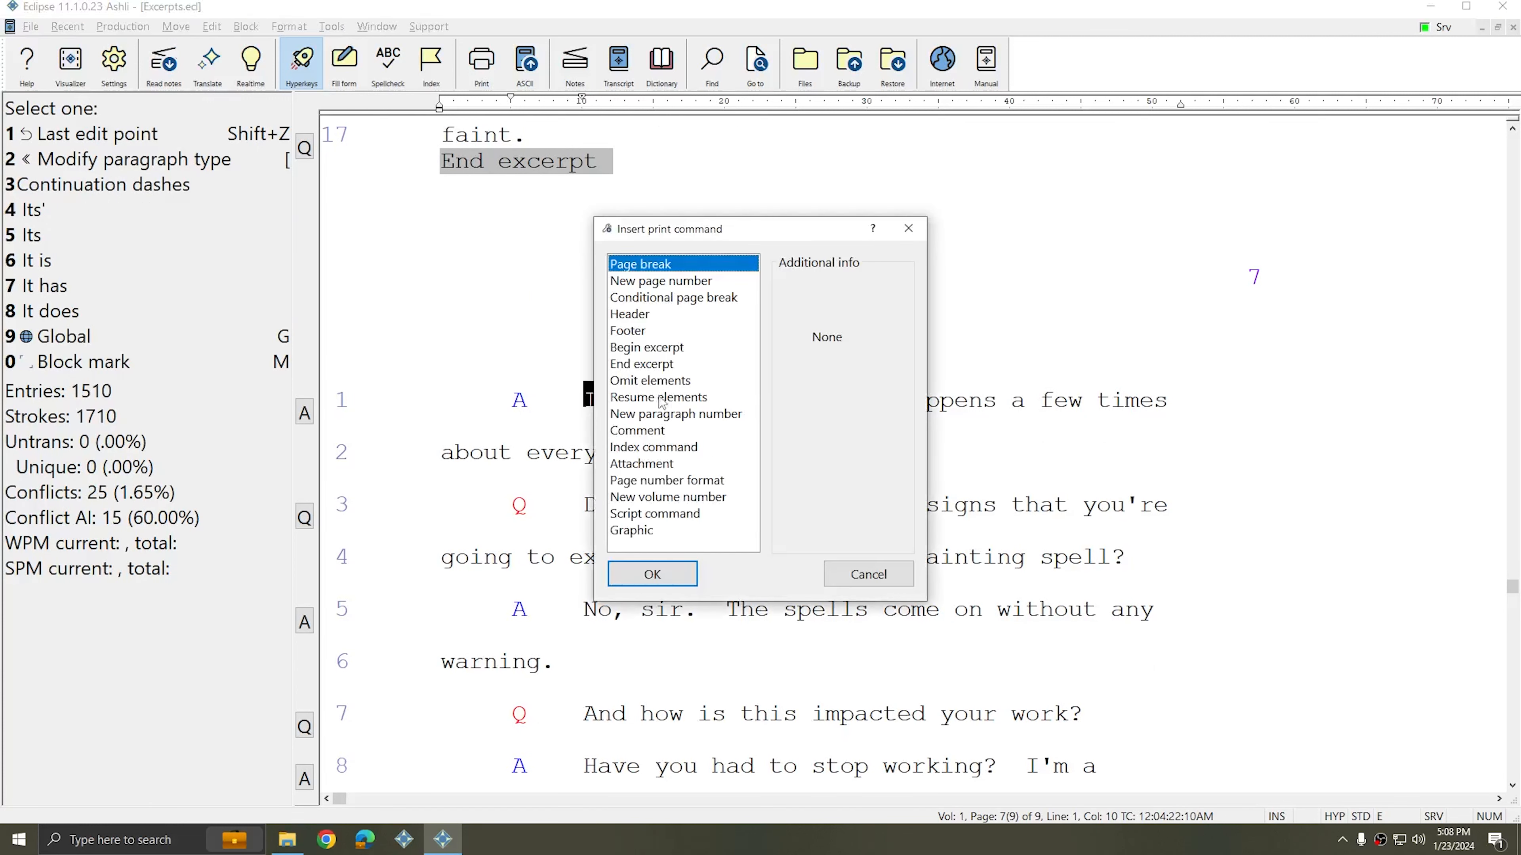
pyautogui.click(646, 346)
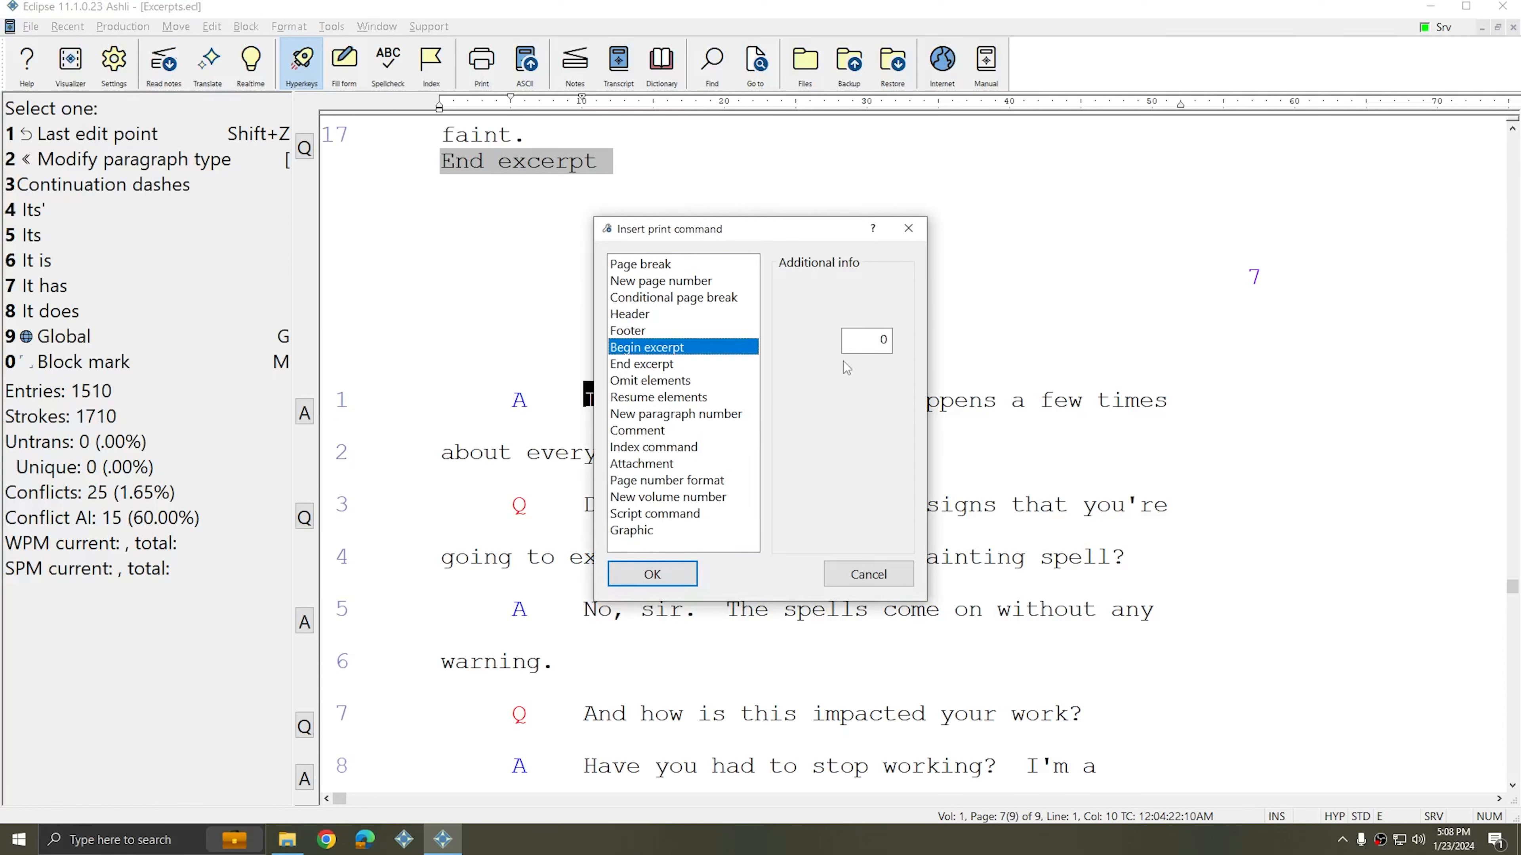
pyautogui.click(865, 341)
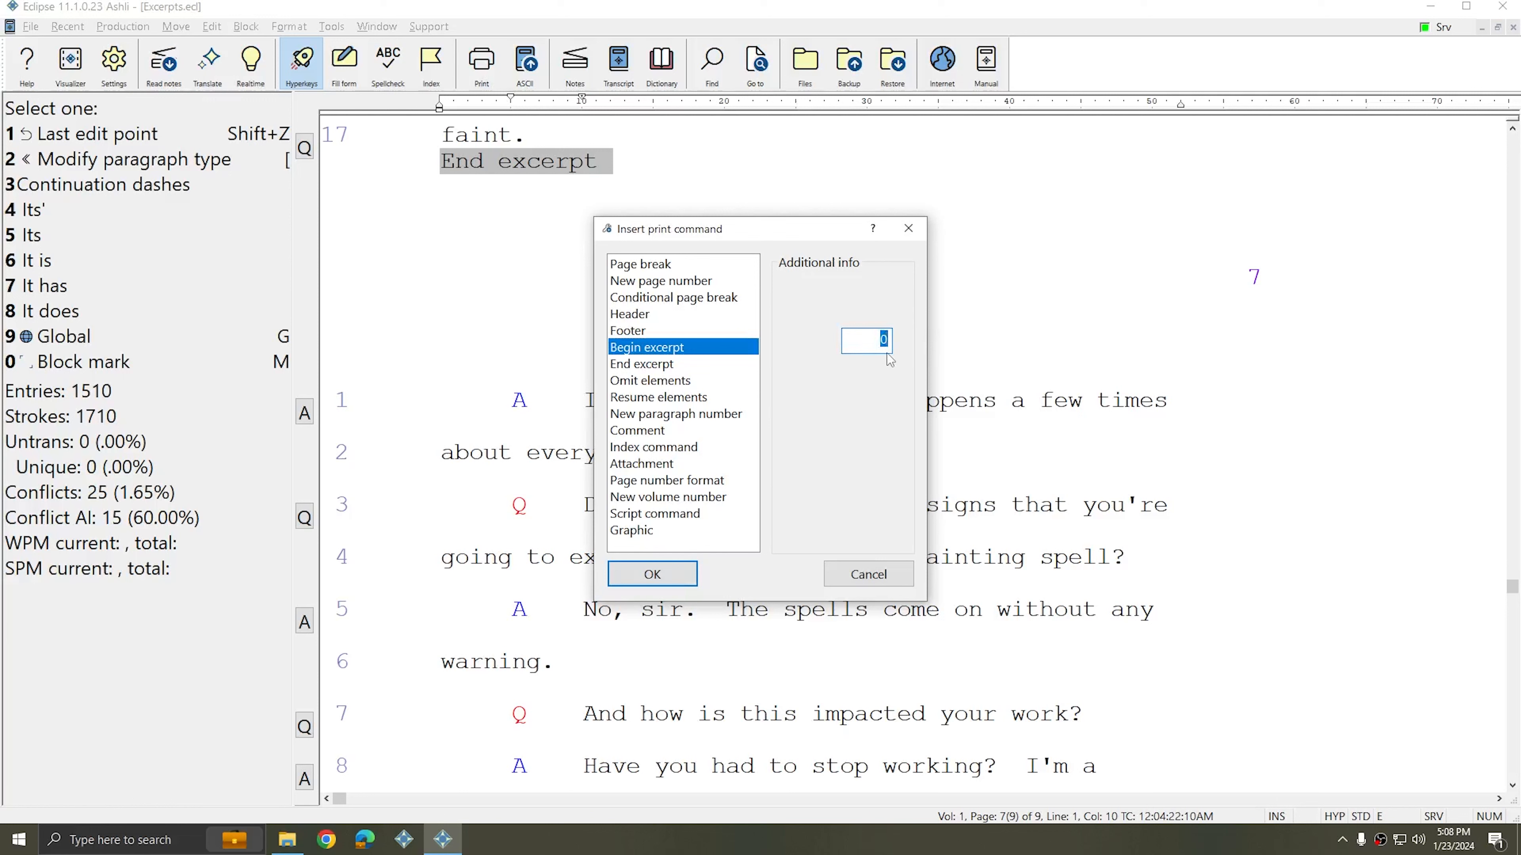
pyautogui.moveTo(842, 362)
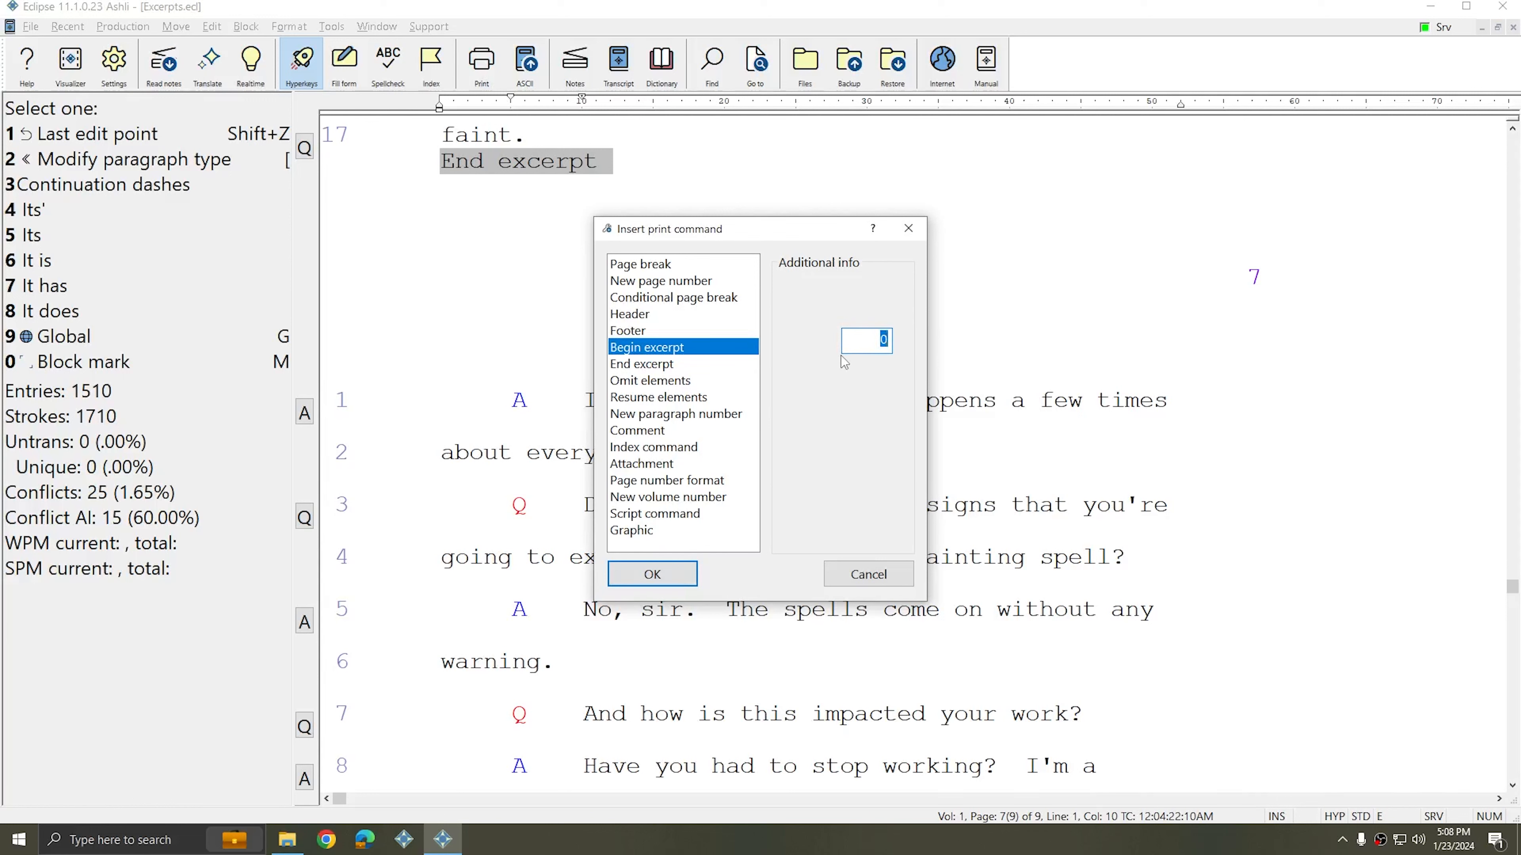
pyautogui.moveTo(805, 378)
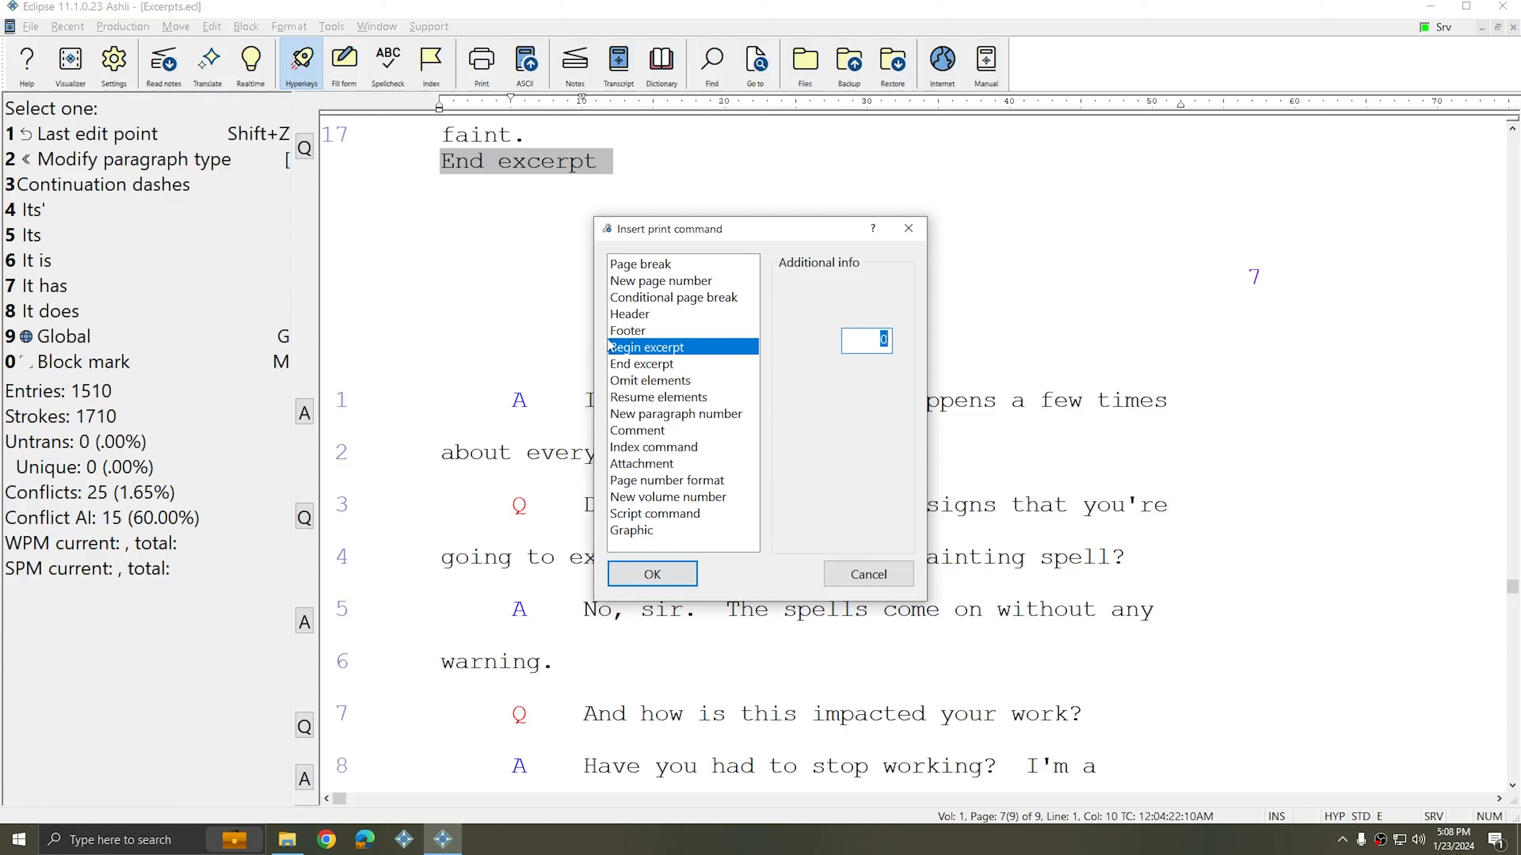
pyautogui.moveTo(811, 346)
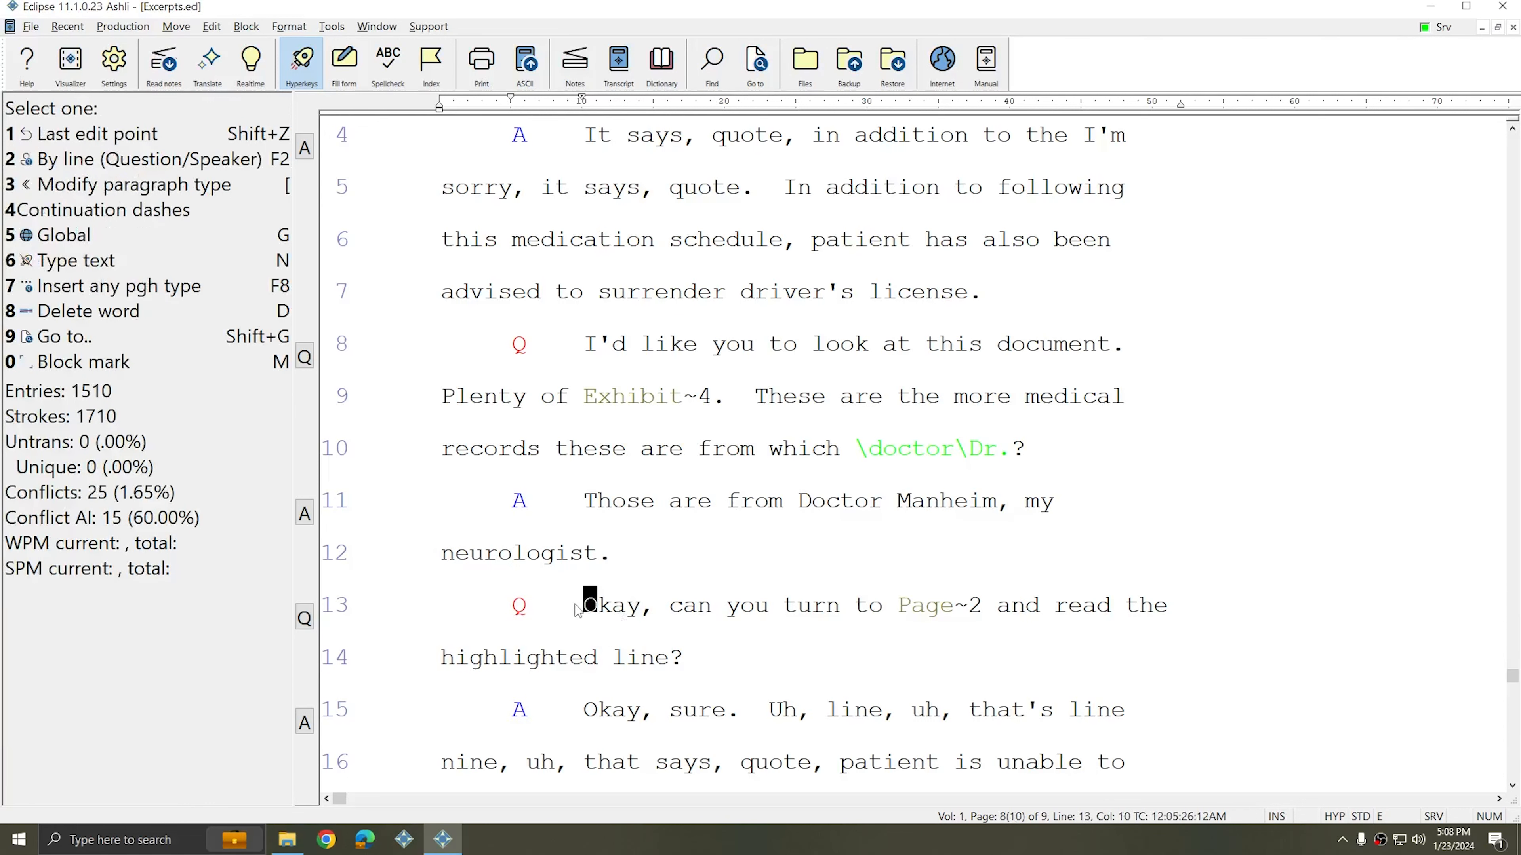
pyautogui.moveTo(605, 541)
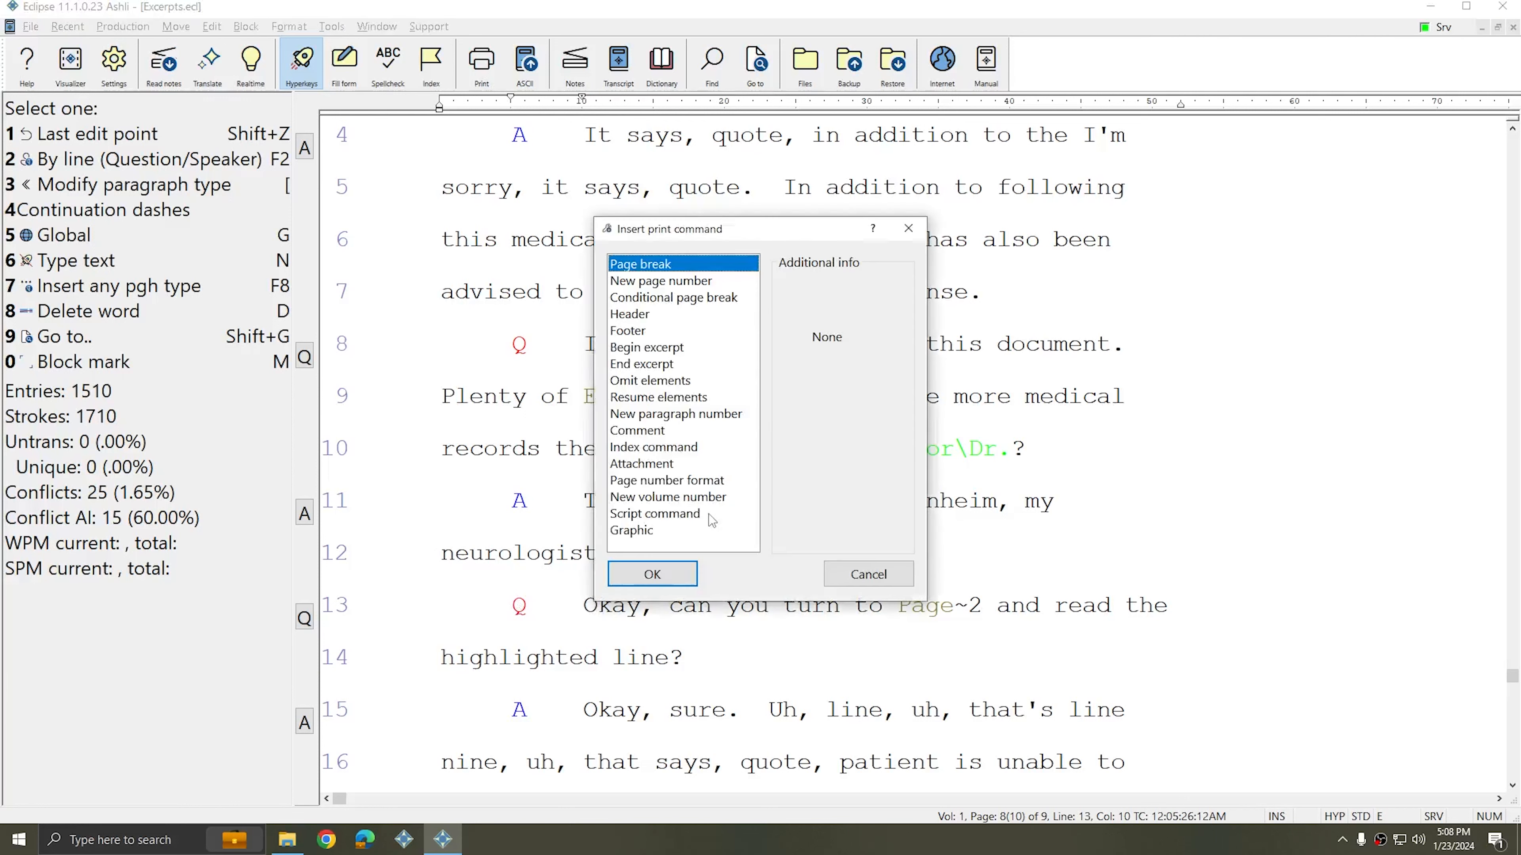
# Step: Insert an End excerpt command before the "turn to Page 2" question on line 13
pyautogui.click(641, 363)
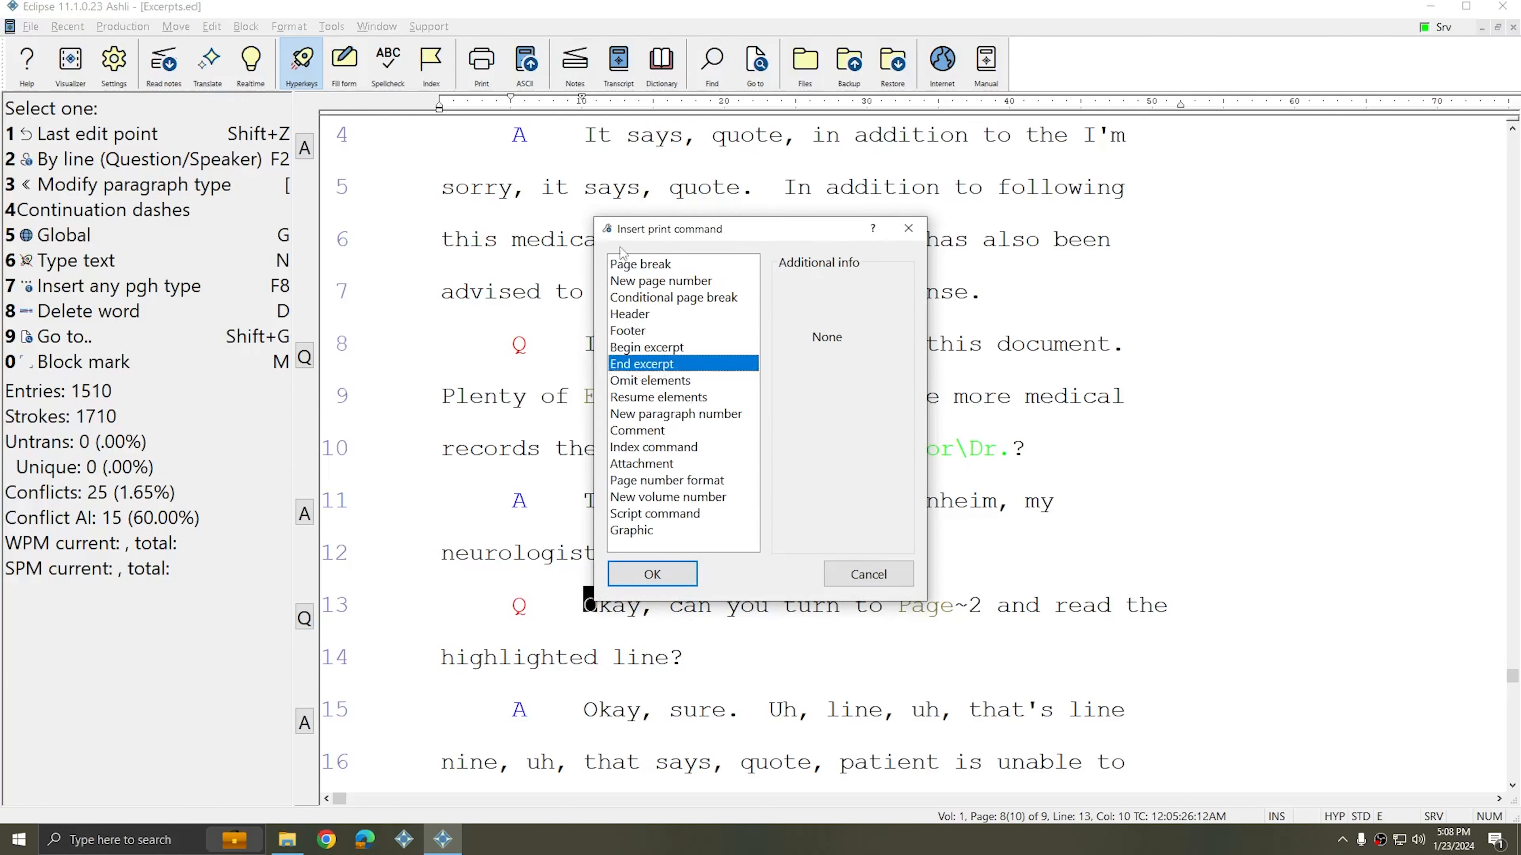
pyautogui.click(866, 573)
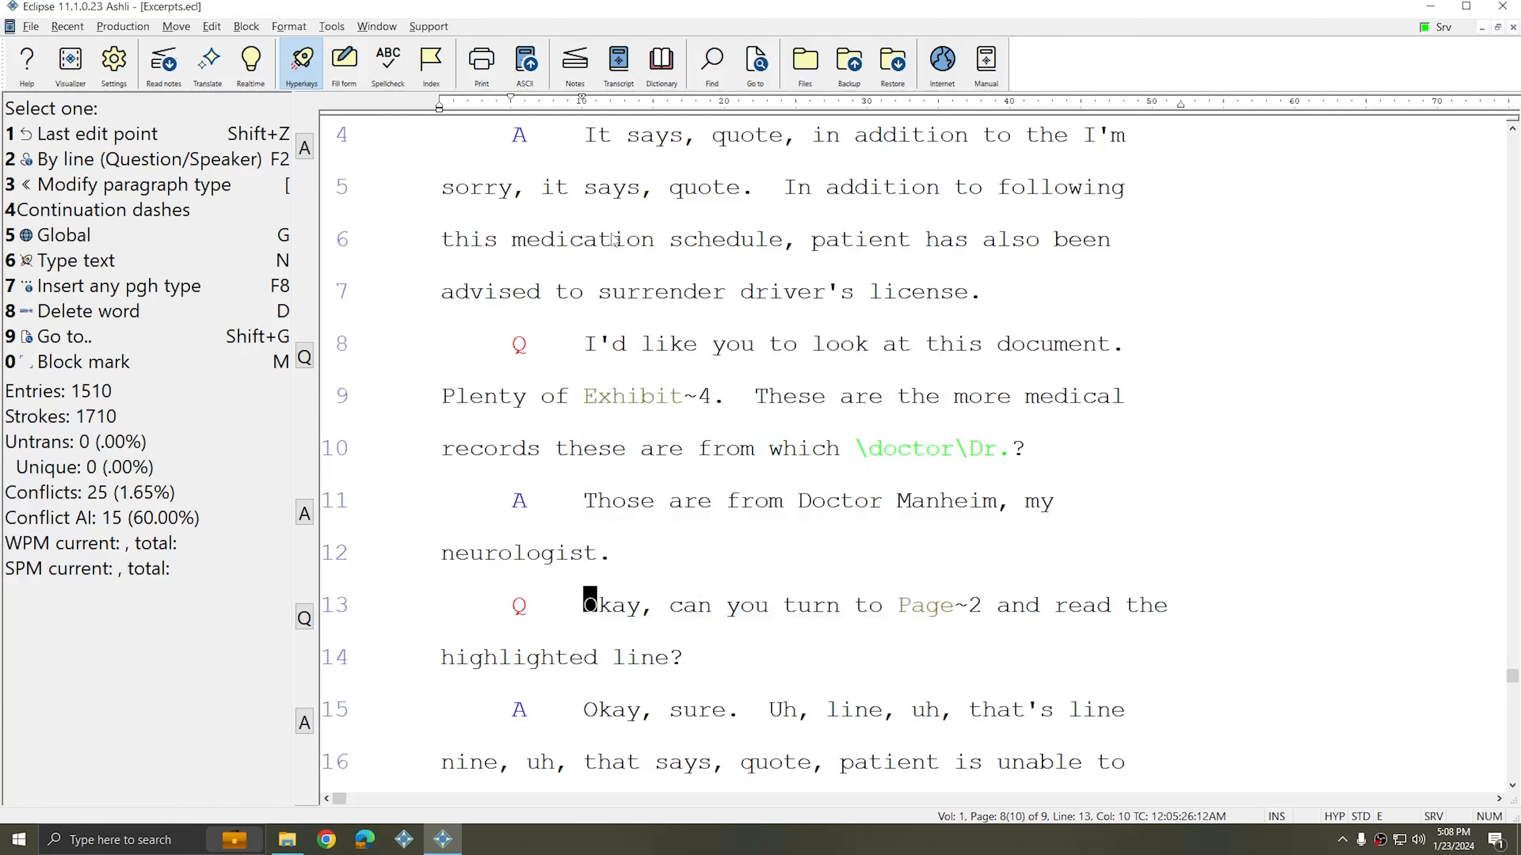
pyautogui.moveTo(903, 489)
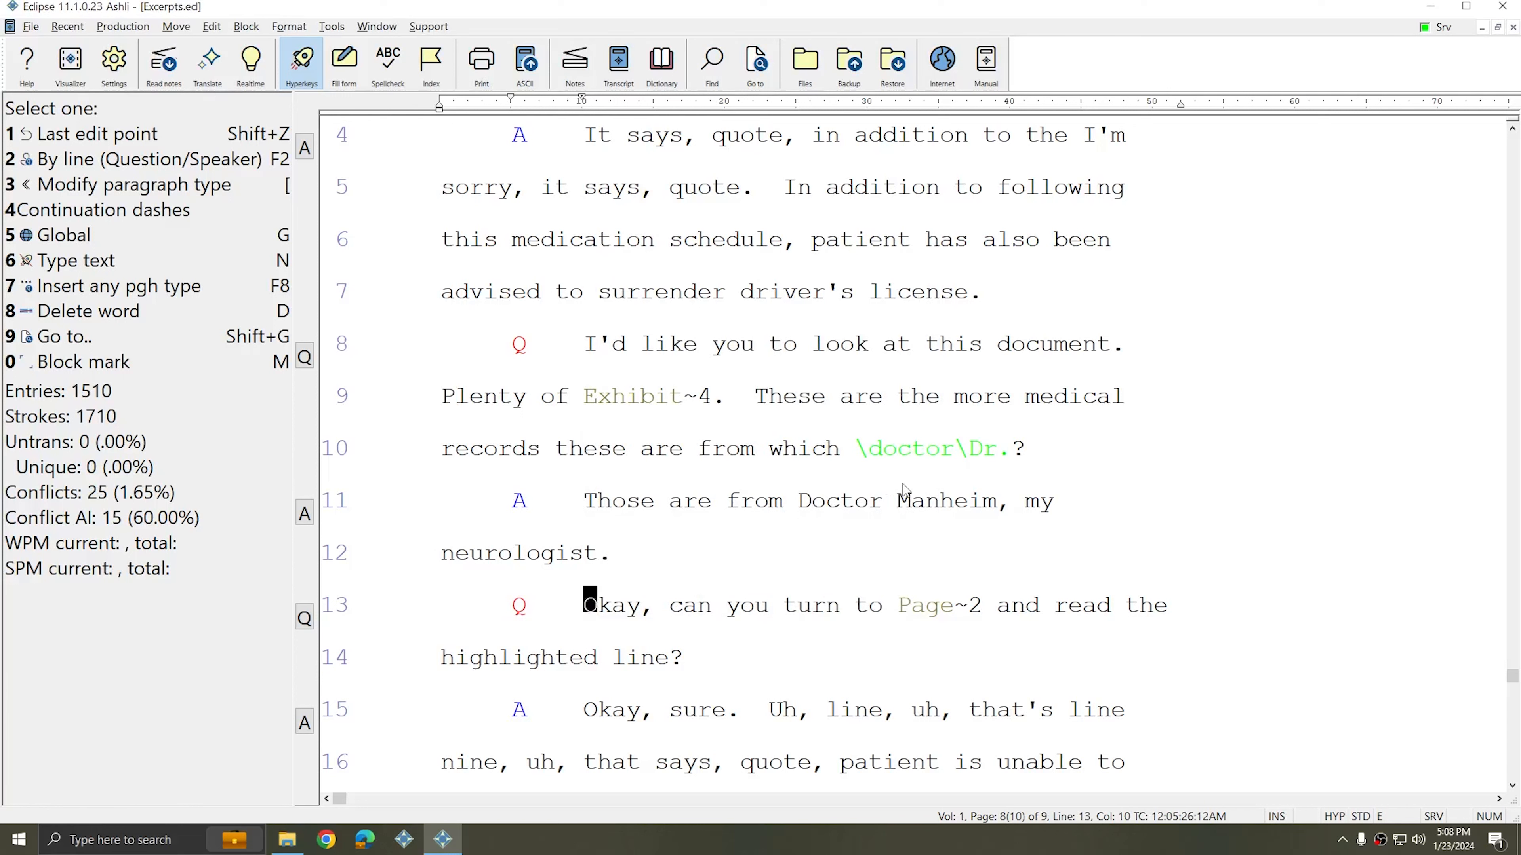
pyautogui.moveTo(954, 458)
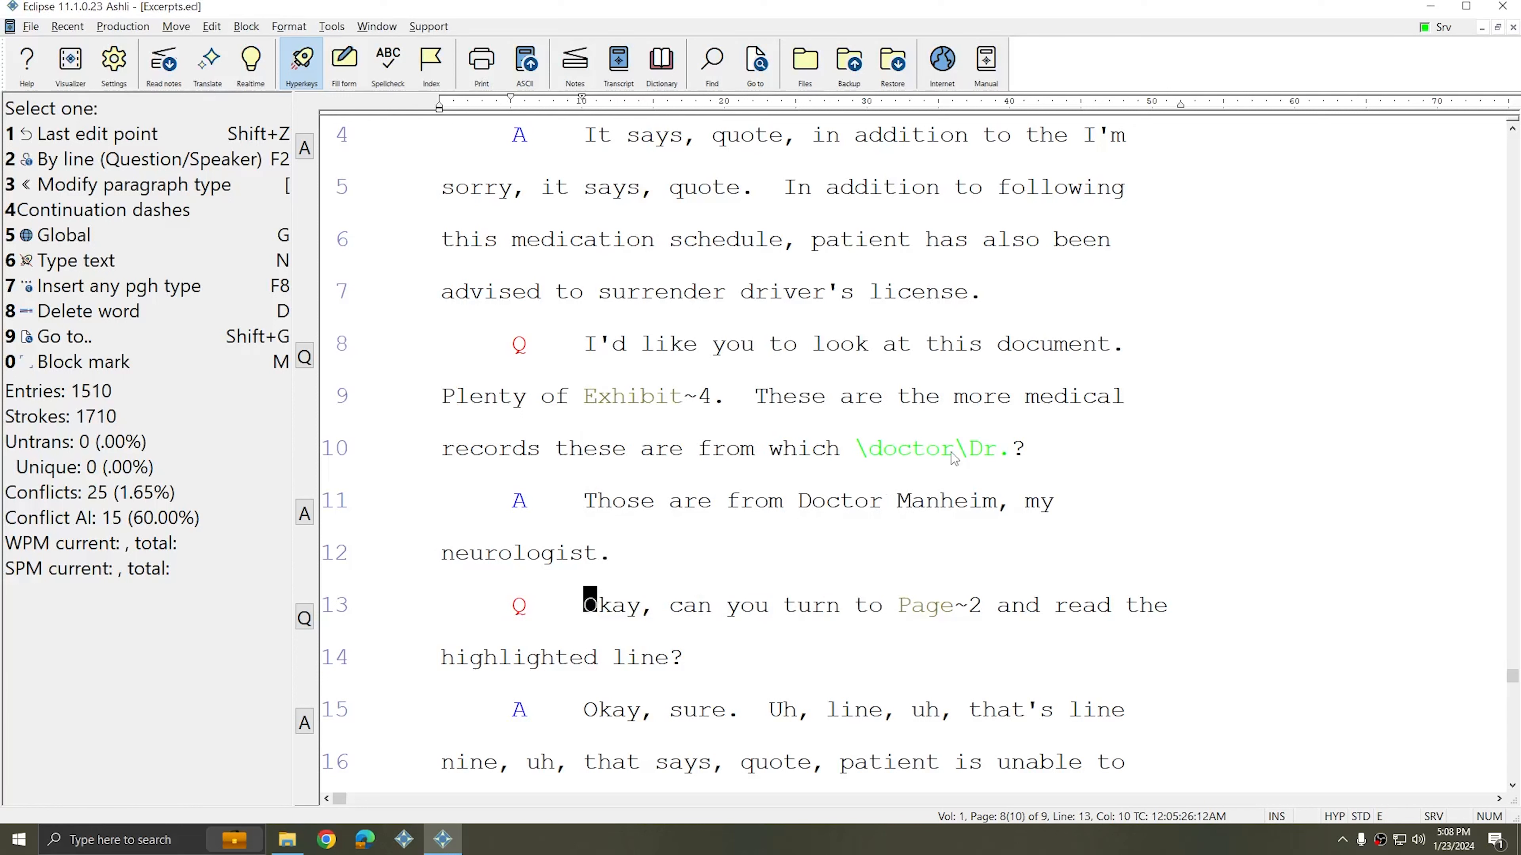